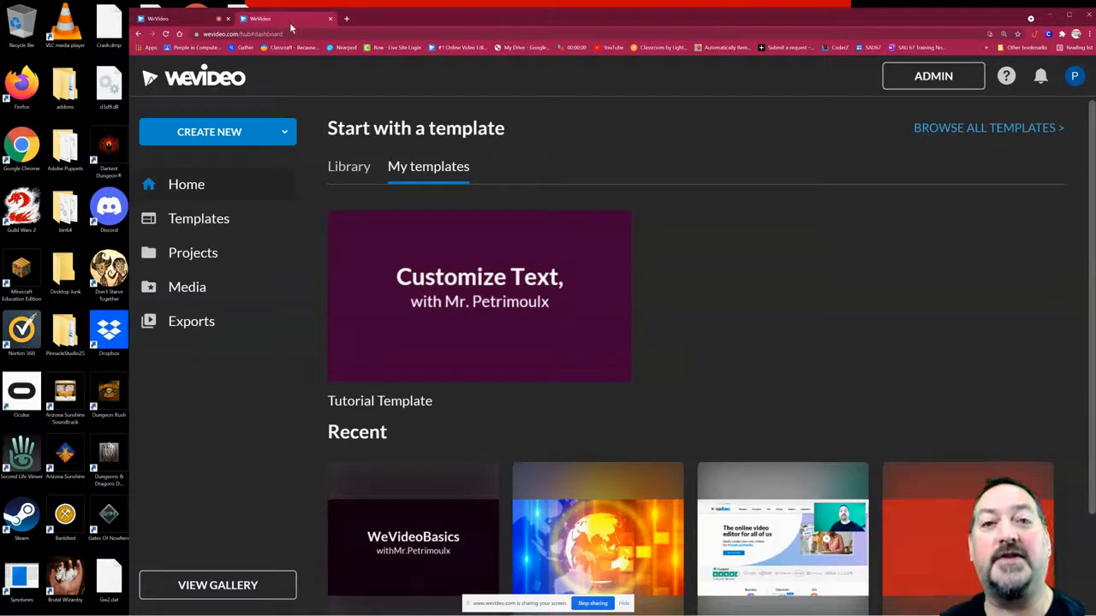
{"action": "mouse_move", "coordinate": [569, 137]}
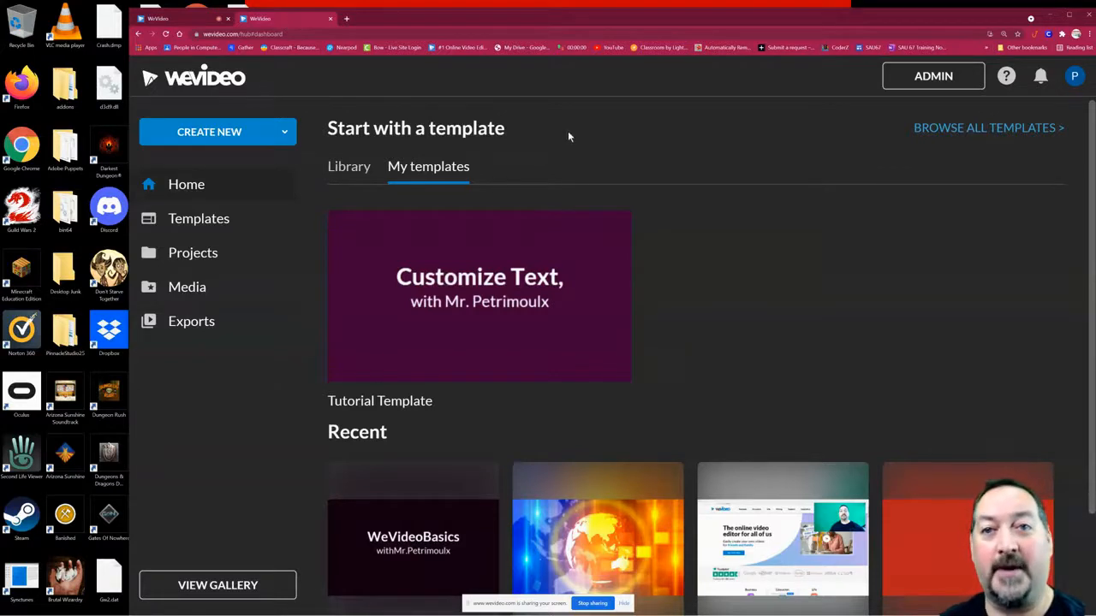
{"action": "mouse_move", "coordinate": [637, 134]}
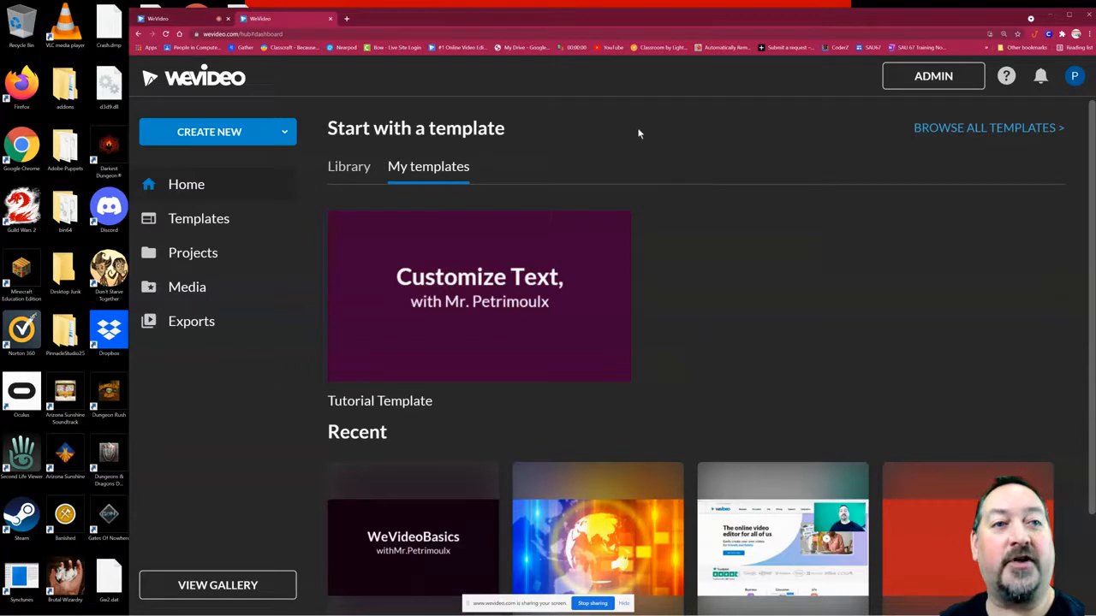
{"action": "mouse_move", "coordinate": [652, 150]}
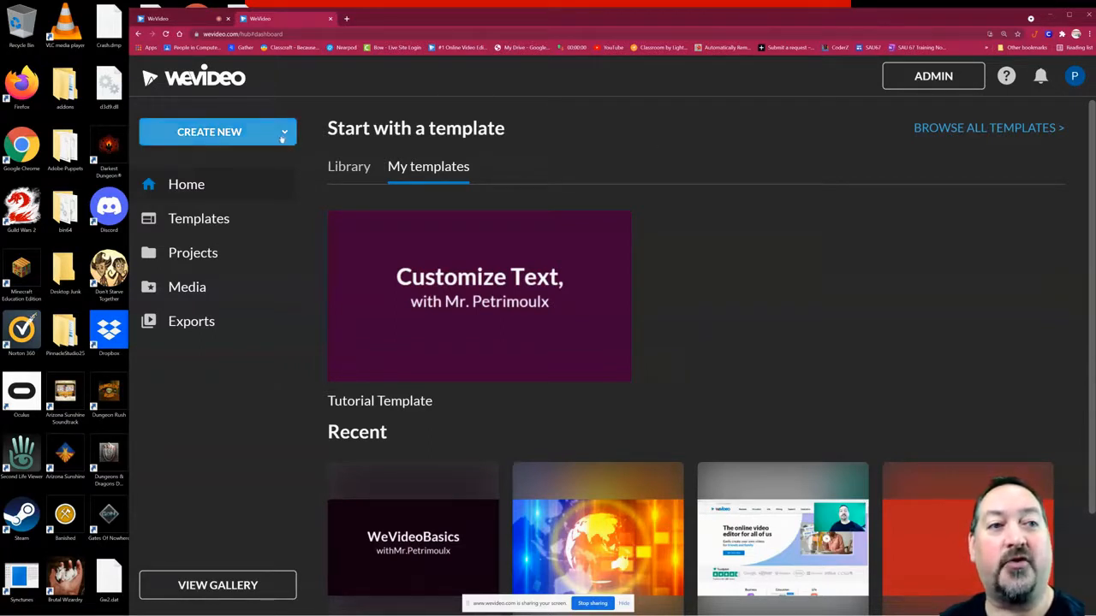
Step: Start a new video edit and choose Tutorials as its save project
{"action": "left_click", "coordinate": [209, 130]}
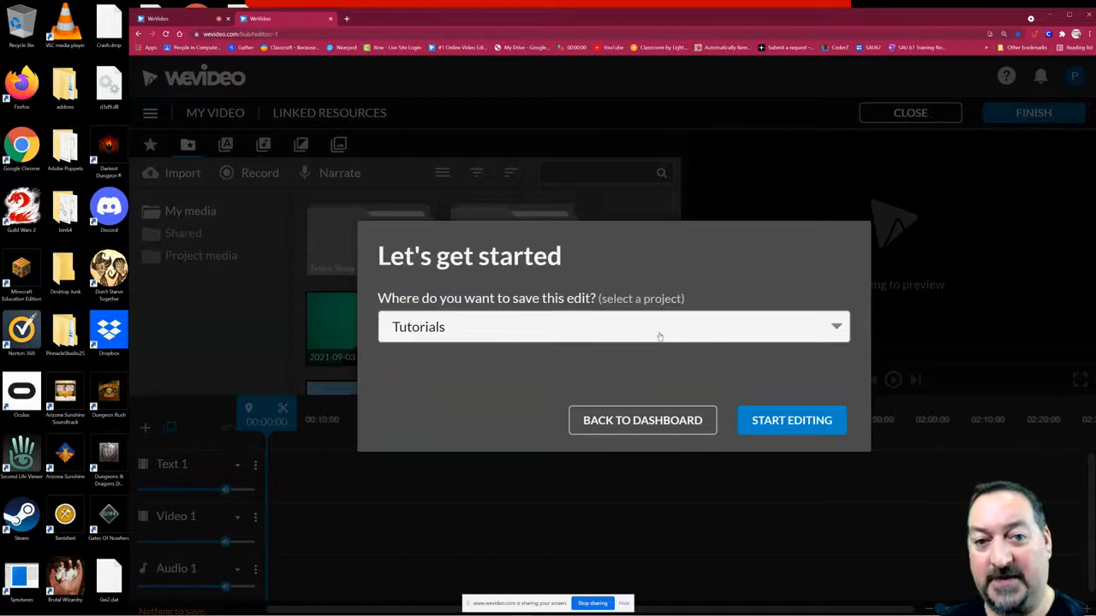
{"action": "left_click", "coordinate": [613, 325]}
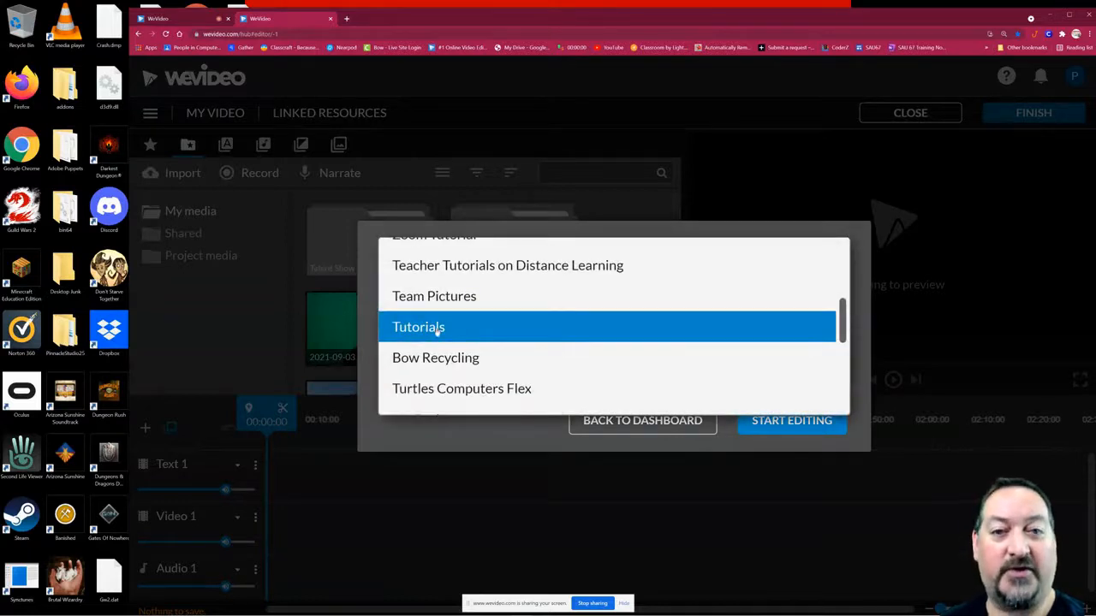
{"action": "mouse_move", "coordinate": [445, 294]}
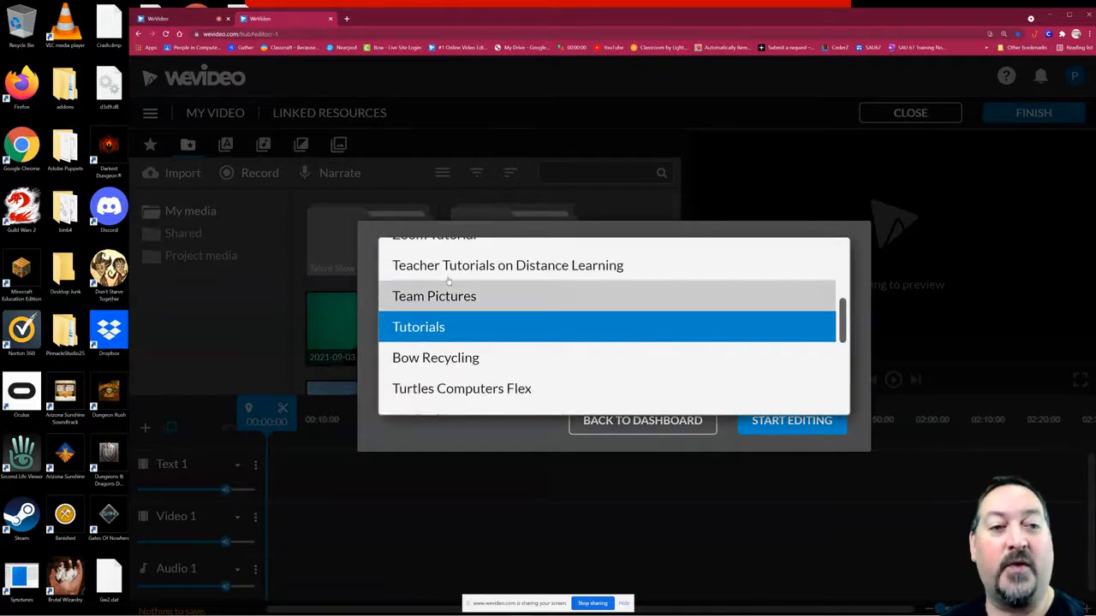
{"action": "left_click", "coordinate": [417, 326]}
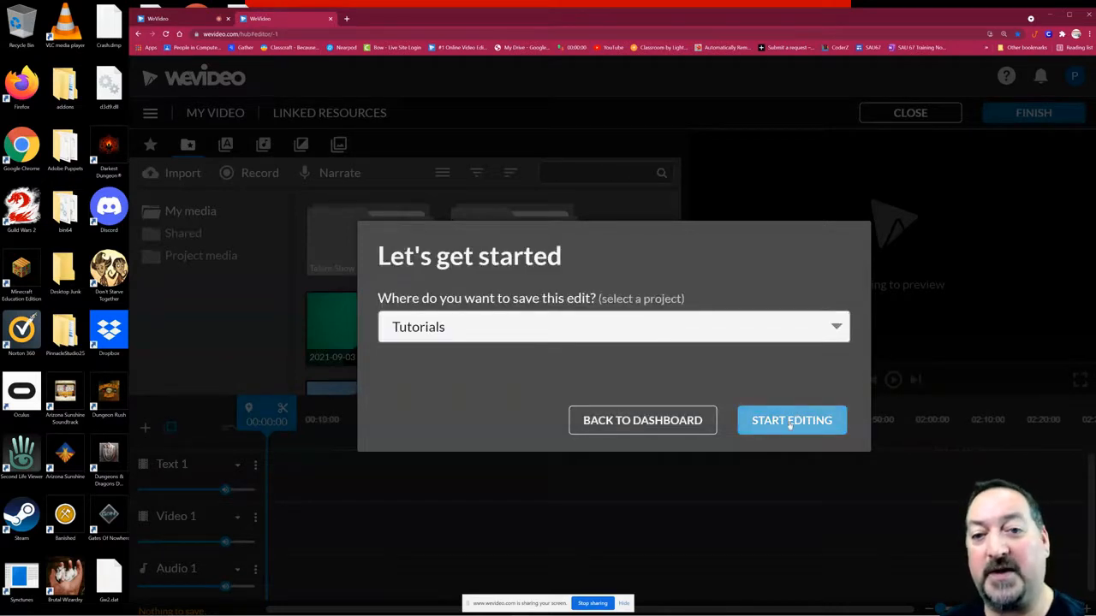
Step: Begin editing so the editor opens with empty Text 1, Video 1 and Audio 1 tracks
{"action": "left_click", "coordinate": [791, 421]}
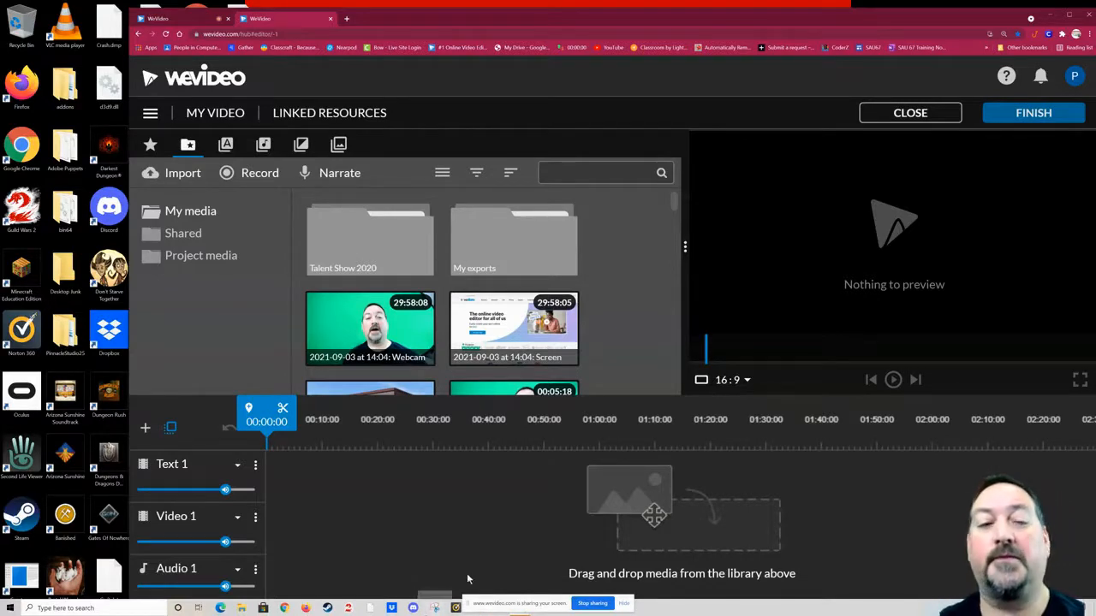
{"action": "mouse_move", "coordinate": [322, 483]}
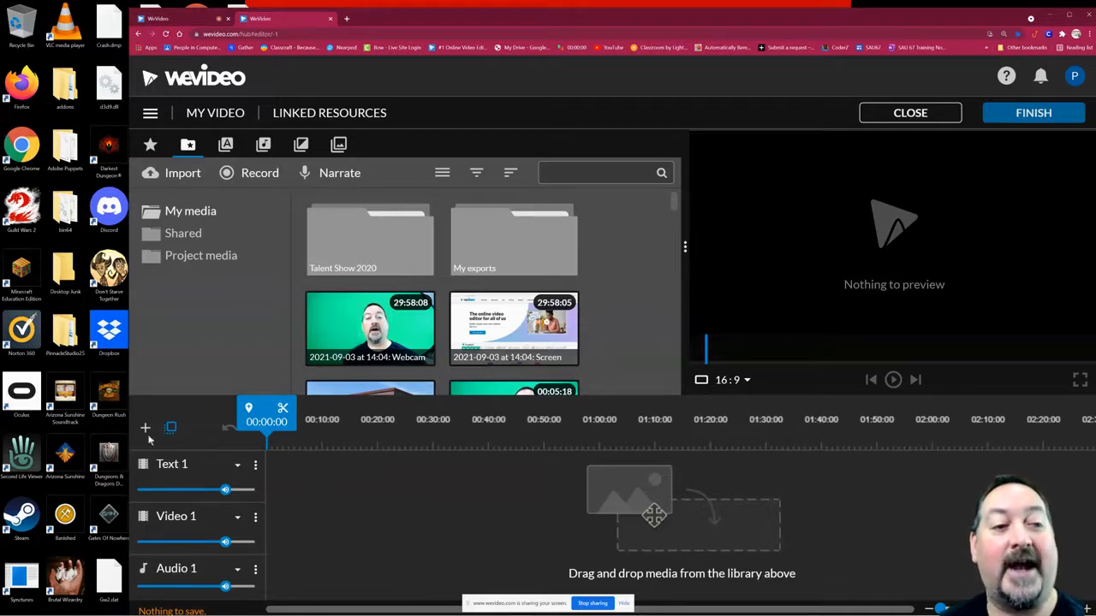
{"action": "left_click", "coordinate": [145, 428]}
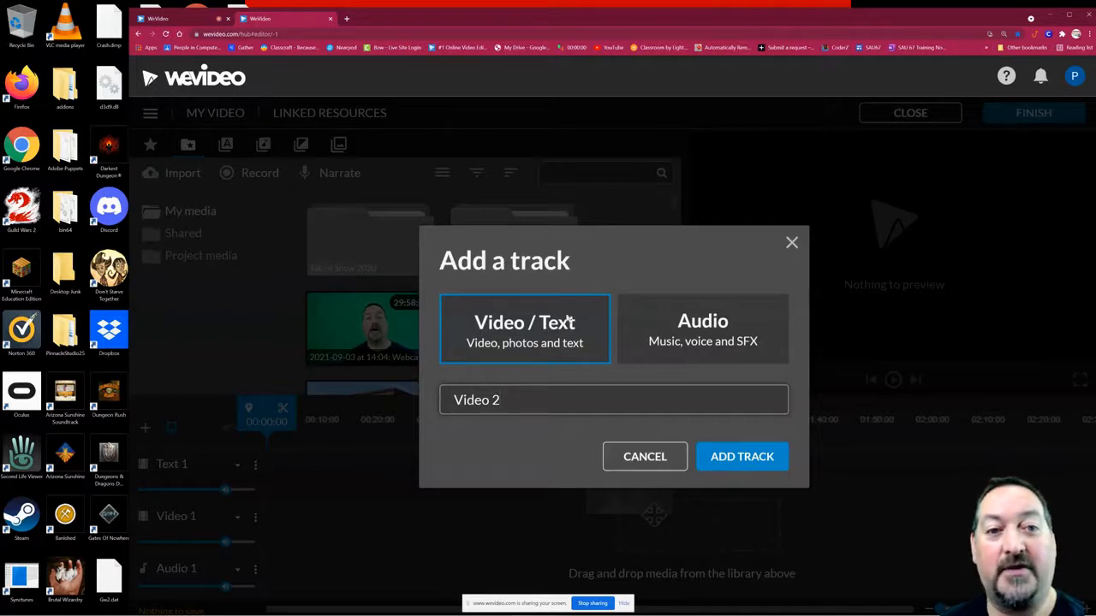
{"action": "mouse_move", "coordinate": [551, 345]}
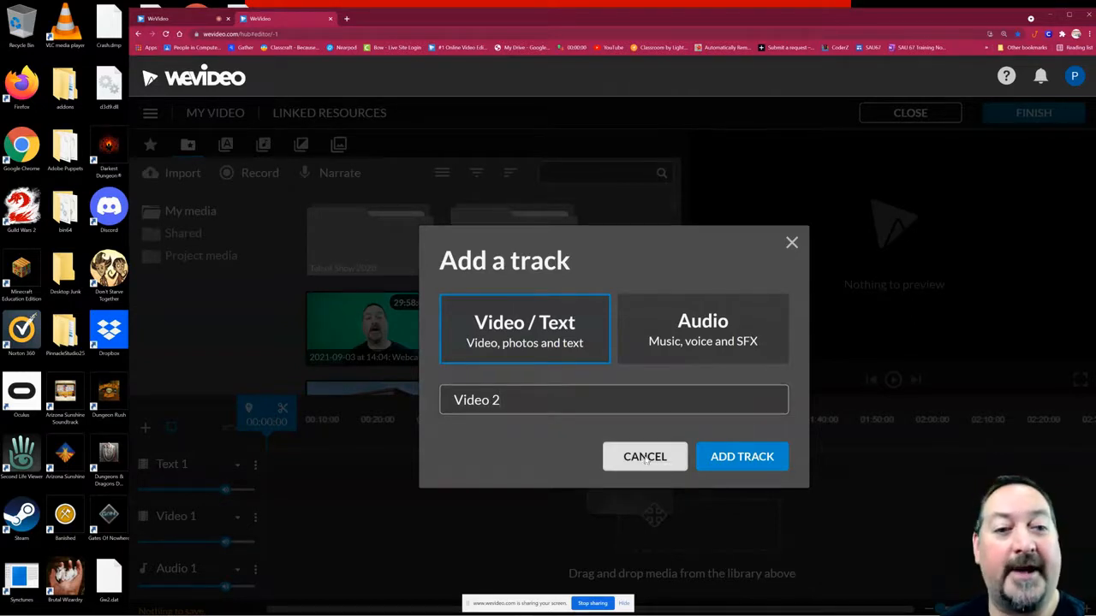
{"action": "left_click", "coordinate": [643, 455]}
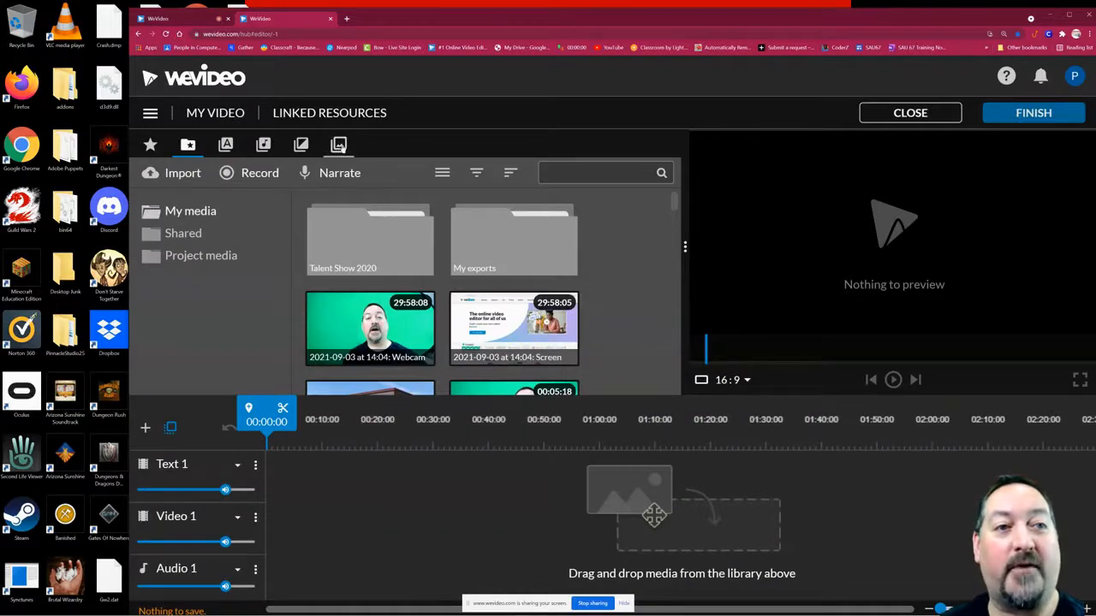
Step: Browse the stock Backgrounds and Solids folders, ending on backgrounds like Snow, Clouds and Water Bubbles
{"action": "left_click", "coordinate": [337, 144]}
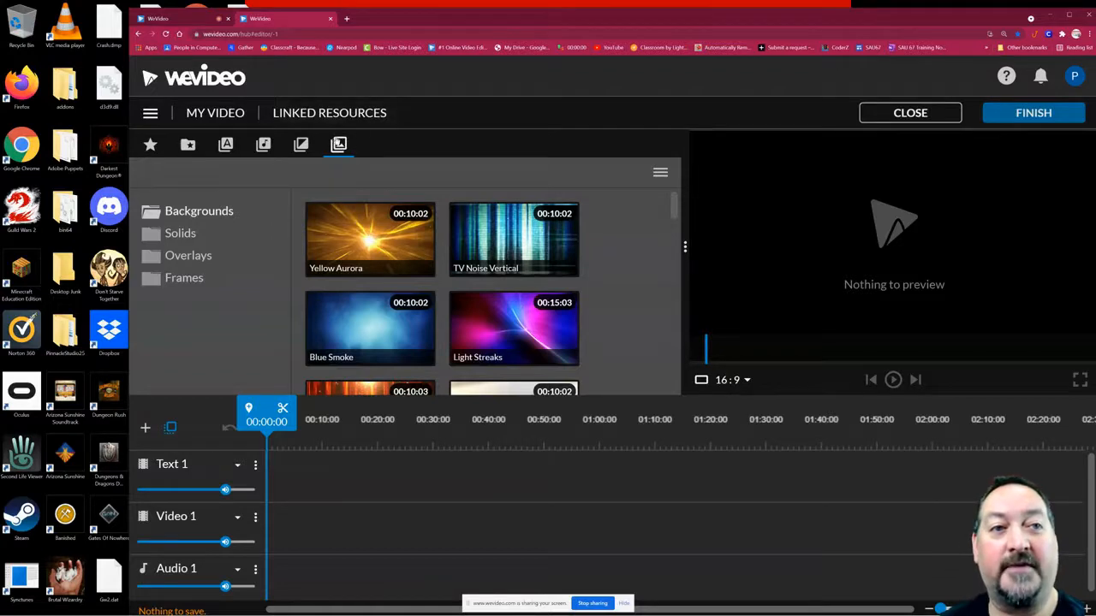
{"action": "mouse_move", "coordinate": [338, 144]}
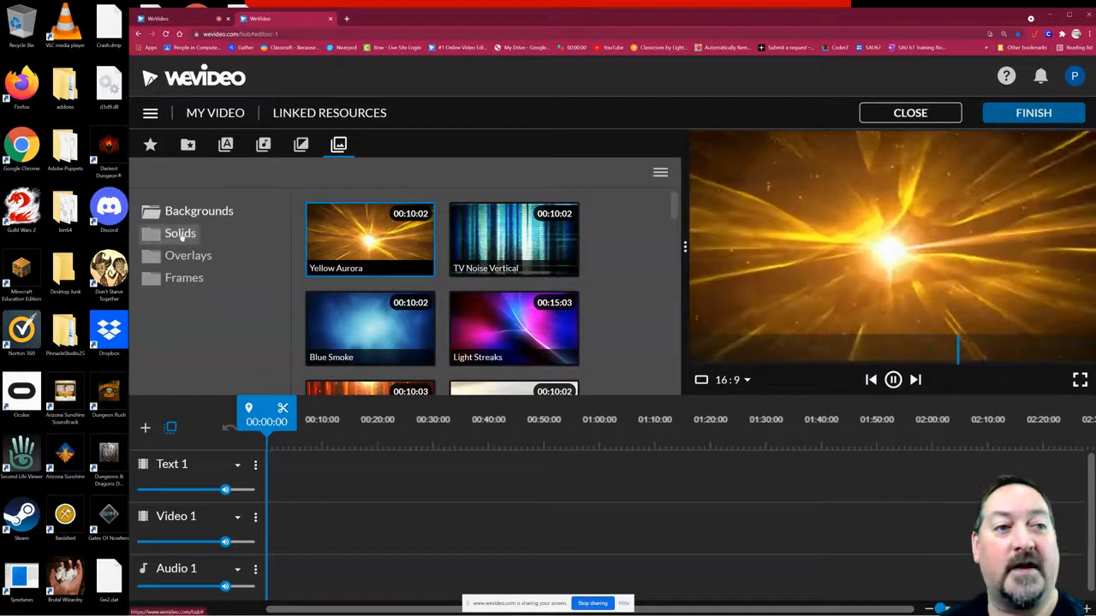
{"action": "scroll", "scroll_direction": "down", "scroll_amount": 3}
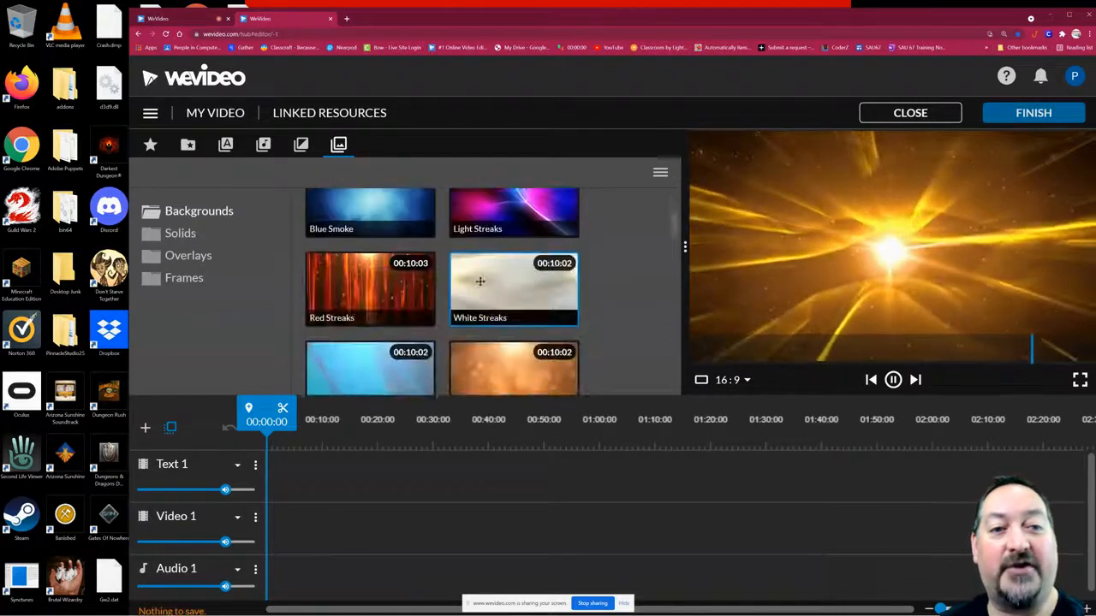
{"action": "scroll", "scroll_direction": "down", "scroll_amount": 3}
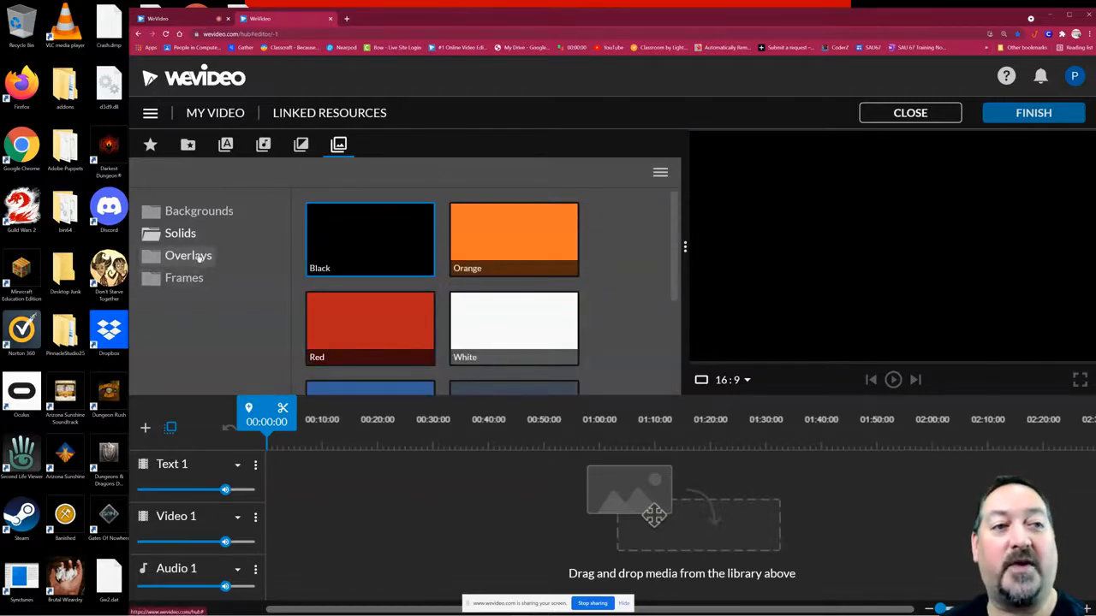
{"action": "left_click", "coordinate": [188, 255]}
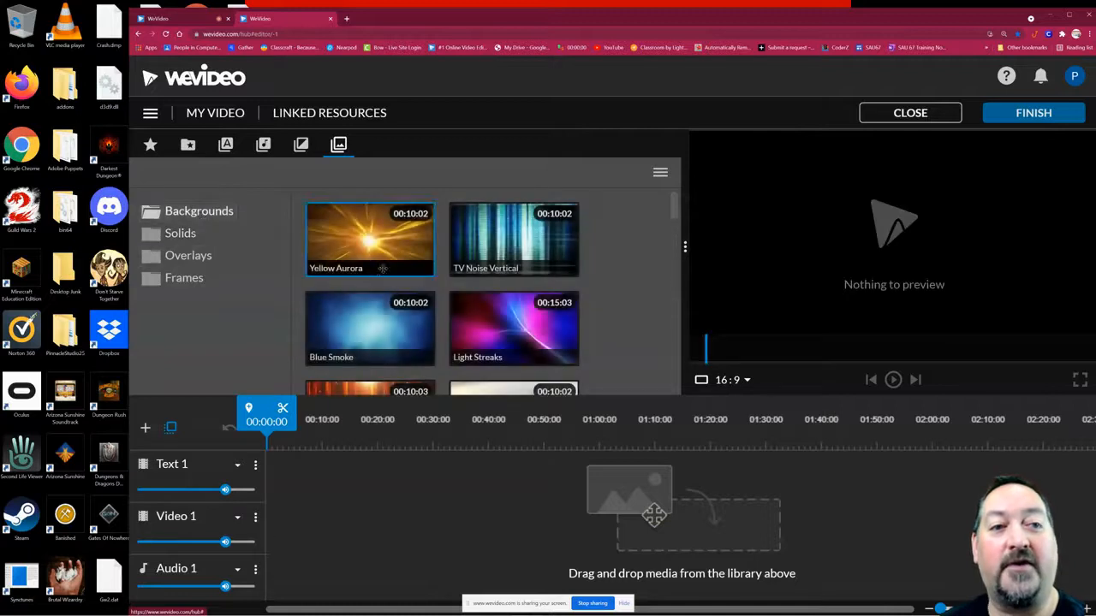
{"action": "scroll", "scroll_direction": "down", "scroll_amount": 3}
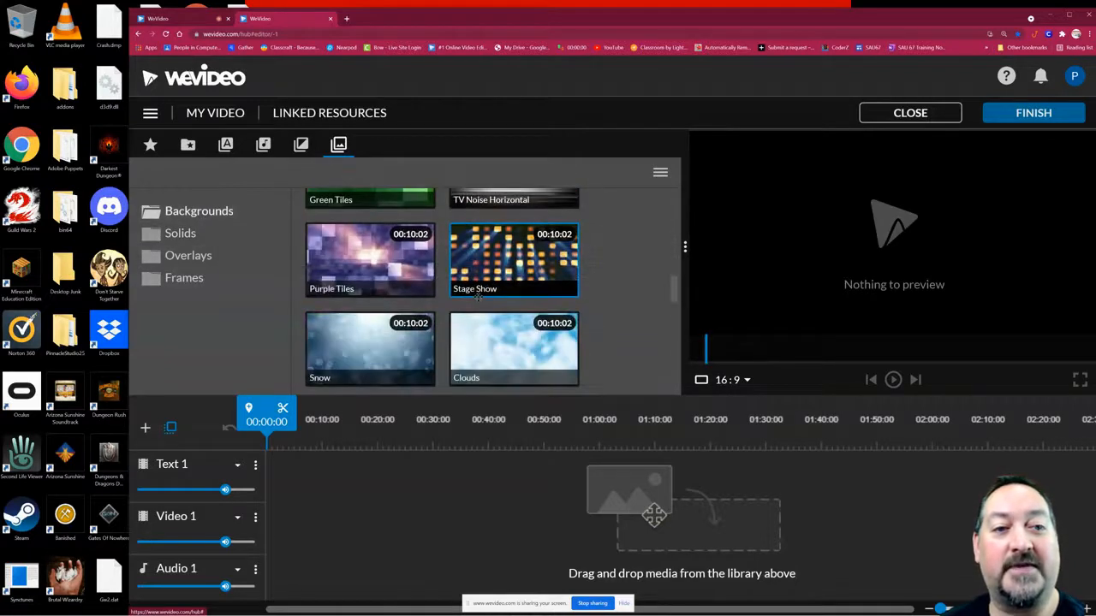
{"action": "scroll", "scroll_direction": "down", "scroll_amount": 3}
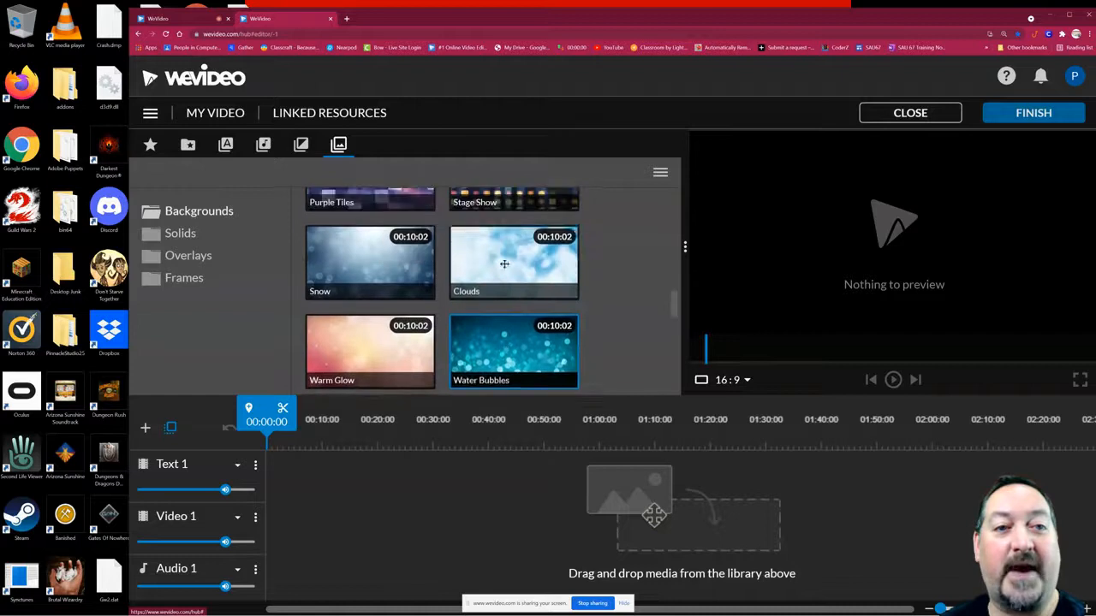
Step: Place the Clouds background on Video 1 and stretch it well past its ten seconds
{"action": "left_click", "coordinate": [514, 264]}
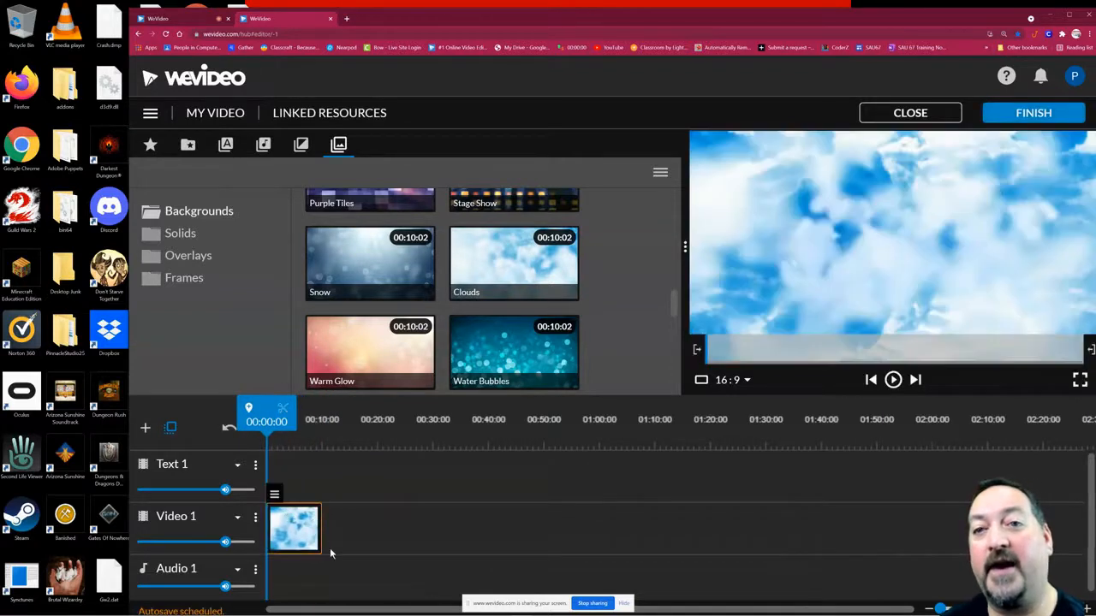
{"action": "mouse_move", "coordinate": [356, 464]}
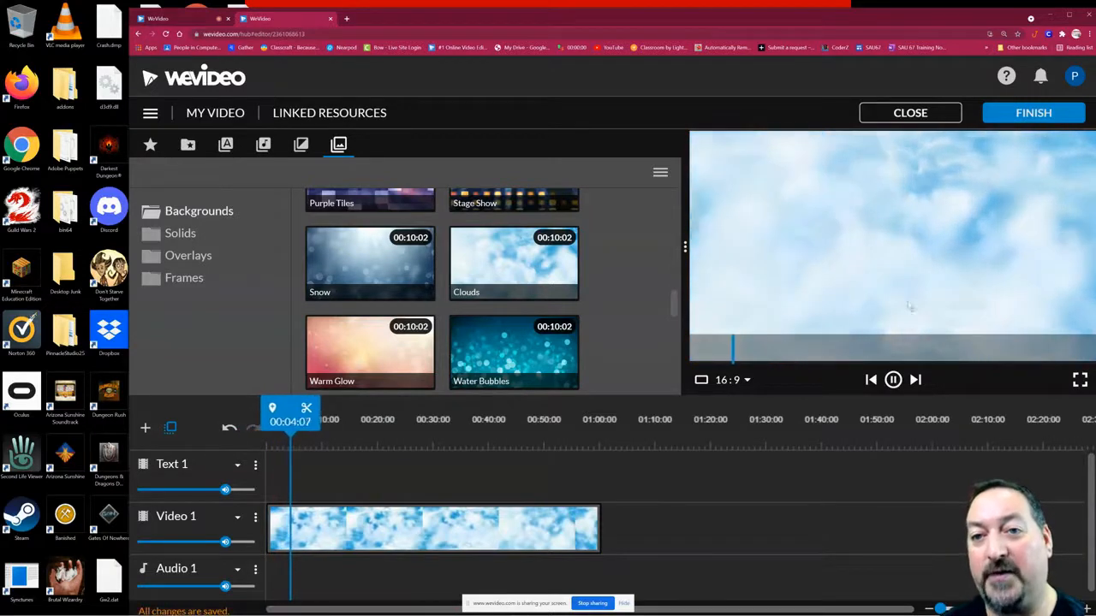
{"action": "left_click", "coordinate": [892, 380]}
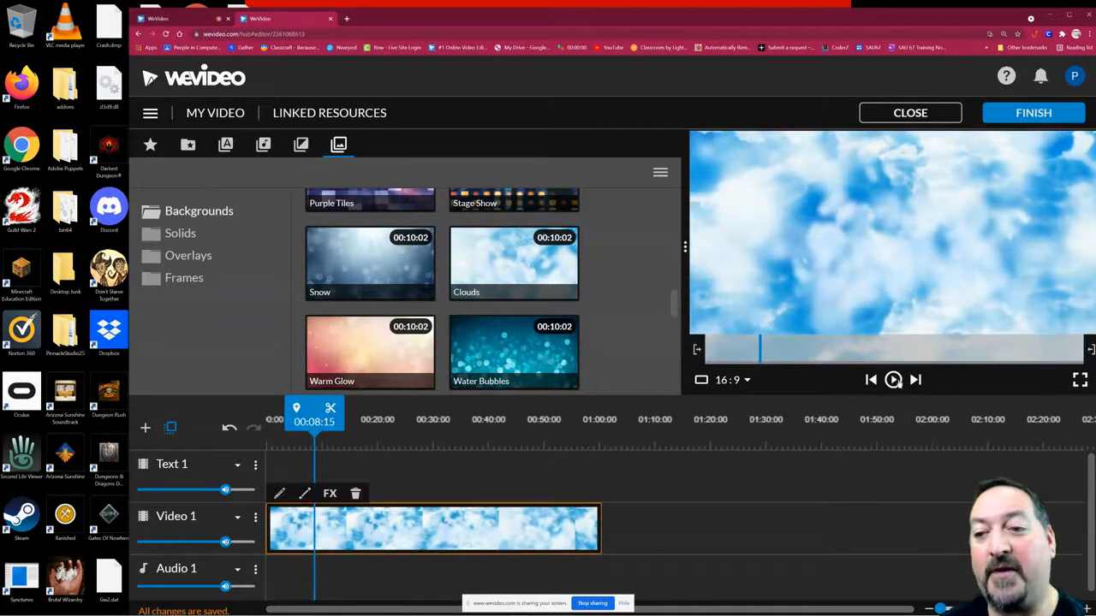
Step: Add Blue, Tan and Green solid clips after Clouds on Video 1, lengthen green, and play
{"action": "left_click", "coordinate": [180, 233]}
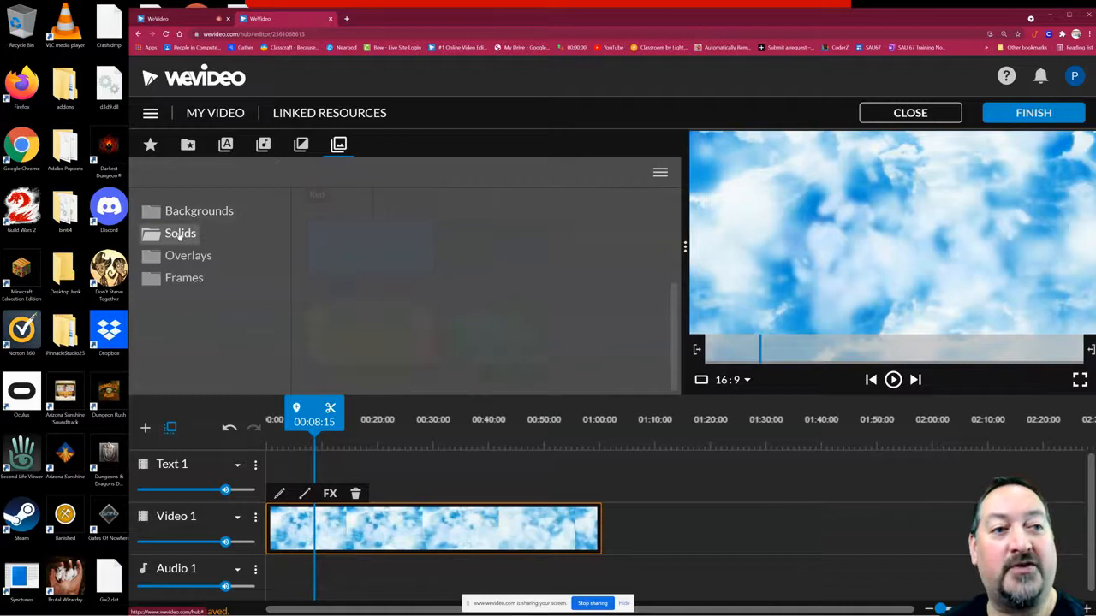
{"action": "left_click", "coordinate": [180, 233]}
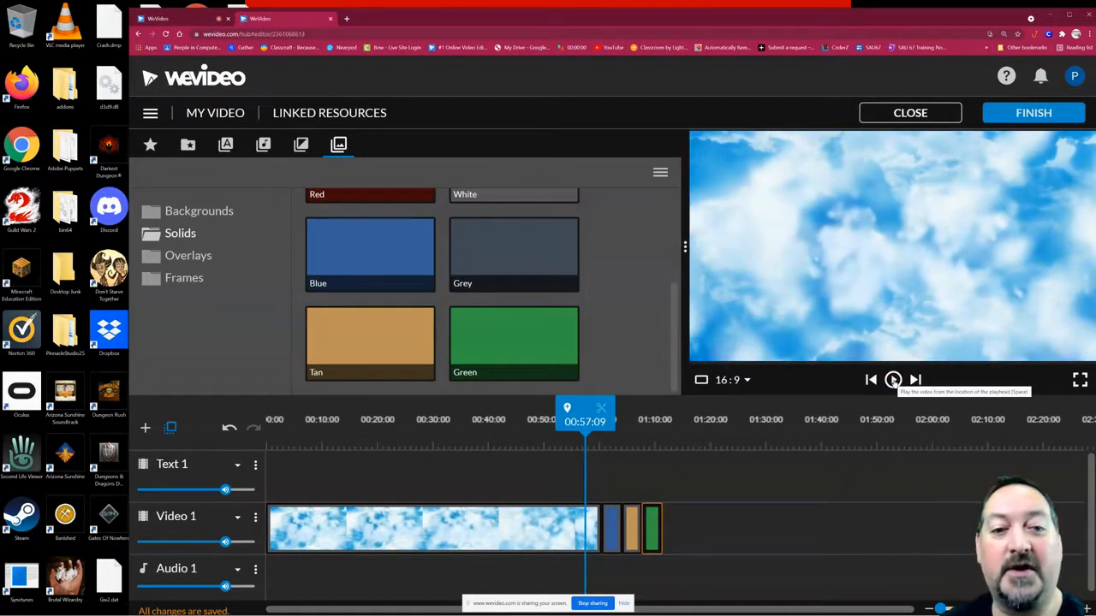
{"action": "left_click", "coordinate": [892, 380]}
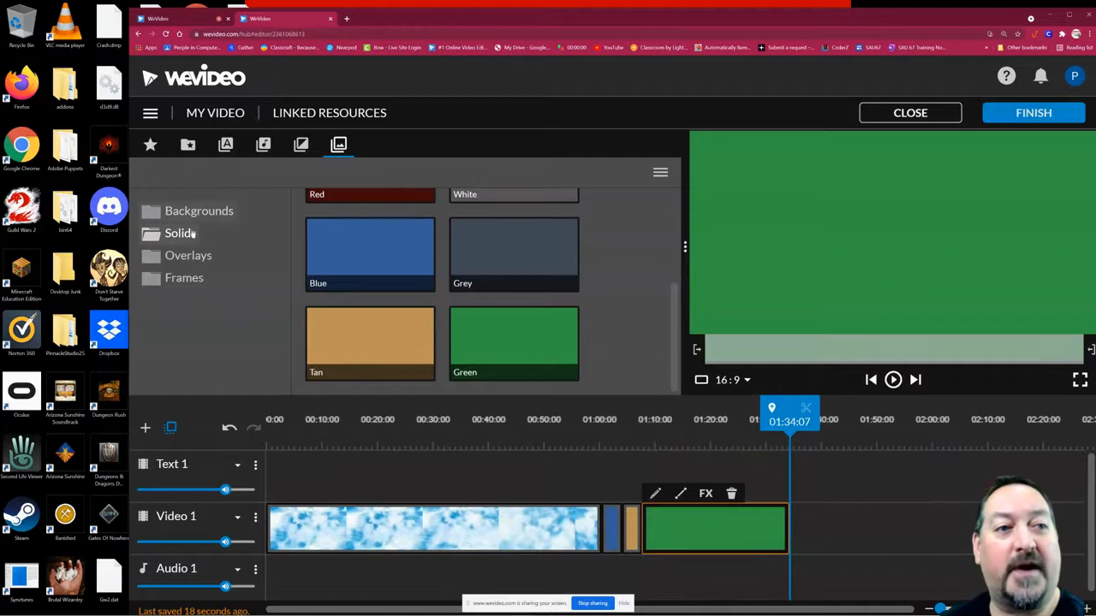
Step: Show the Overlays collection with the Poff overlay sitting on Text 1 over the green clip
{"action": "left_click", "coordinate": [188, 255]}
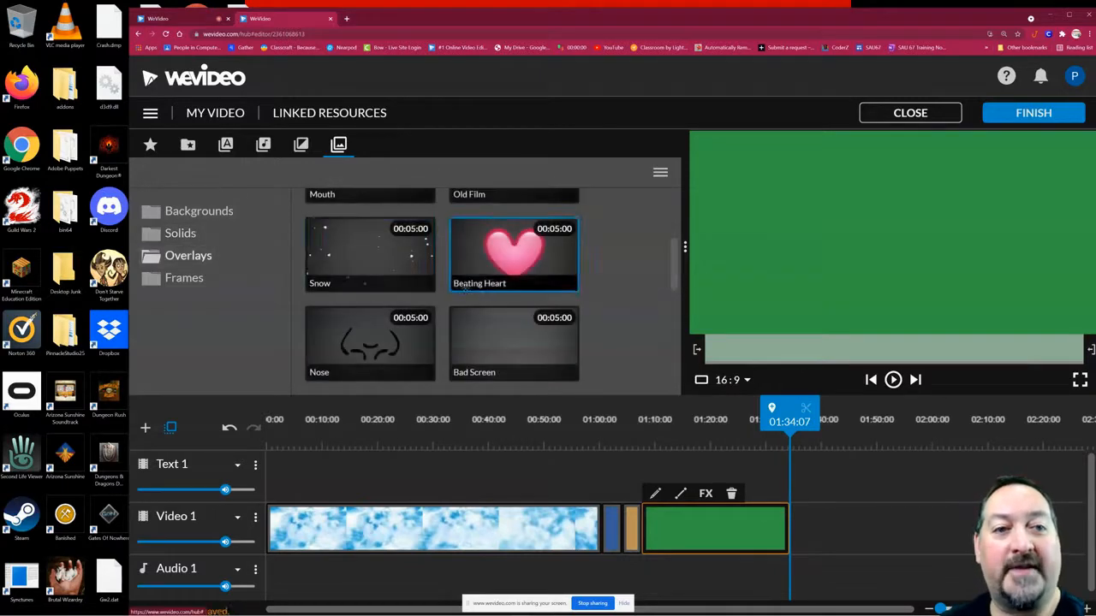
{"action": "scroll", "scroll_direction": "down", "scroll_amount": 3}
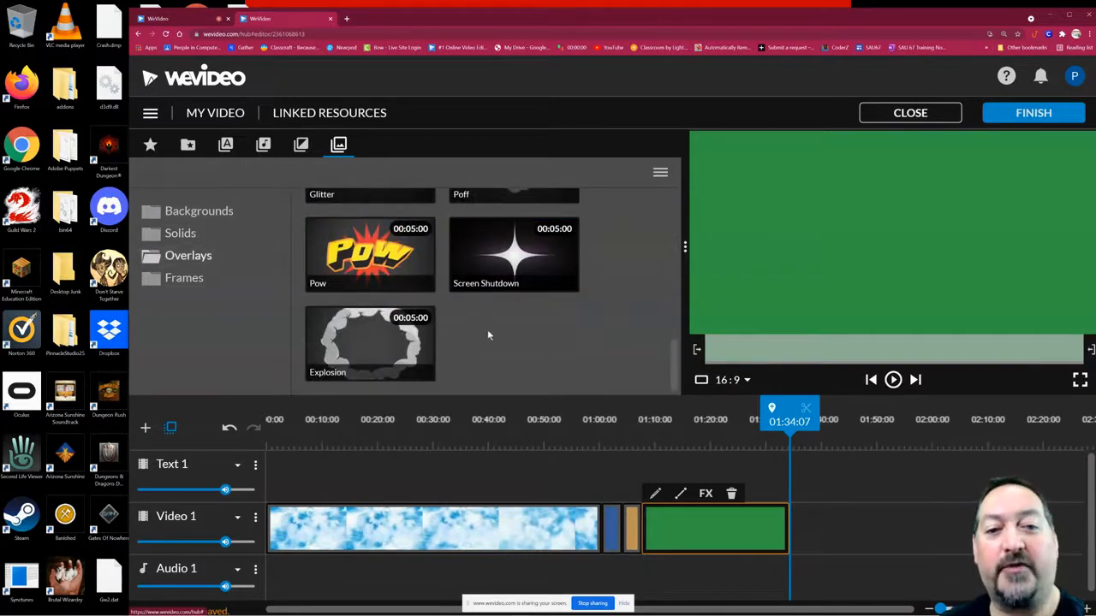
{"action": "scroll", "scroll_direction": "down", "scroll_amount": 3}
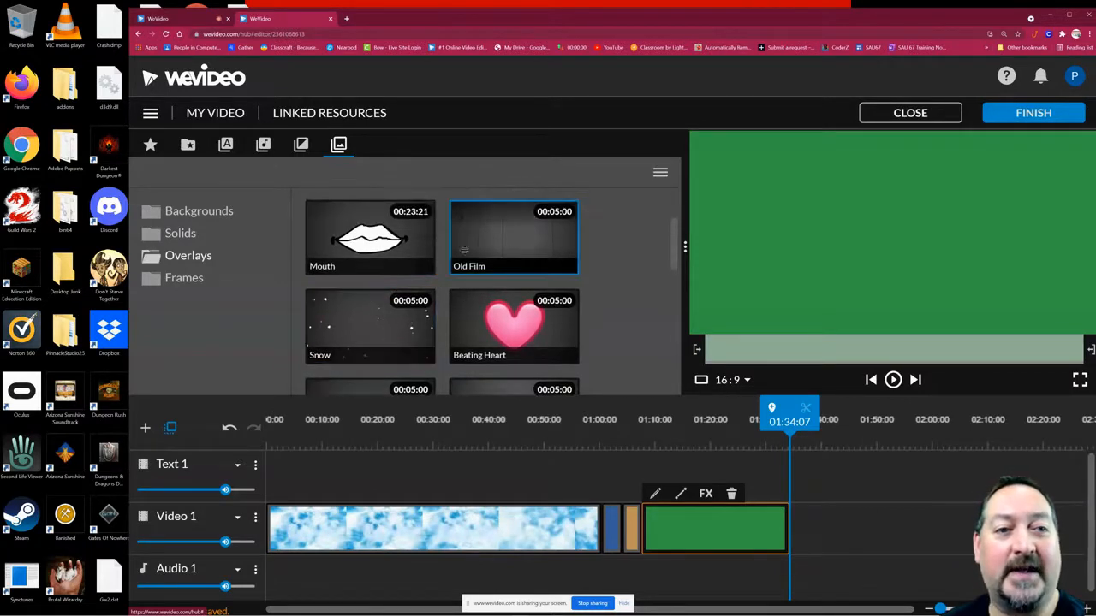
{"action": "scroll", "scroll_direction": "down", "scroll_amount": 3}
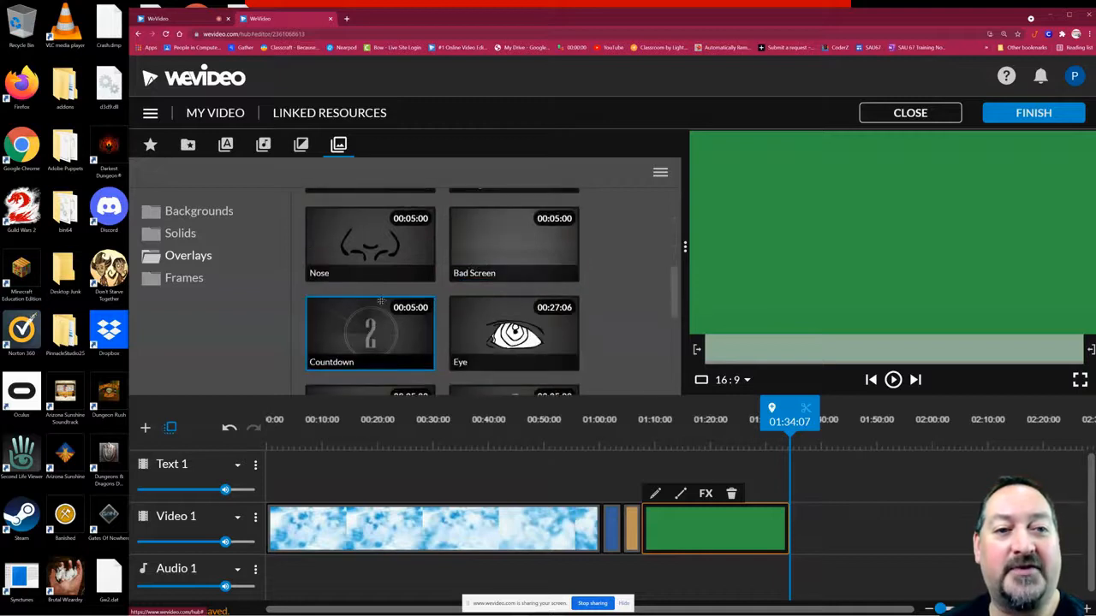
{"action": "scroll", "scroll_direction": "down", "scroll_amount": 3}
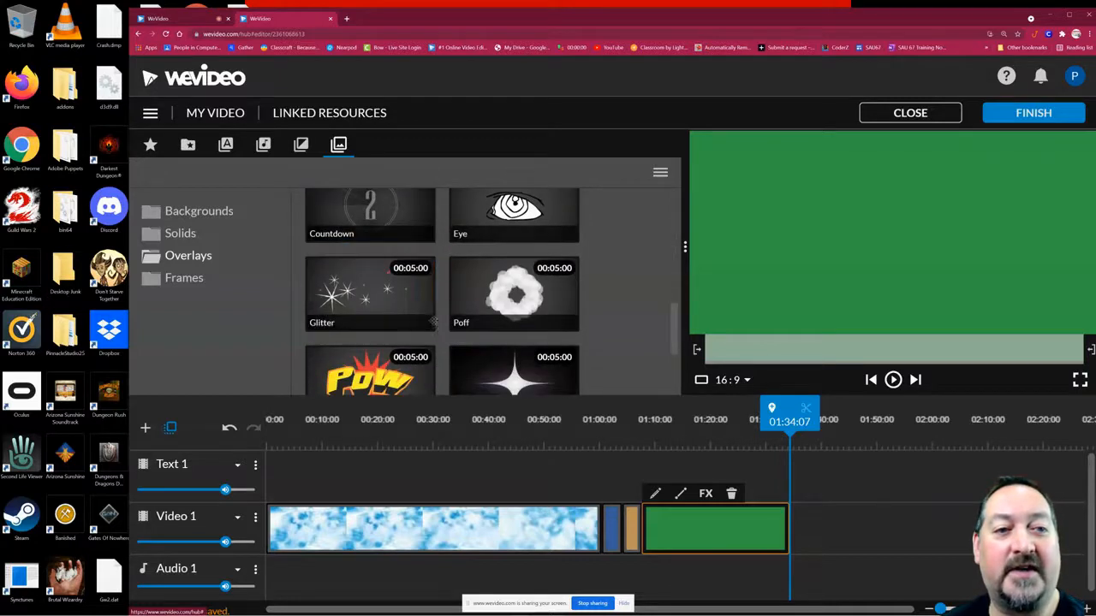
{"action": "scroll", "scroll_direction": "down", "scroll_amount": 3}
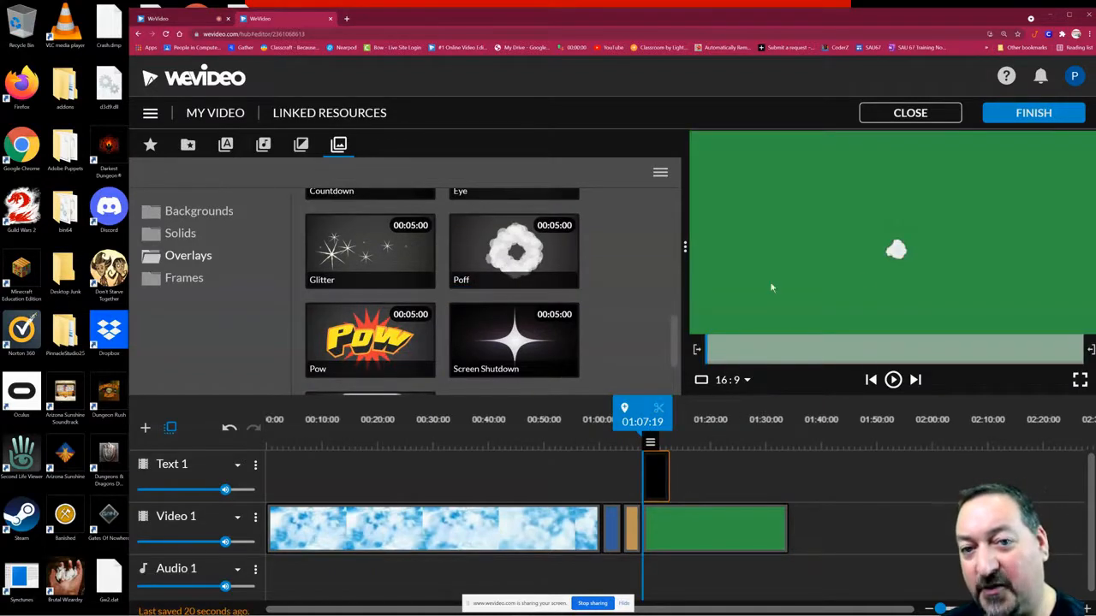
Step: Trim the Poff overlay on Text 1 and preview it from before the green clip
{"action": "left_click", "coordinate": [894, 380]}
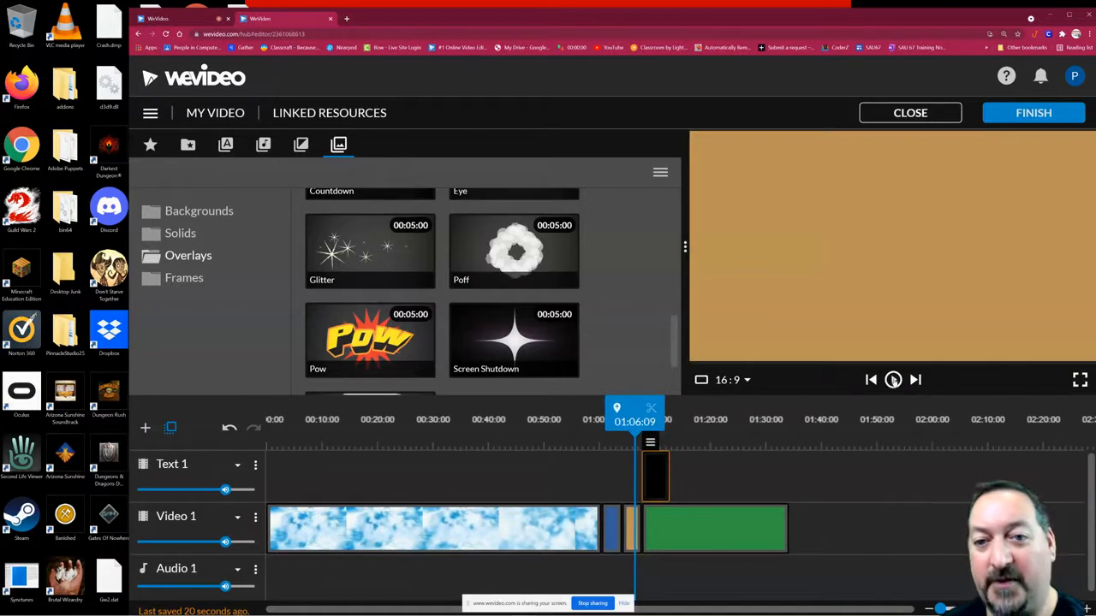
{"action": "left_click", "coordinate": [893, 380]}
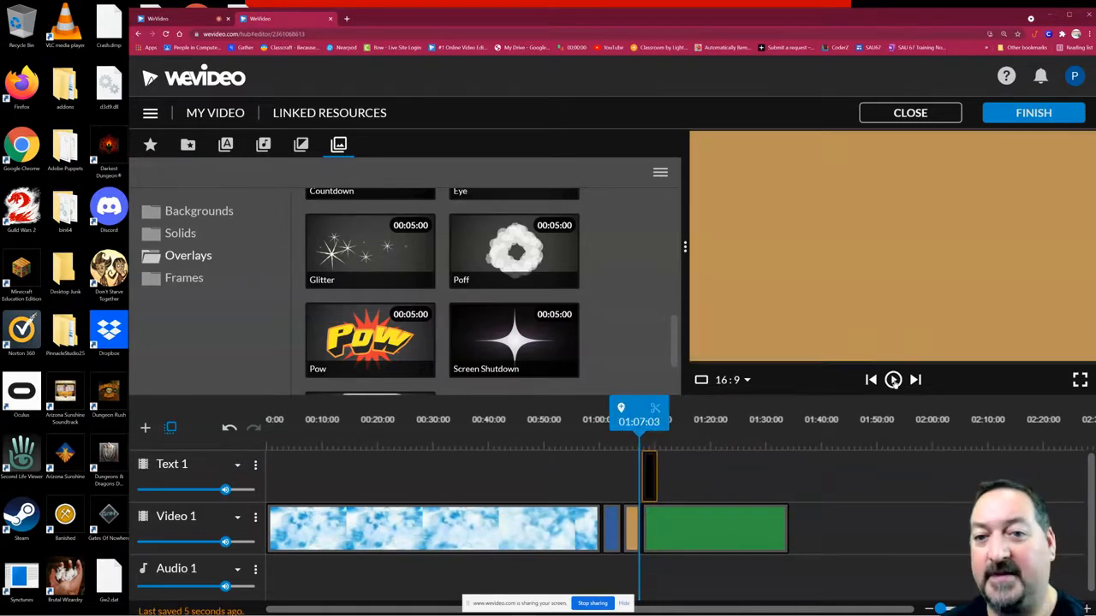
{"action": "left_click", "coordinate": [893, 380]}
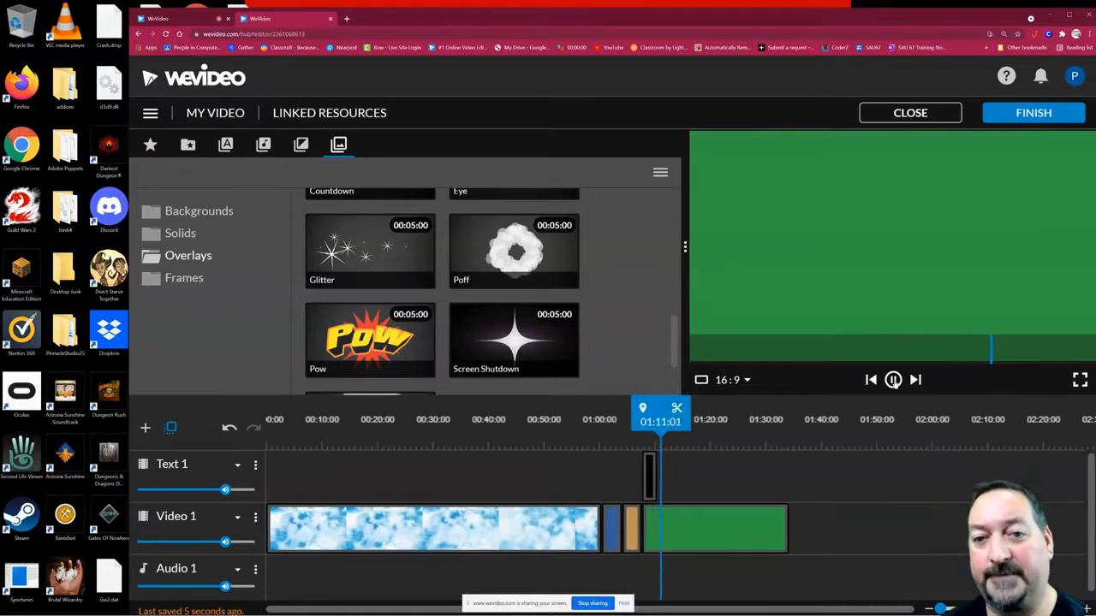
{"action": "left_click", "coordinate": [892, 380]}
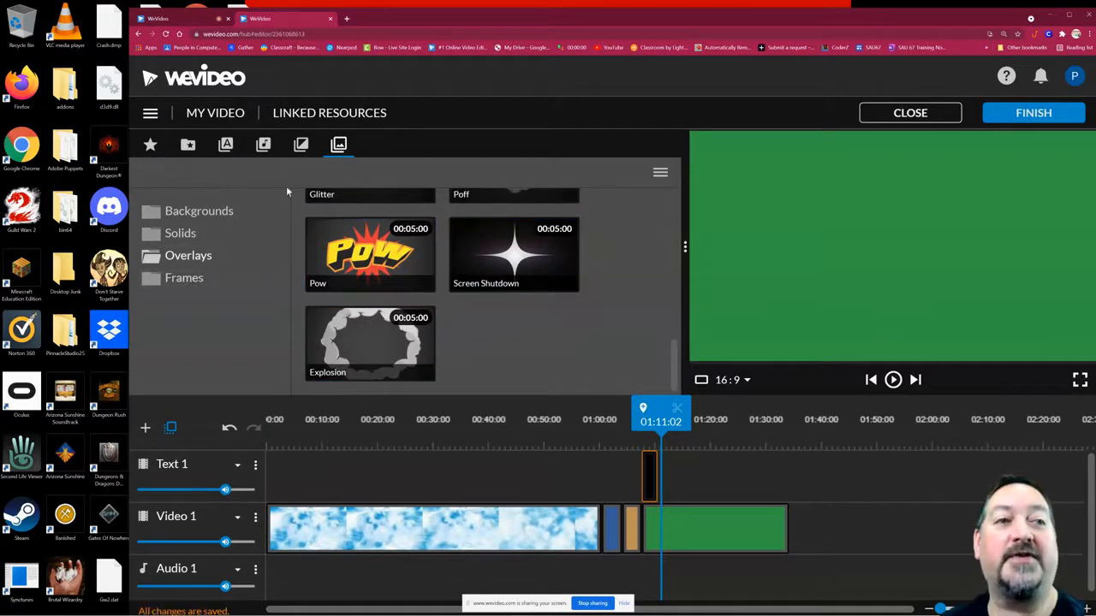
Step: Layer a Frames border on Text 1 over the Clouds clip and preview it to about 0:42
{"action": "left_click", "coordinate": [514, 253]}
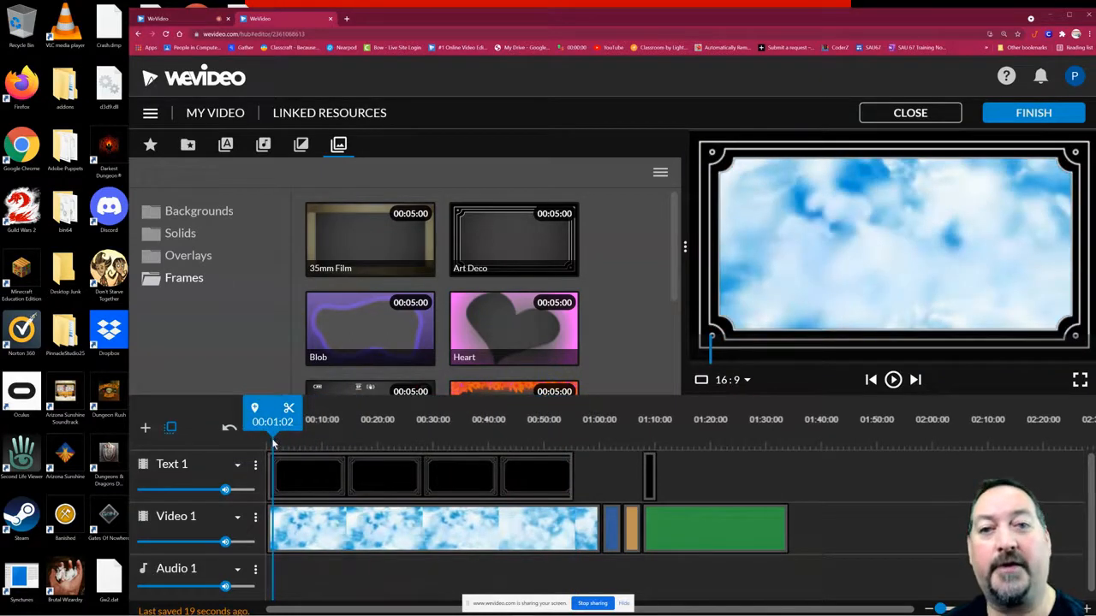
{"action": "left_click", "coordinate": [894, 380]}
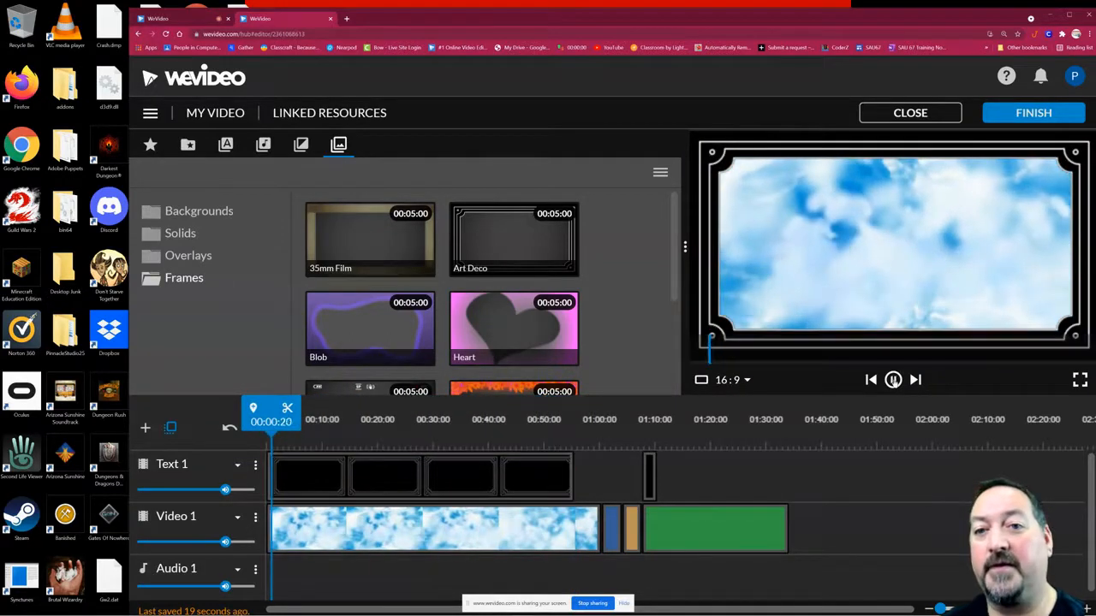
{"action": "left_click", "coordinate": [892, 380]}
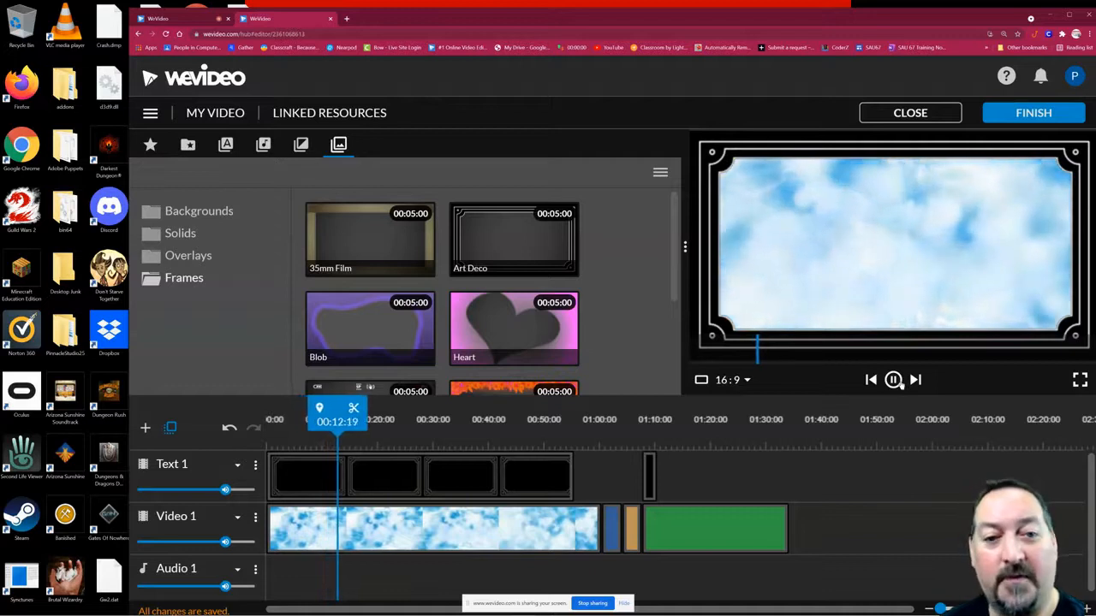
{"action": "left_click", "coordinate": [385, 476]}
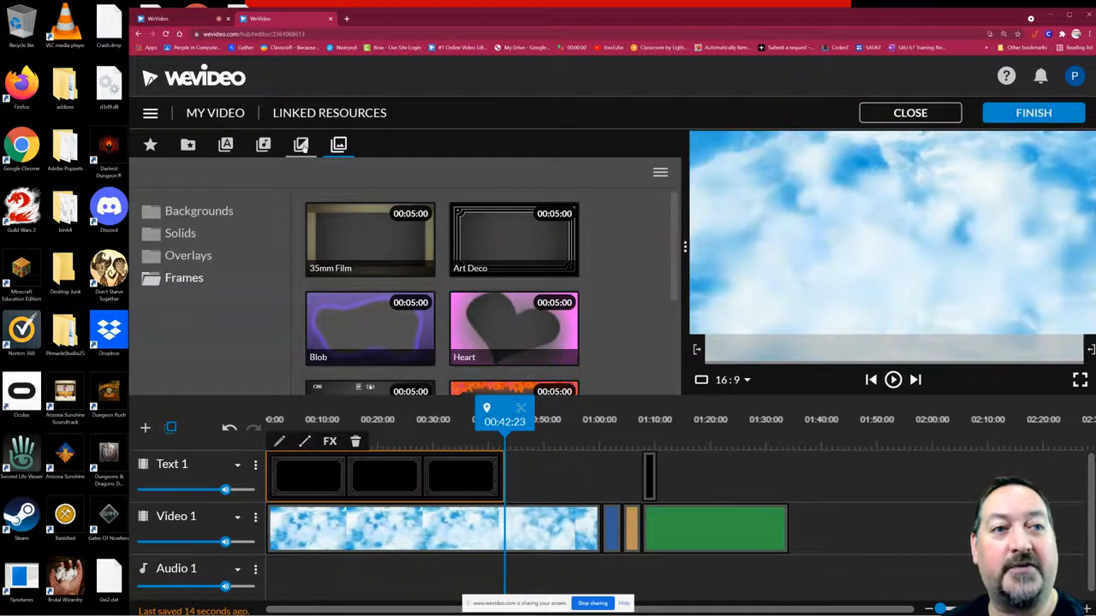
Step: End the frame overlay around 0:42 and show the Transitions collection
{"action": "left_click", "coordinate": [301, 144]}
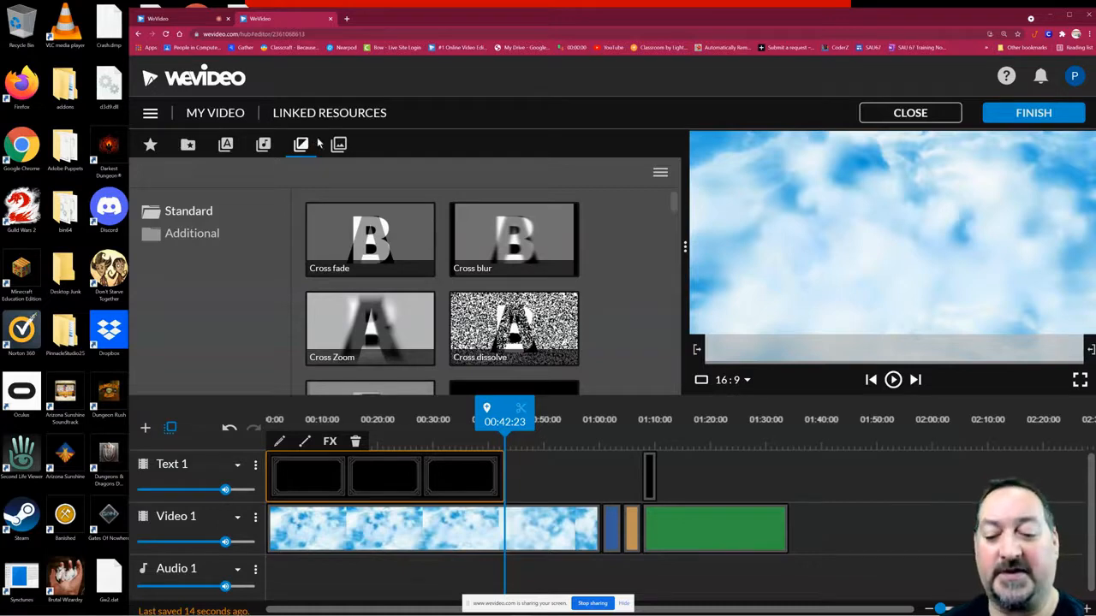
{"action": "left_click", "coordinate": [514, 329]}
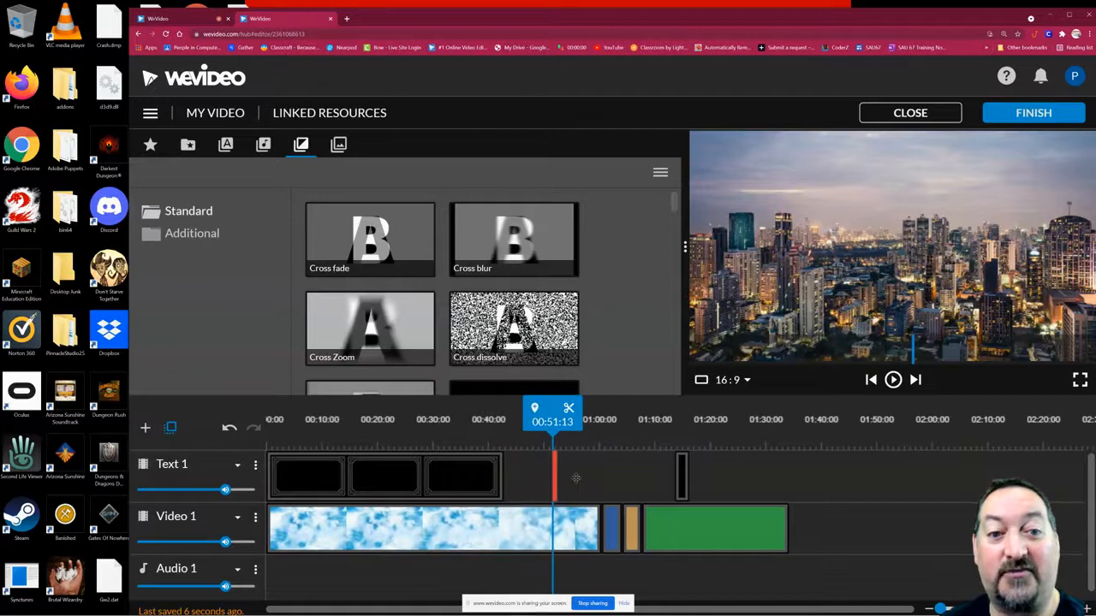
{"action": "left_click", "coordinate": [514, 329]}
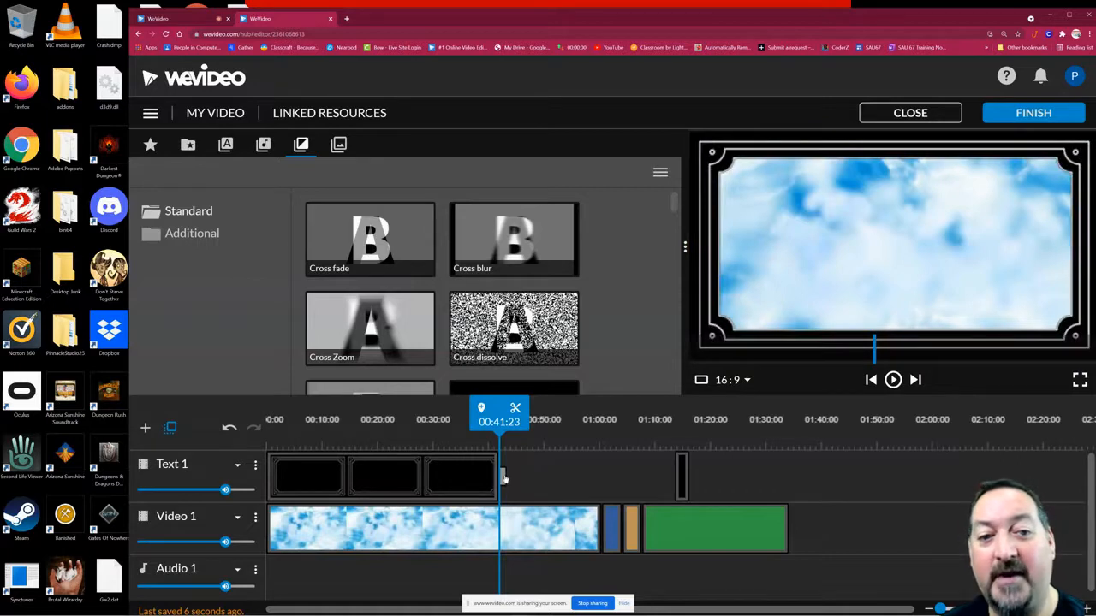
Step: Apply a dissolve transition at the frame's end on Text 1 and browse its Type options
{"action": "left_click", "coordinate": [503, 475]}
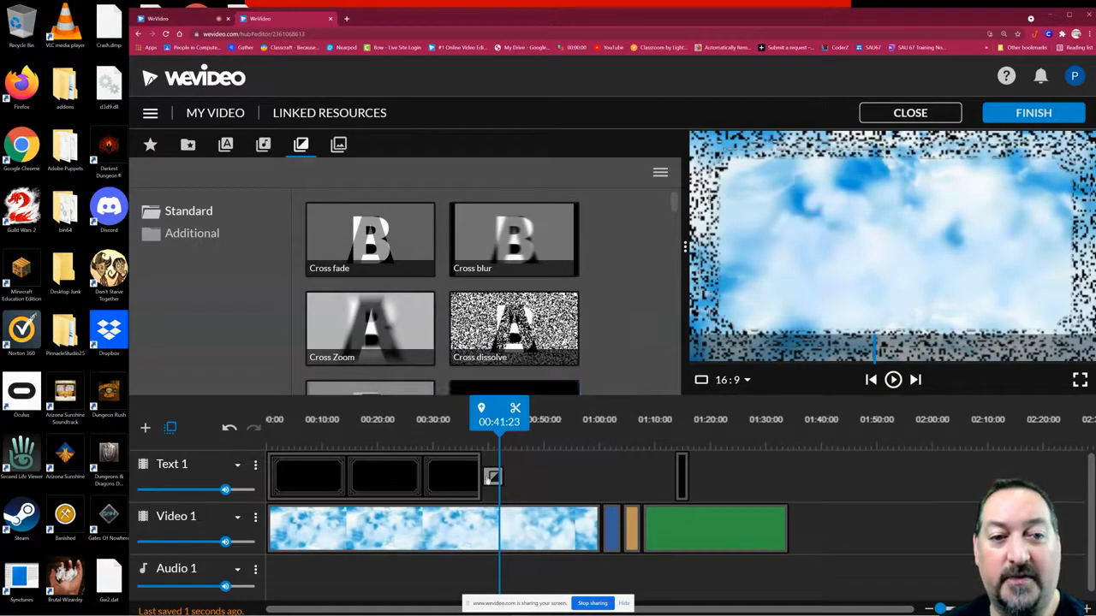
{"action": "left_click", "coordinate": [514, 397]}
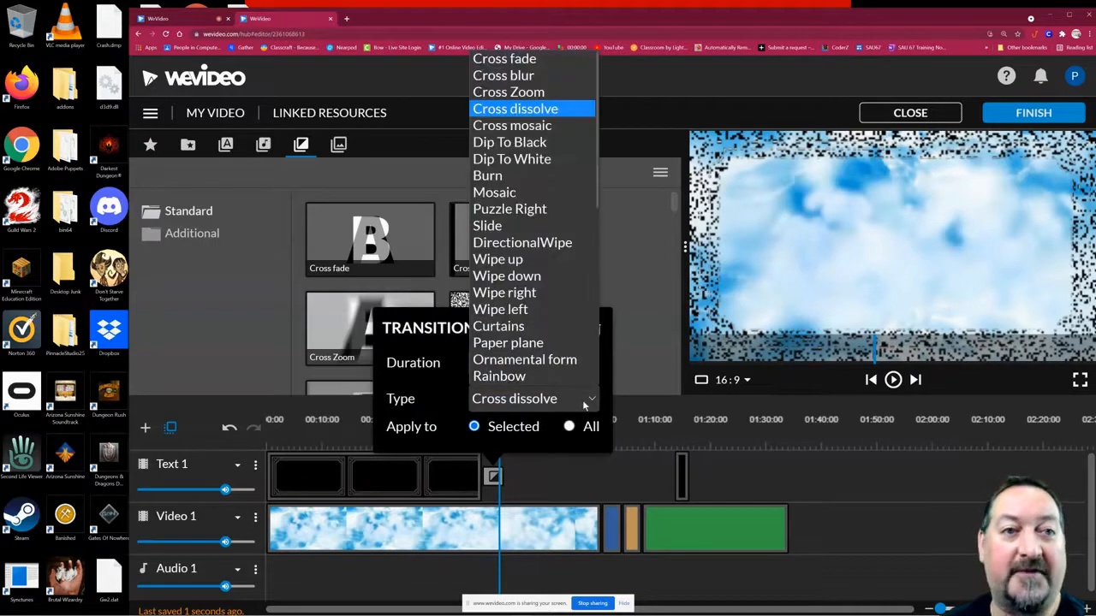
{"action": "scroll", "scroll_direction": "down", "scroll_amount": 3}
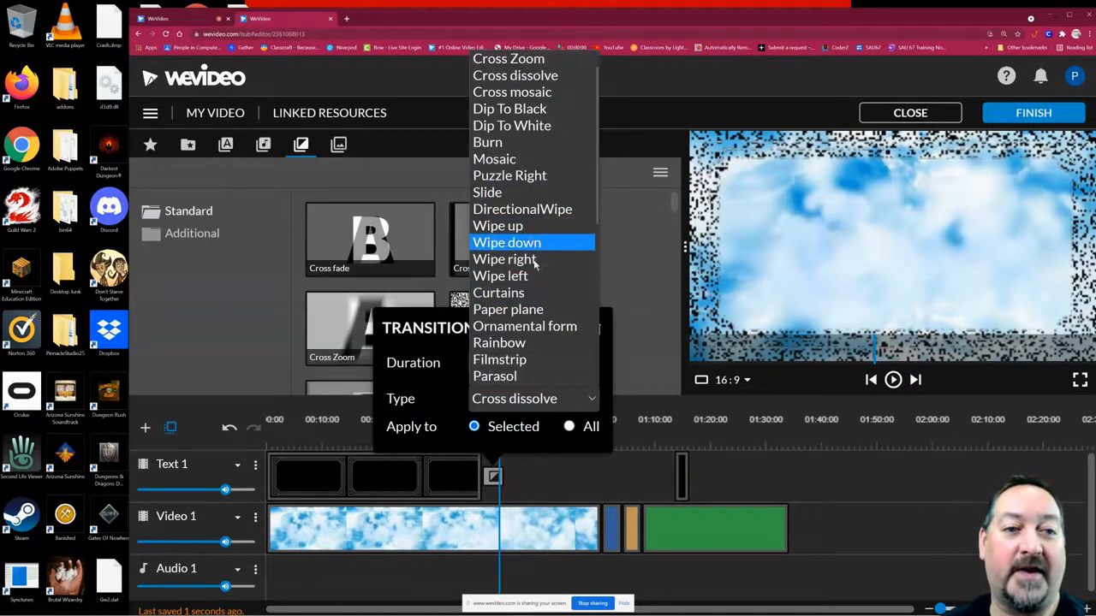
{"action": "scroll", "scroll_direction": "down", "scroll_amount": 3}
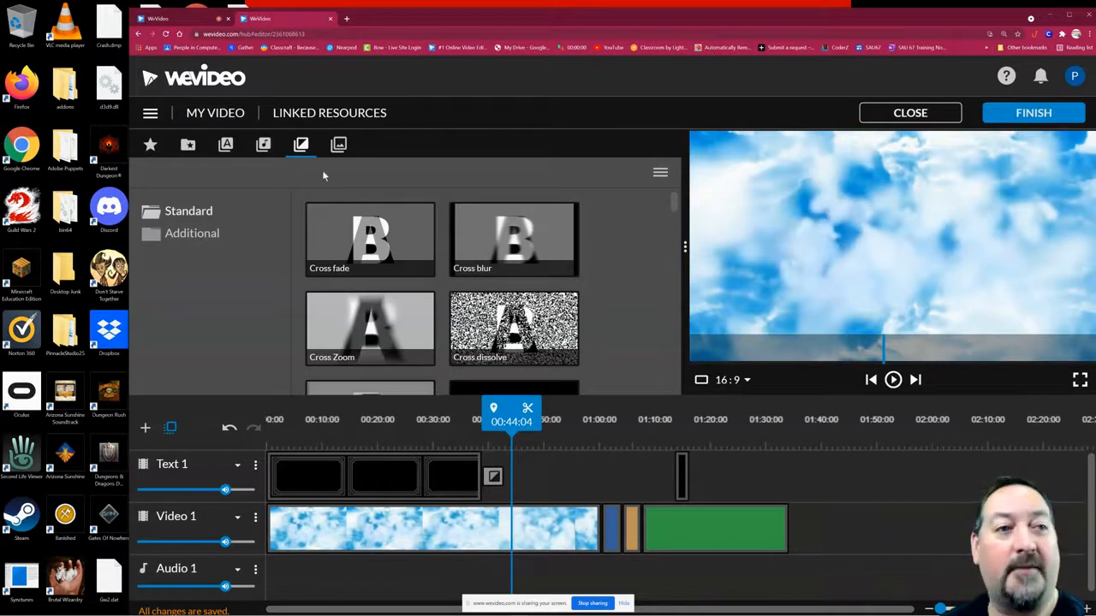
Step: Browse the audio library's Premium and Free music categories
{"action": "left_click", "coordinate": [264, 143]}
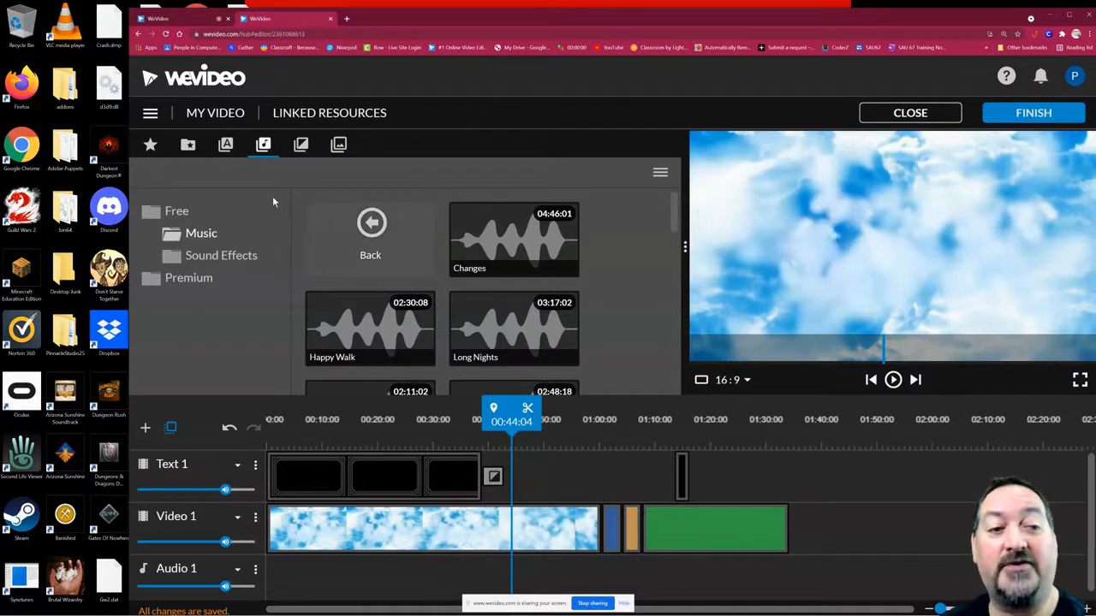
{"action": "mouse_move", "coordinate": [279, 202]}
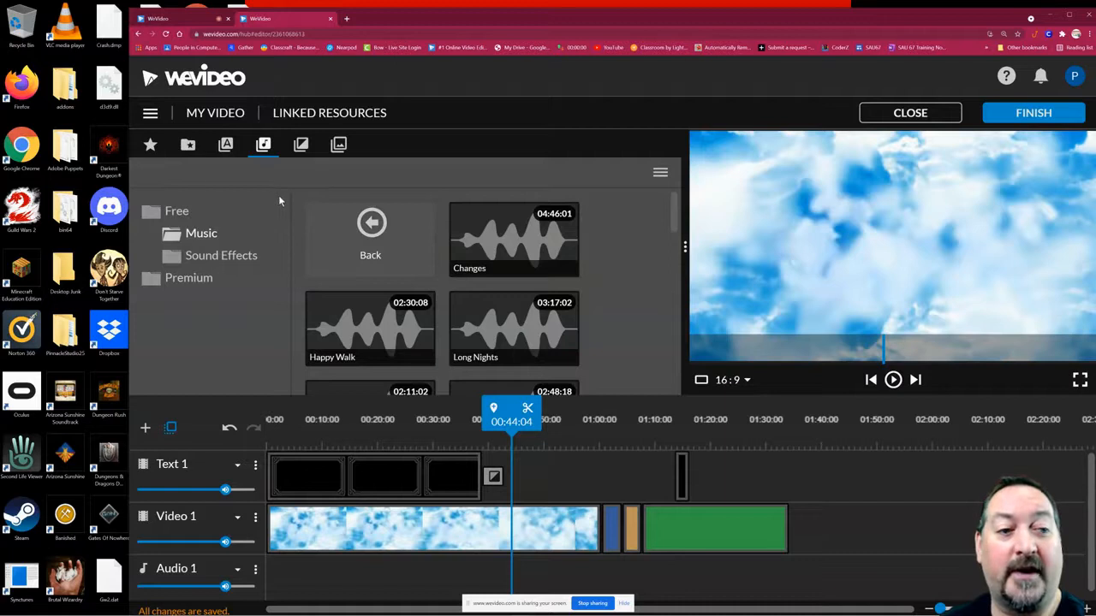
{"action": "mouse_move", "coordinate": [284, 205]}
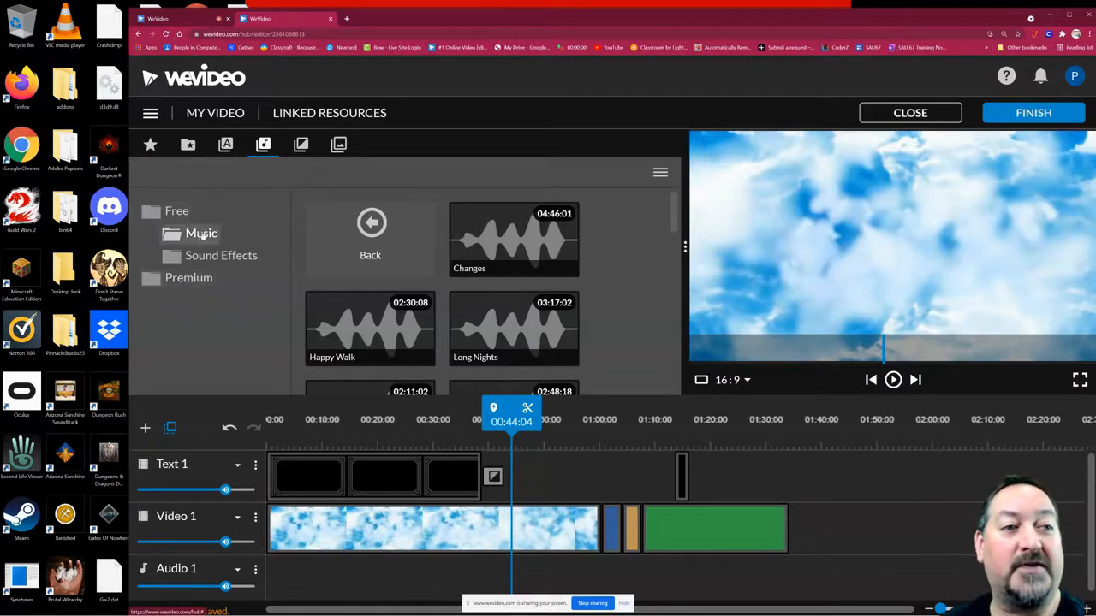
{"action": "left_click", "coordinate": [188, 278]}
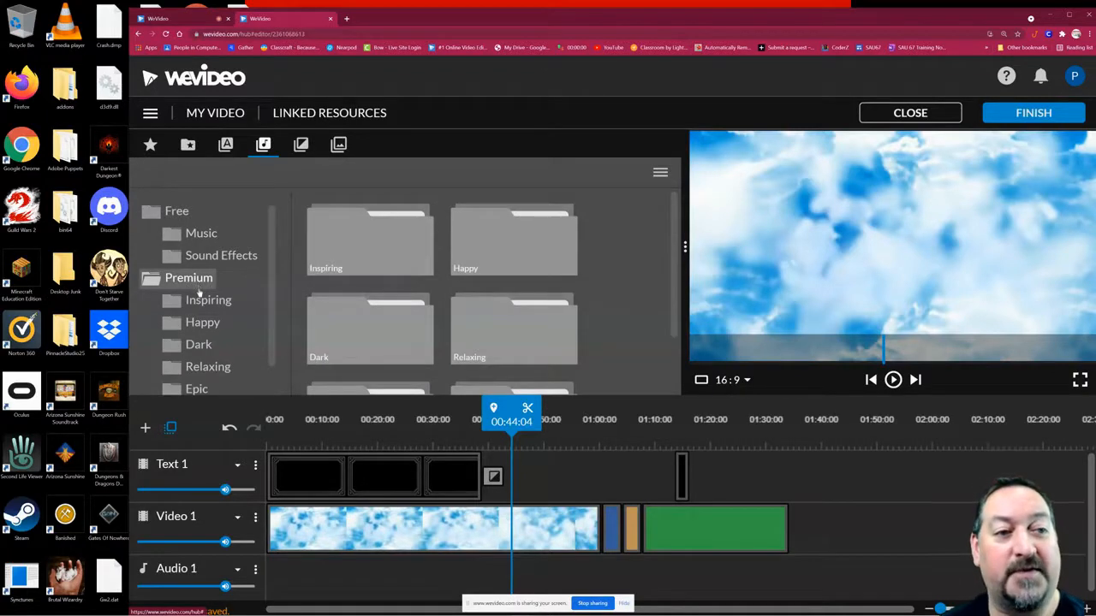
{"action": "left_click", "coordinate": [370, 239]}
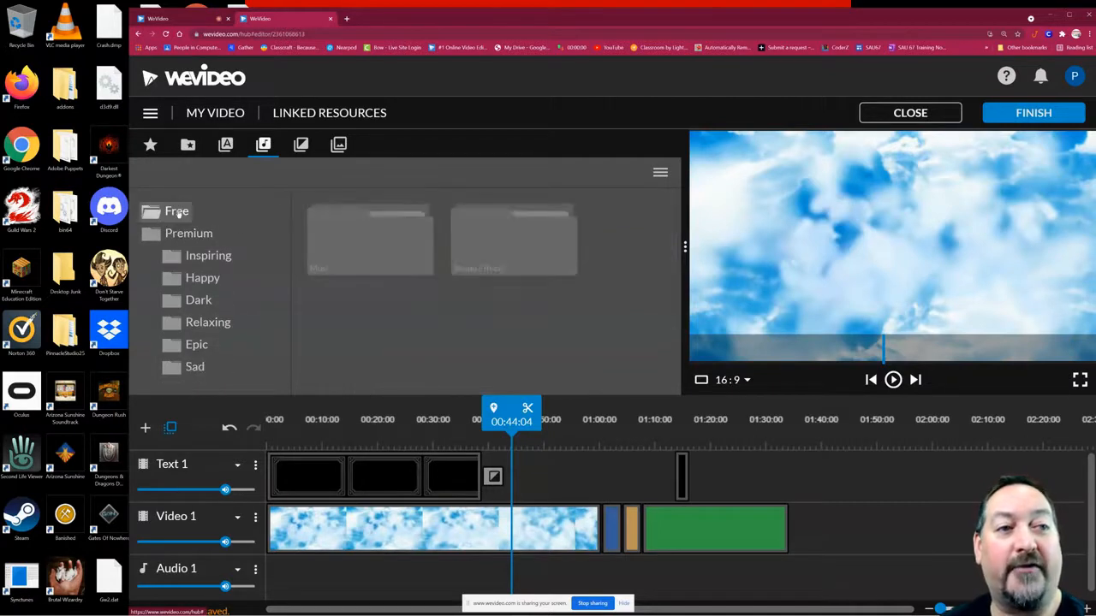
{"action": "left_click", "coordinate": [177, 212]}
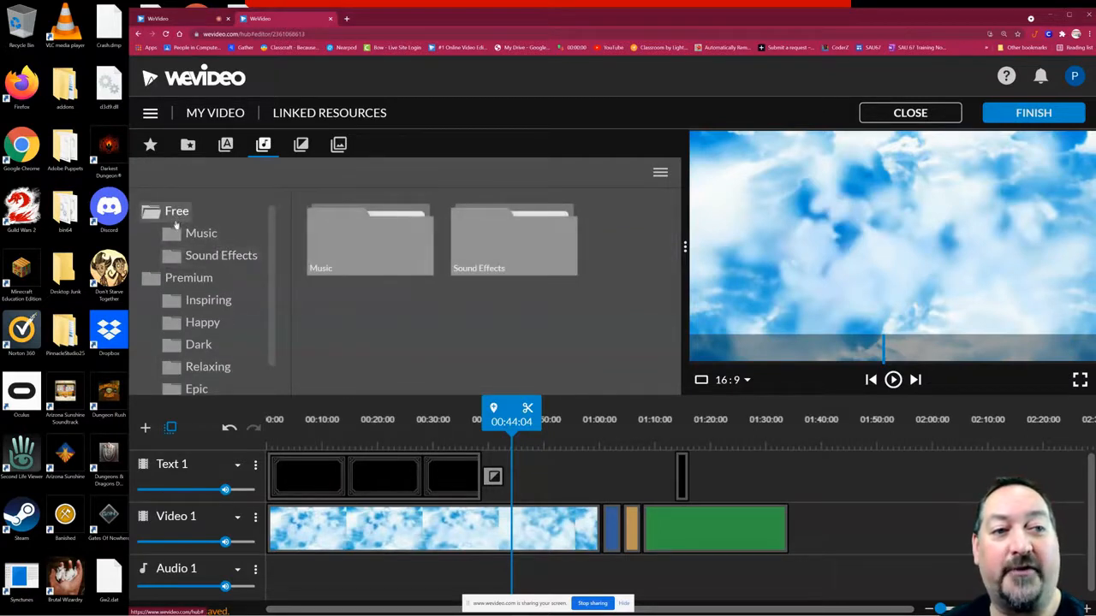
Step: Show the free Animals sound effects list with Pips, Chaffinch and Summer Insects
{"action": "scroll", "scroll_direction": "down", "scroll_amount": 3}
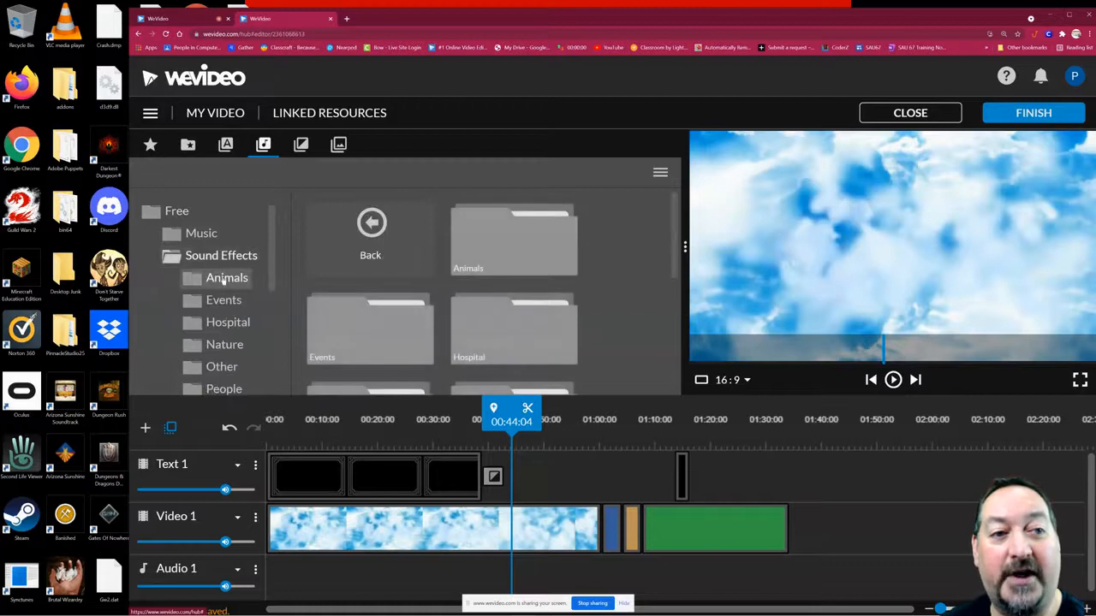
{"action": "left_click", "coordinate": [226, 277]}
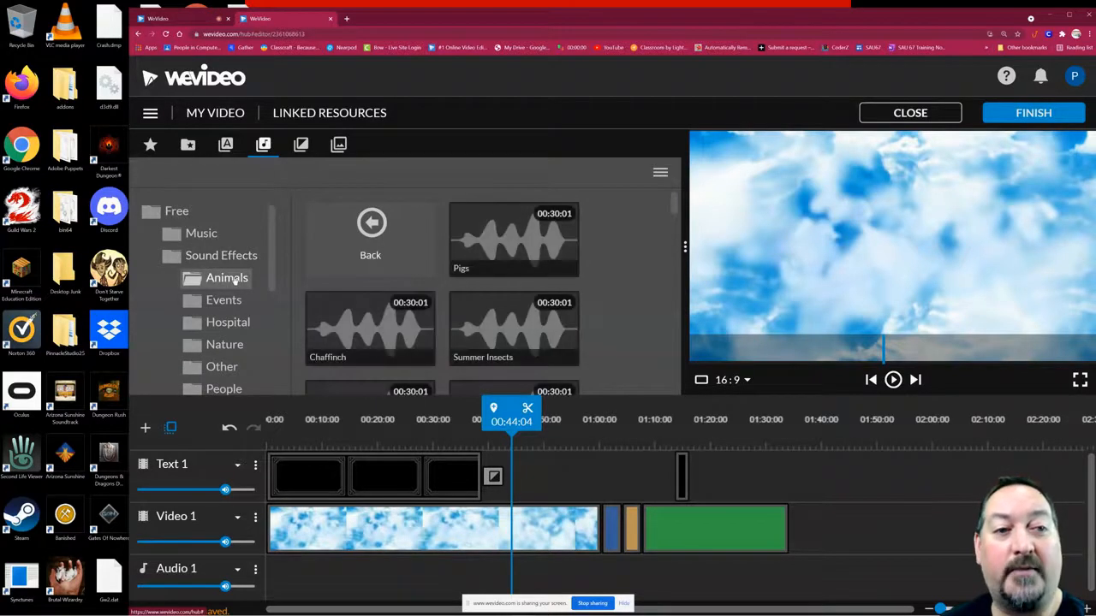
{"action": "left_click", "coordinate": [513, 239]}
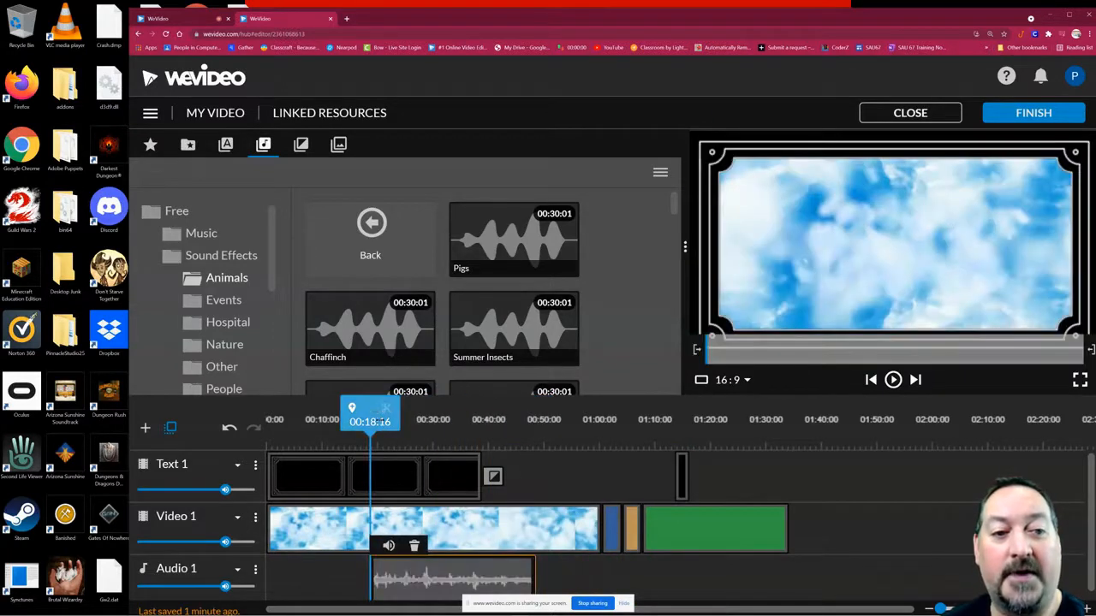
{"action": "left_click", "coordinate": [894, 380]}
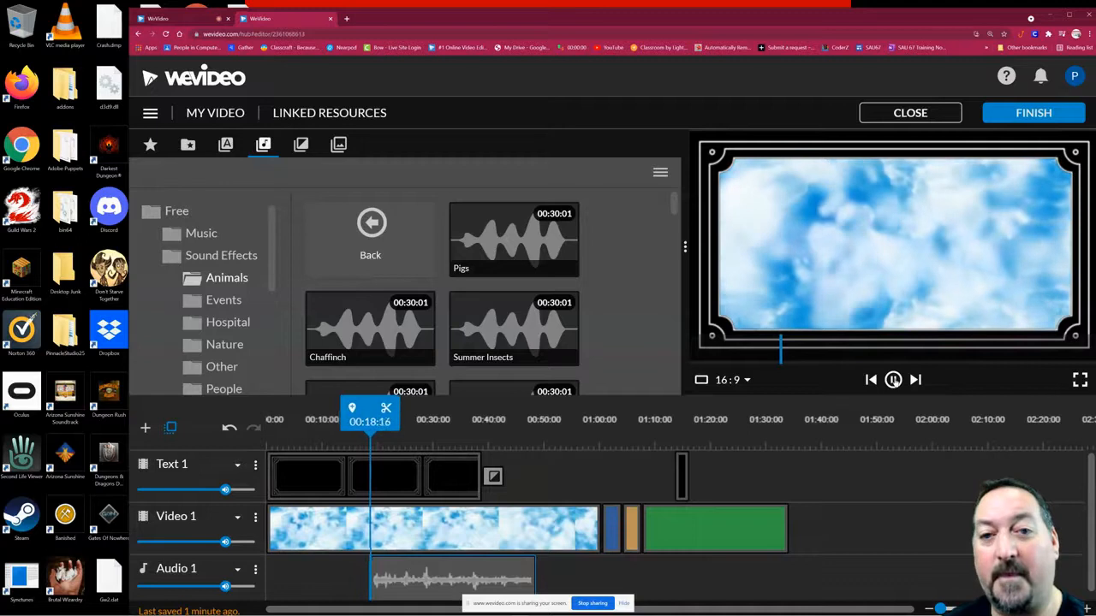
{"action": "left_click", "coordinate": [892, 380]}
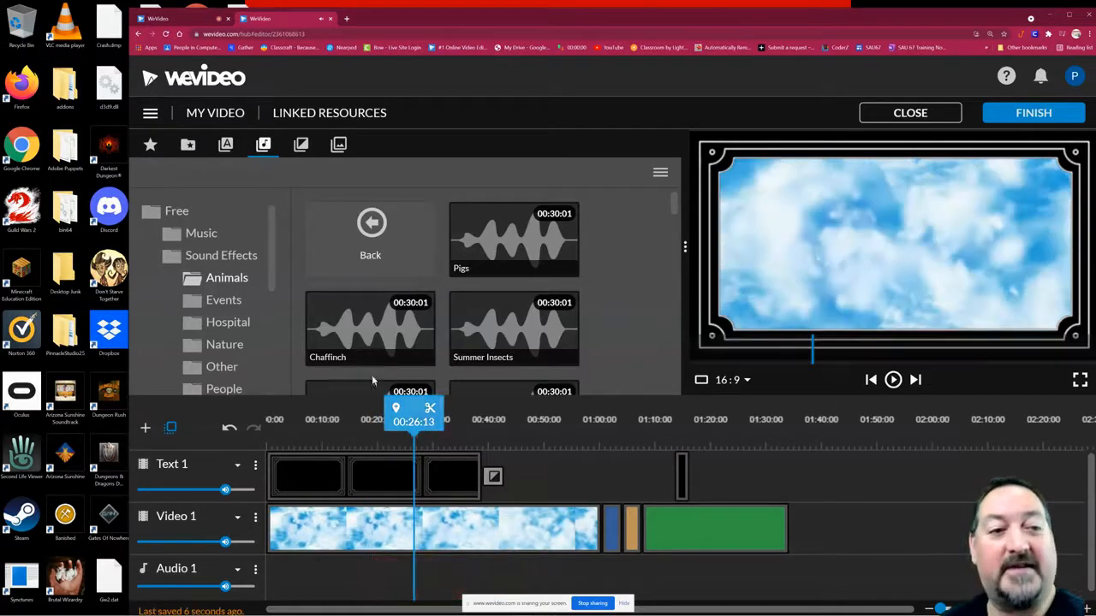
{"action": "scroll", "scroll_direction": "down", "scroll_amount": 3}
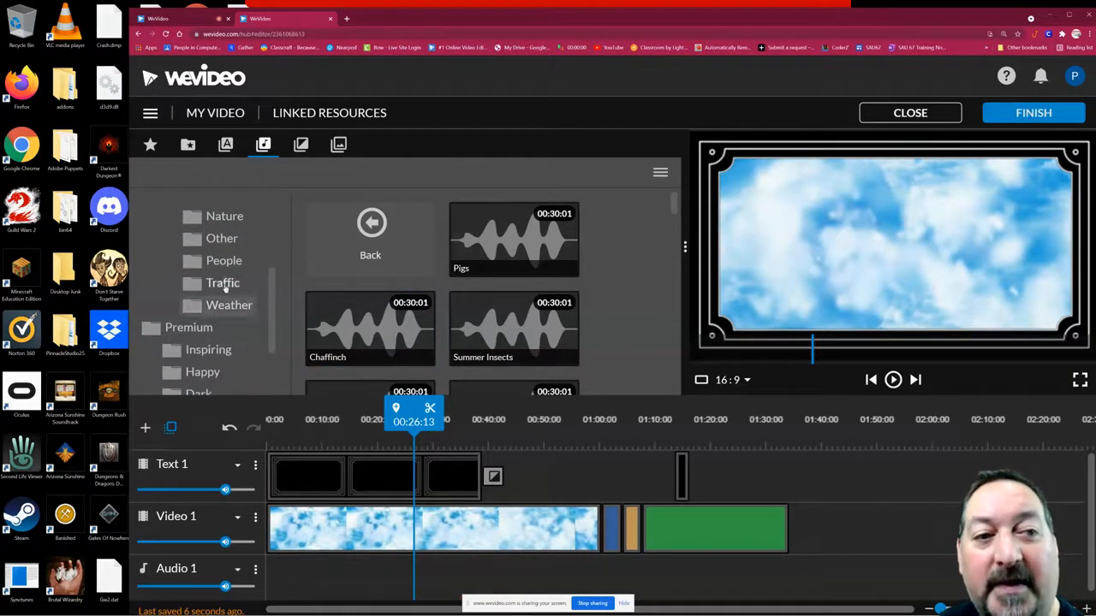
Step: Add a Traffic sound effect to Audio 1 at about 0:21 and preview it with the clouds footage
{"action": "left_click", "coordinate": [223, 283]}
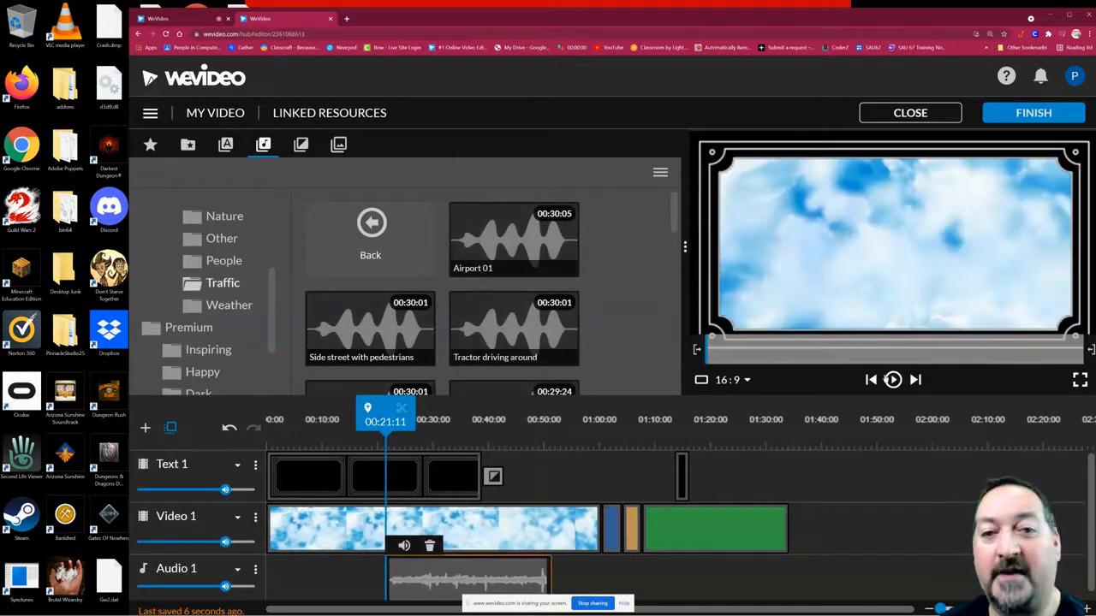
{"action": "left_click", "coordinate": [892, 380]}
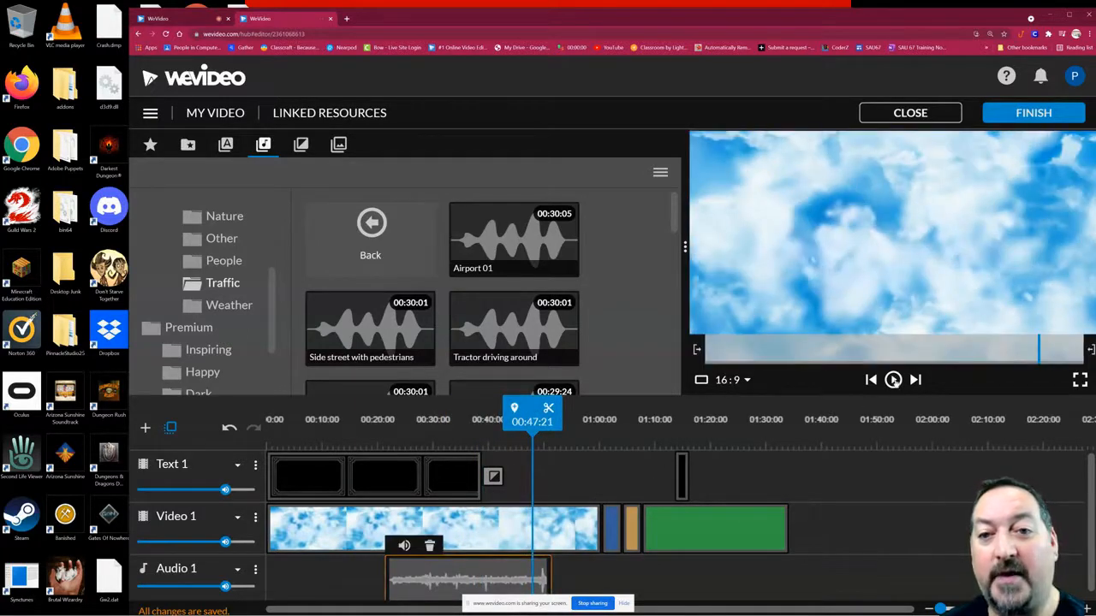
{"action": "left_click", "coordinate": [893, 380]}
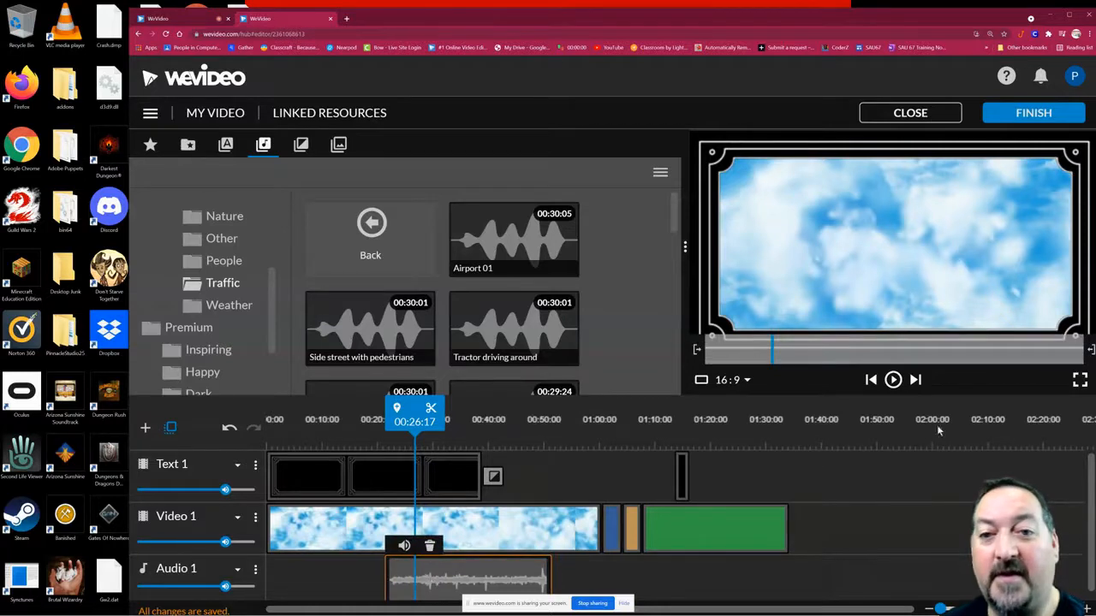
Step: Scrub the playhead to about 26 seconds and split the Clouds video clip there
{"action": "left_click", "coordinate": [894, 380]}
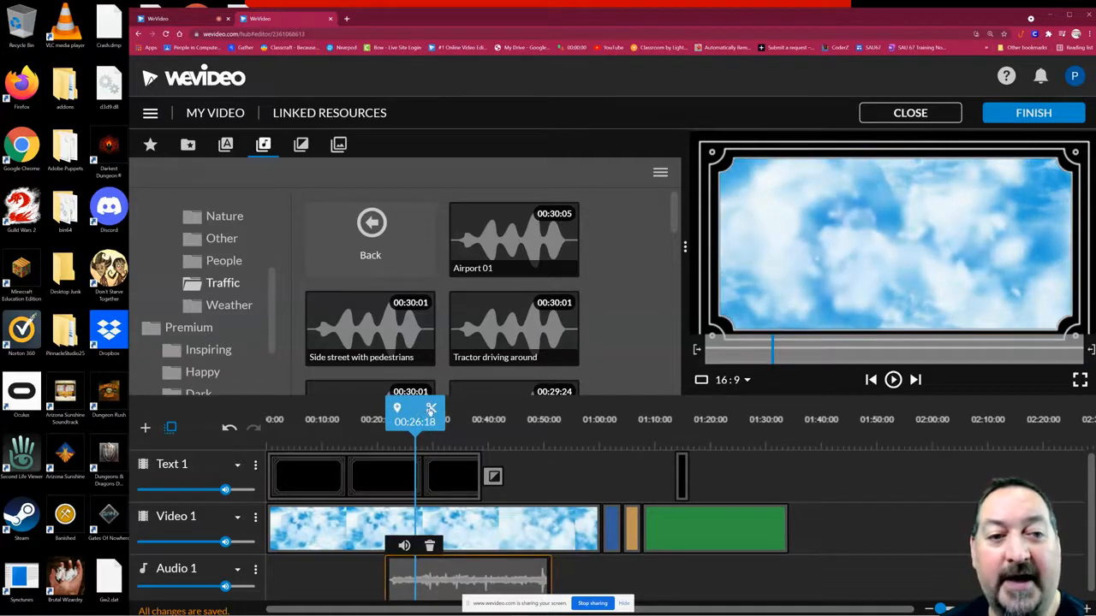
{"action": "left_click_drag", "start_coordinate": [414, 409], "coordinate": [397, 409]}
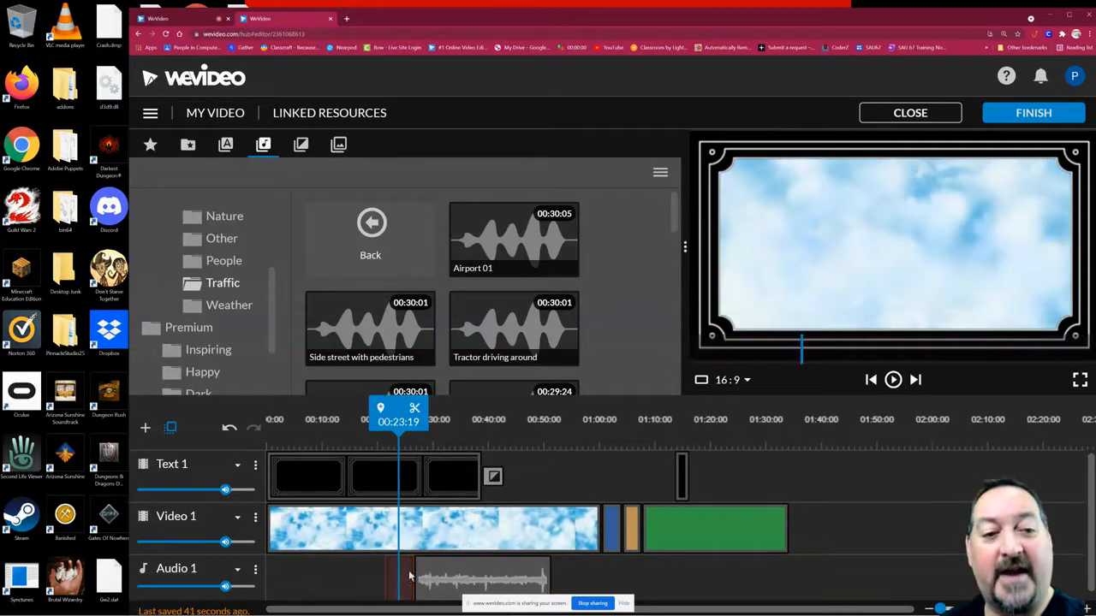
{"action": "left_click_drag", "start_coordinate": [398, 420], "coordinate": [414, 419]}
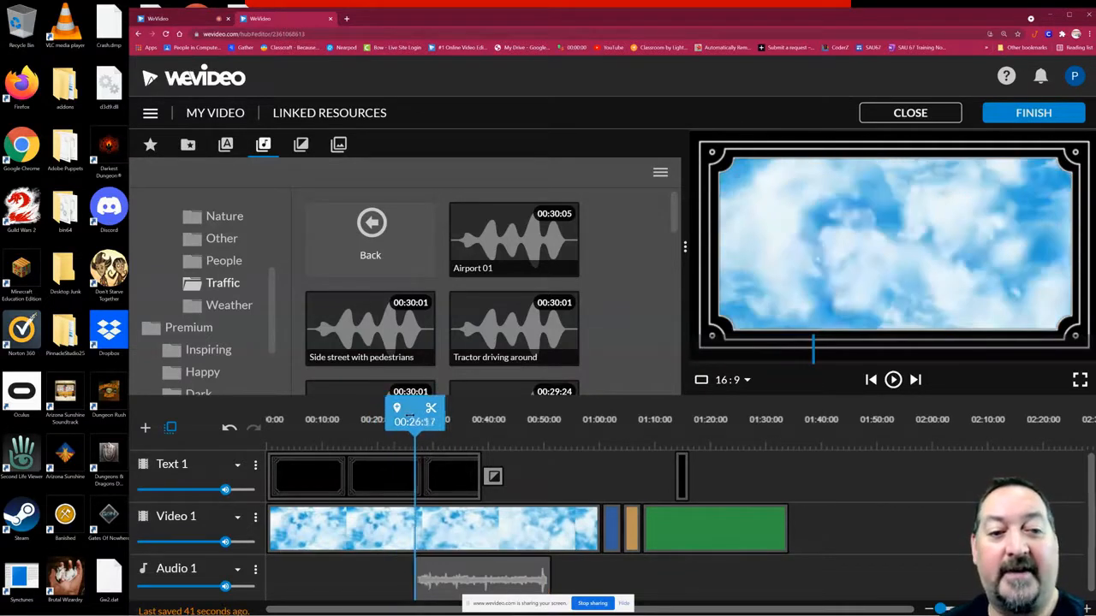
{"action": "left_click", "coordinate": [893, 380]}
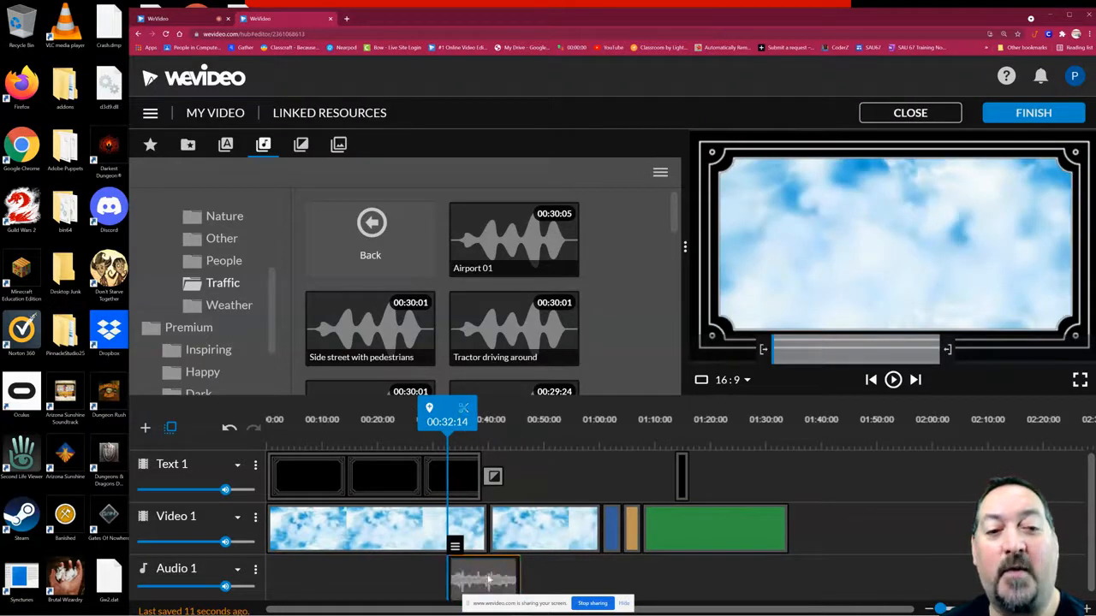
Step: Move the traffic audio clip earlier on Audio 1, starting around 17 seconds
{"action": "left_click_drag", "start_coordinate": [483, 580], "coordinate": [397, 580]}
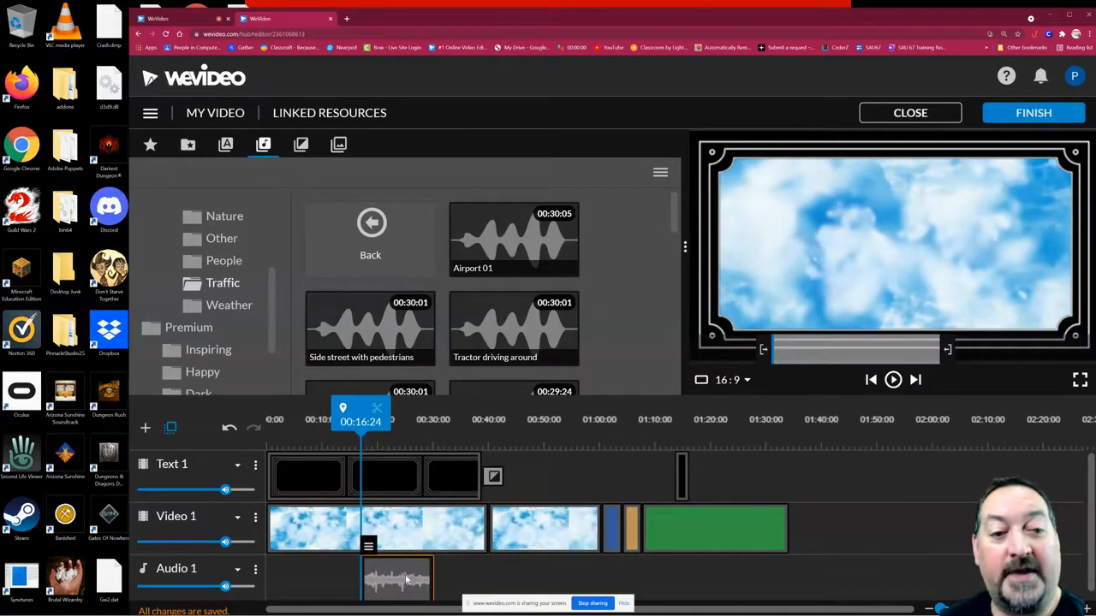
{"action": "mouse_move", "coordinate": [219, 199]}
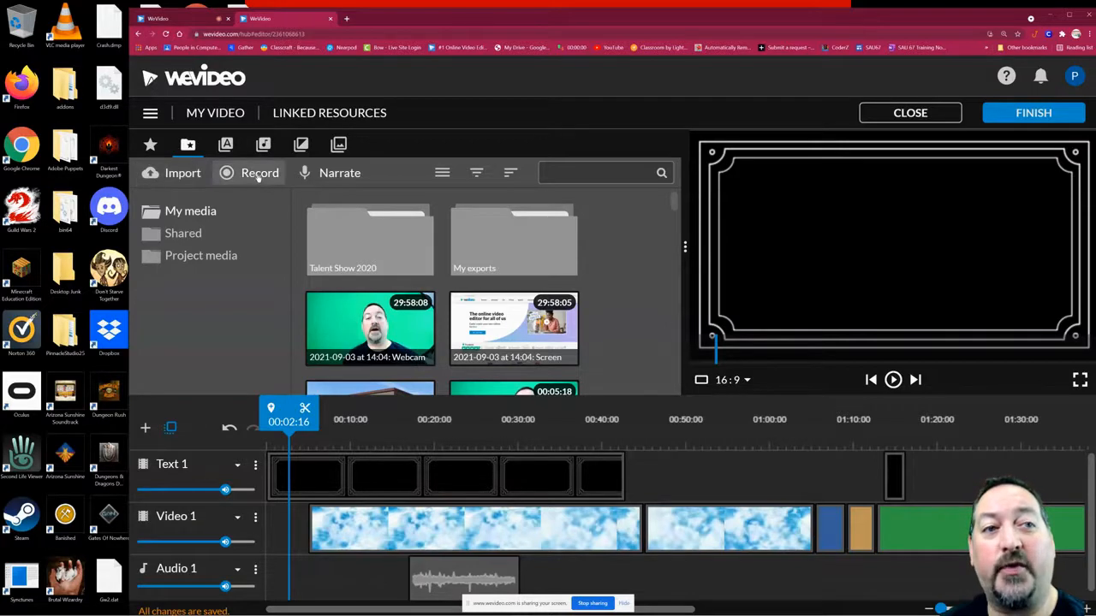
{"action": "mouse_move", "coordinate": [339, 171]}
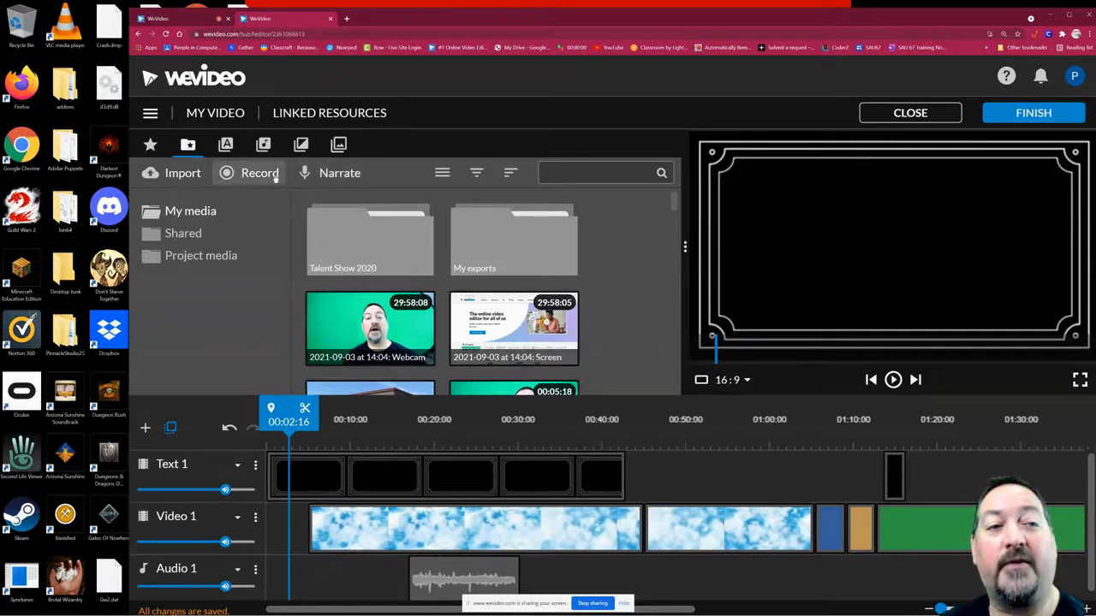
{"action": "mouse_move", "coordinate": [339, 171]}
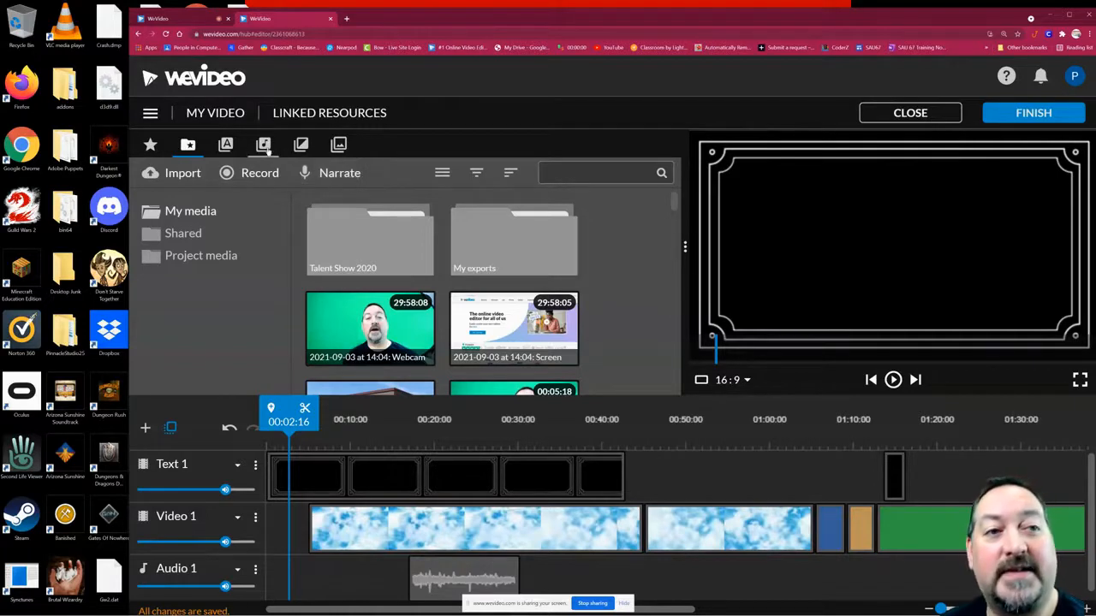
Step: Browse the Motion text title templates down to the Swing and Roller titles
{"action": "left_click", "coordinate": [226, 144]}
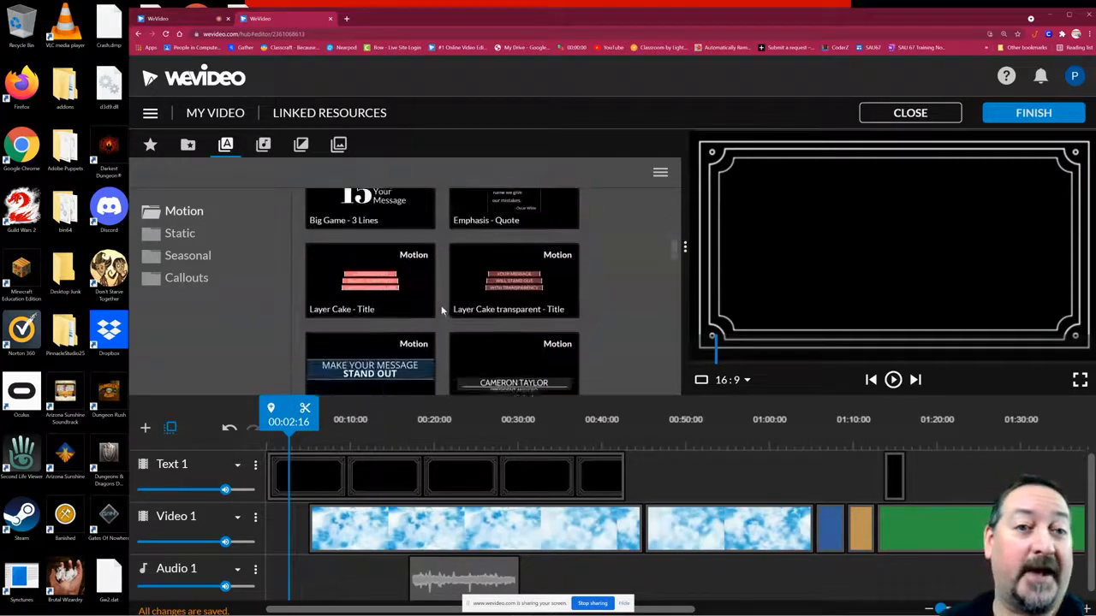
{"action": "scroll", "scroll_direction": "down", "scroll_amount": 3}
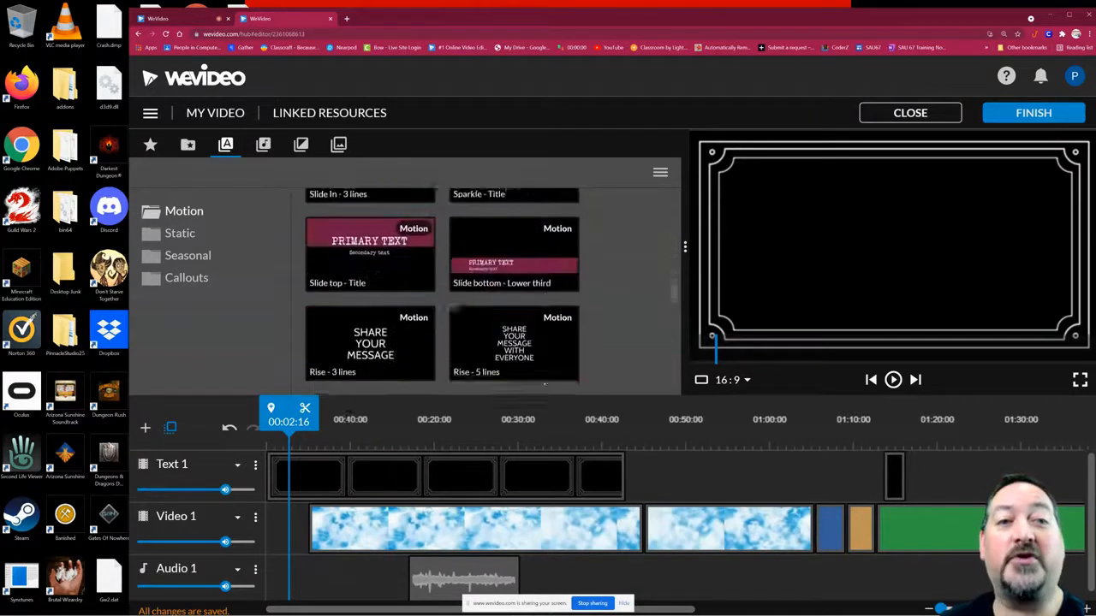
{"action": "scroll", "scroll_direction": "down", "scroll_amount": 3}
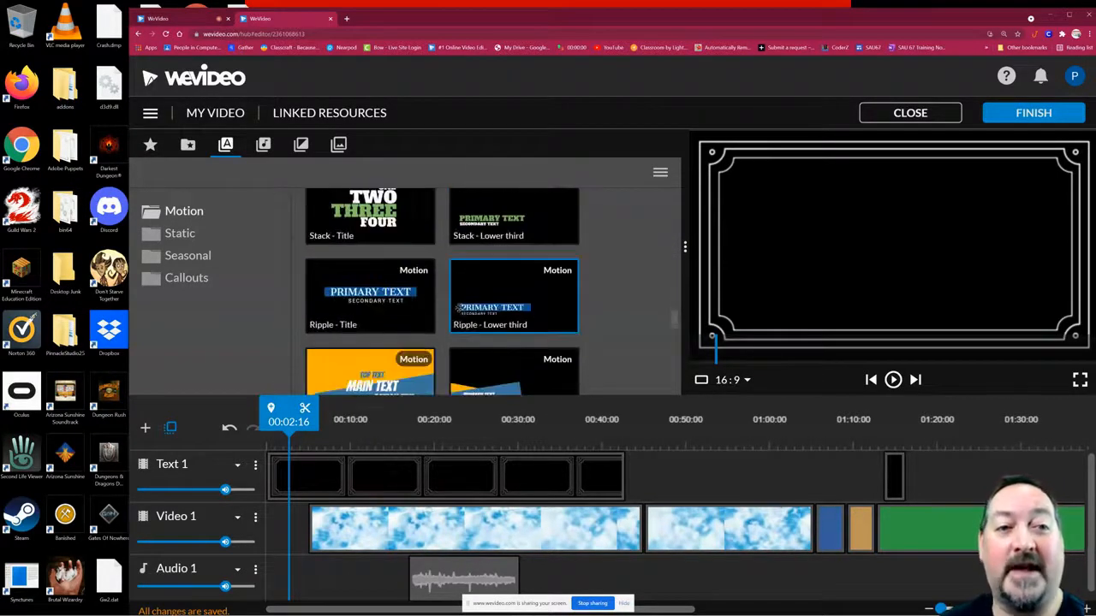
{"action": "scroll", "scroll_direction": "down", "scroll_amount": 3}
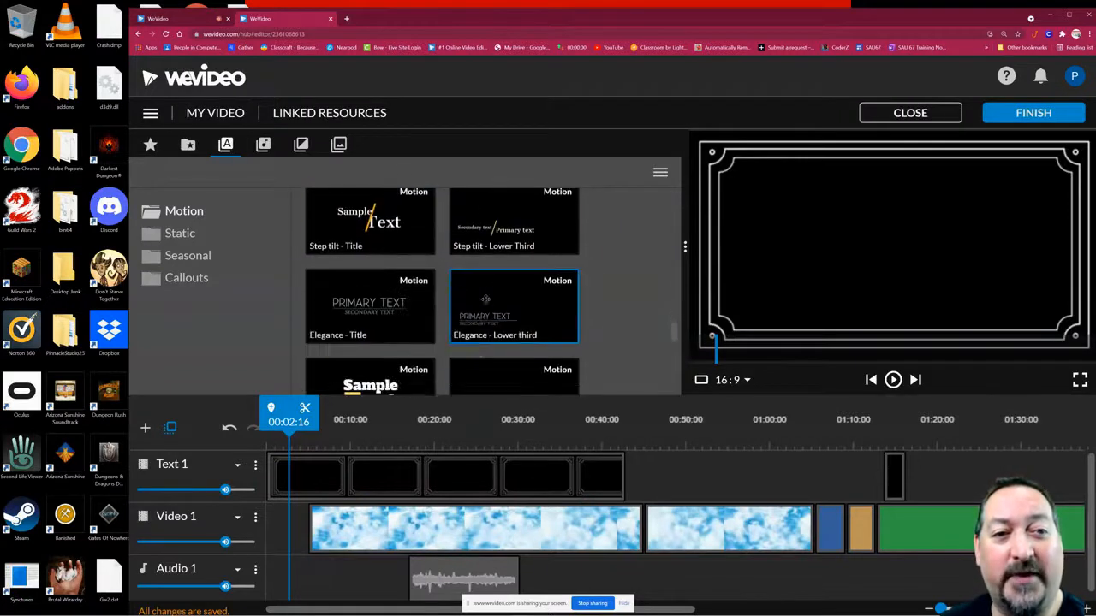
{"action": "scroll", "scroll_direction": "down", "scroll_amount": 3}
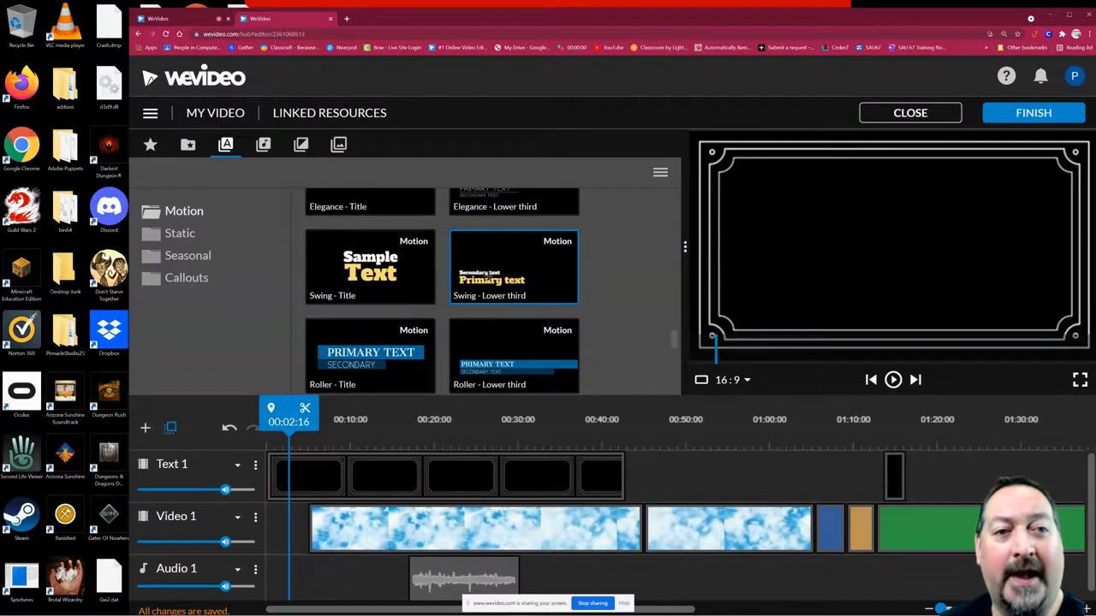
{"action": "left_click", "coordinate": [370, 267]}
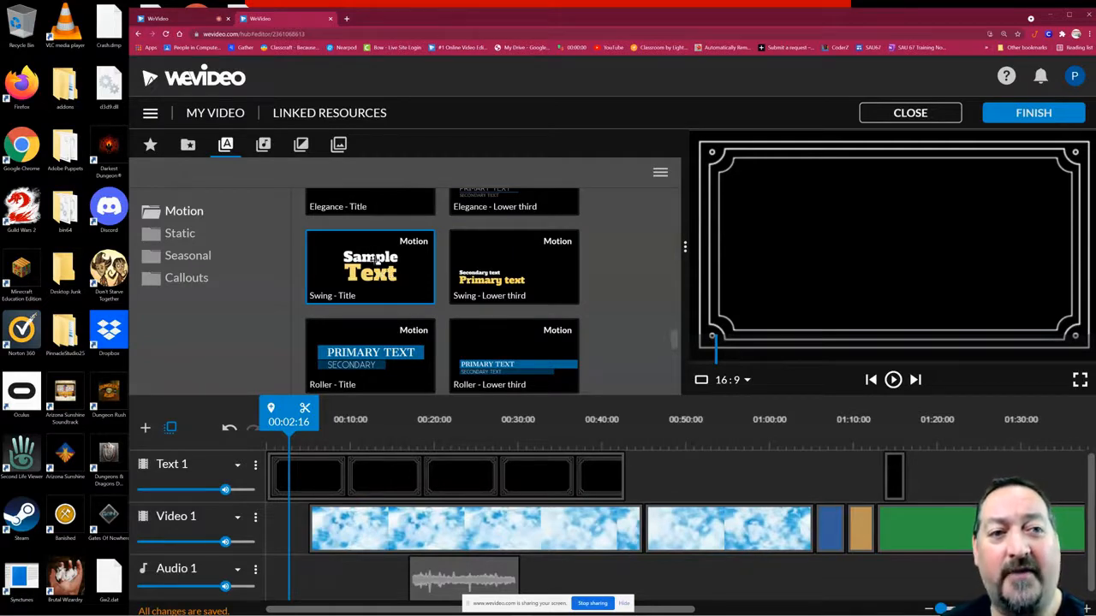
{"action": "scroll", "scroll_direction": "down", "scroll_amount": 3}
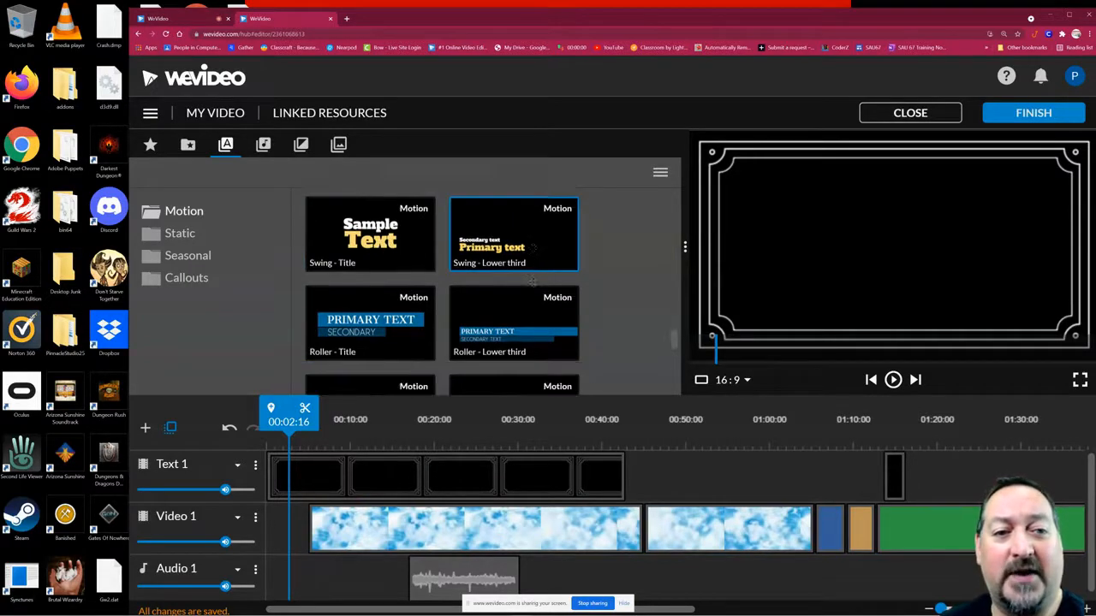
{"action": "scroll", "scroll_direction": "down", "scroll_amount": 3}
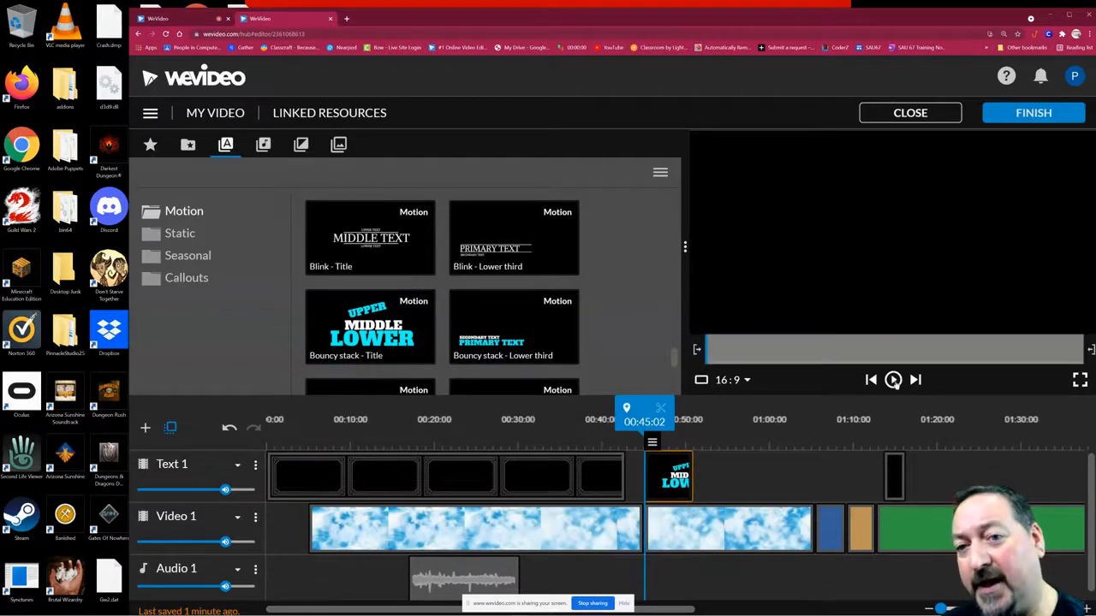
Step: Bring up the Bouncy stack title's properties editor with its Upper, Middle and Lower fields
{"action": "left_click", "coordinate": [894, 380]}
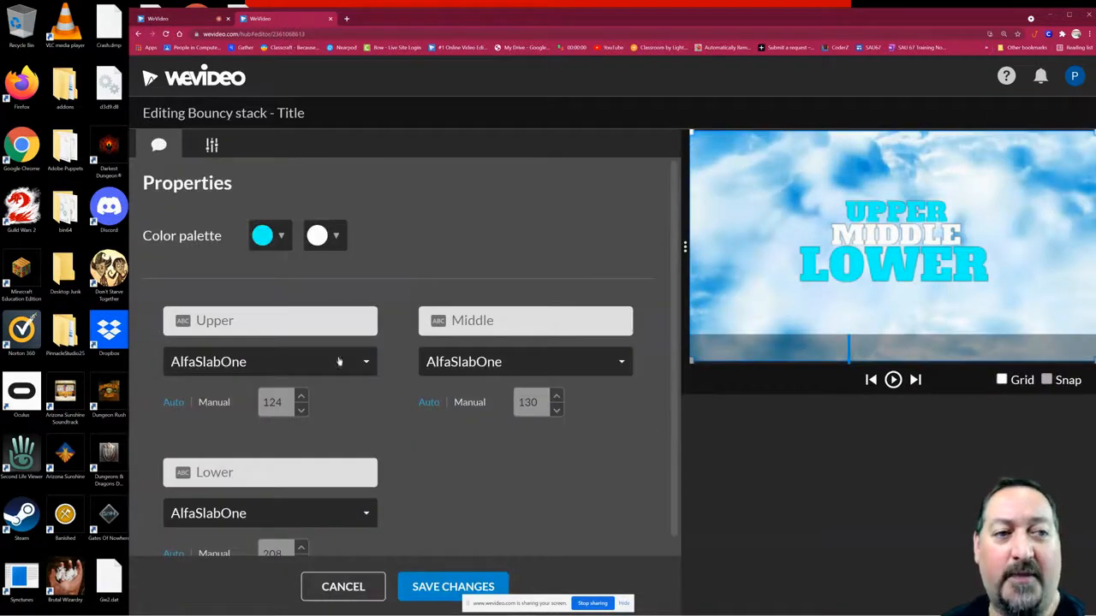
Step: Rewrite the title lines to read CHANGE / THE WORDS / IN THESE BOXES
{"action": "left_click", "coordinate": [271, 321]}
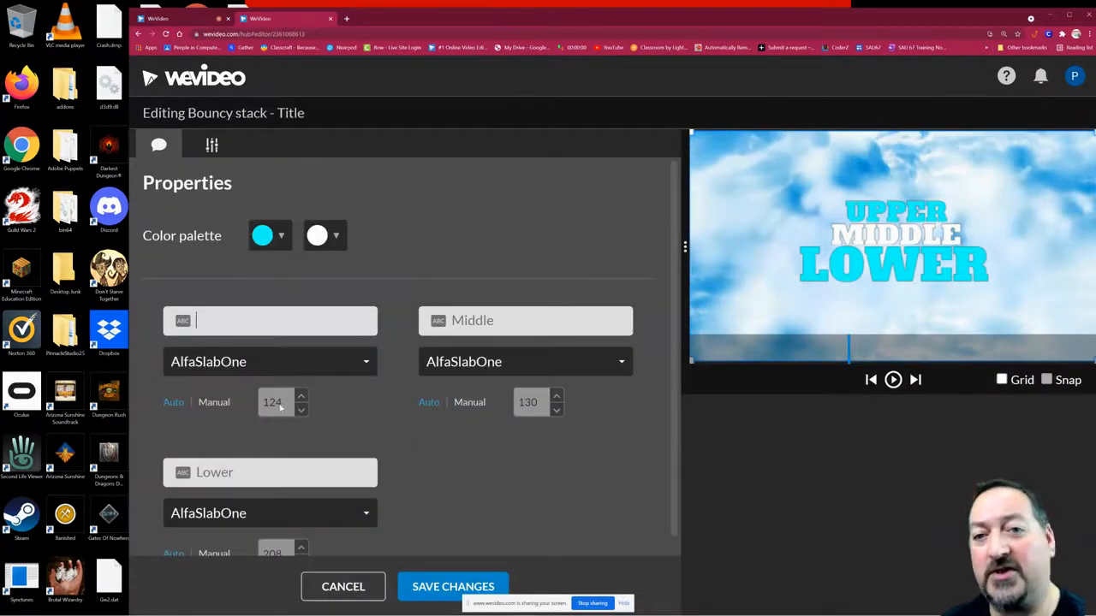
{"action": "type", "text": "Change"}
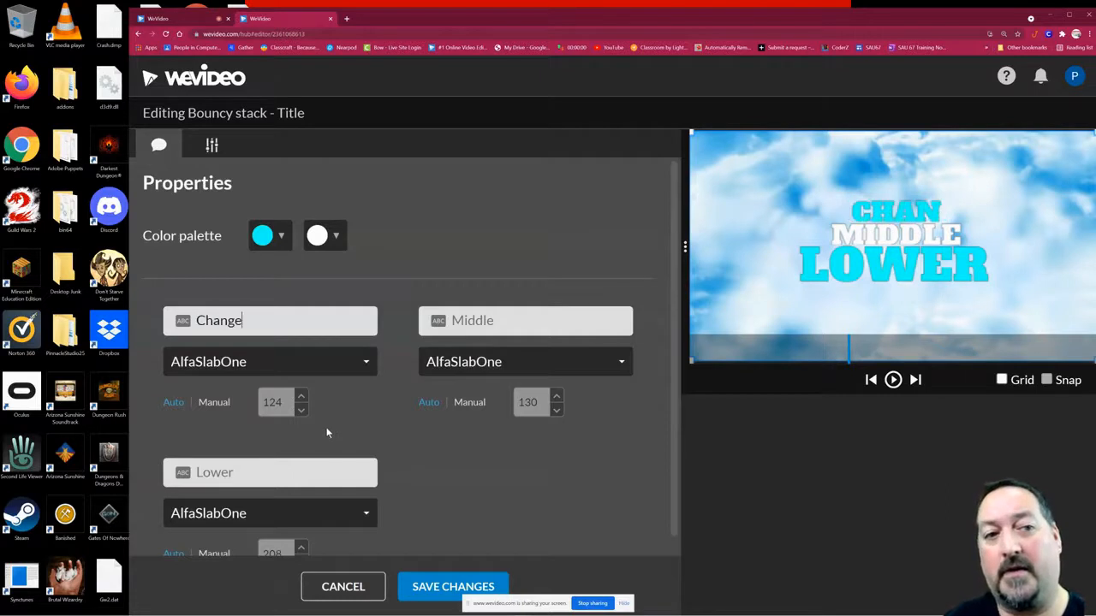
{"action": "type", "text": "The words"}
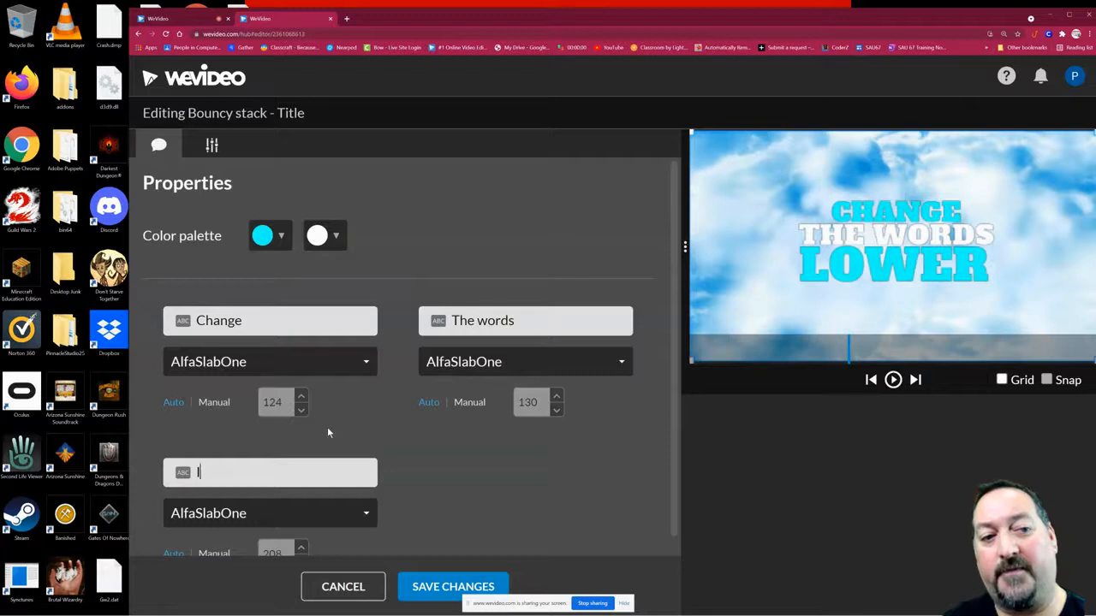
{"action": "type", "text": "Int"}
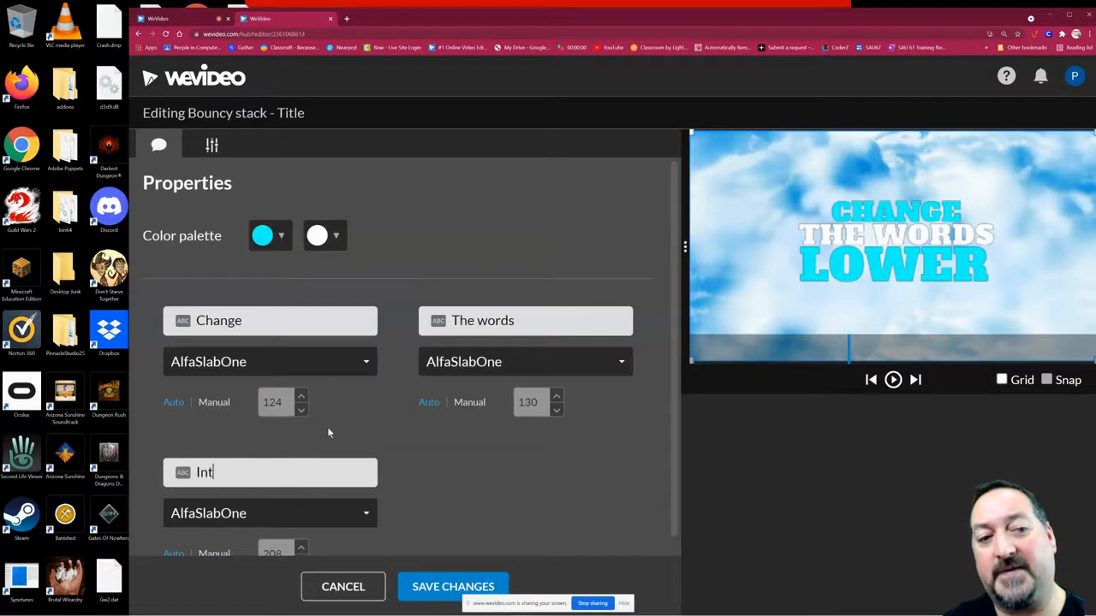
{"action": "type", "text": "In these boxes"}
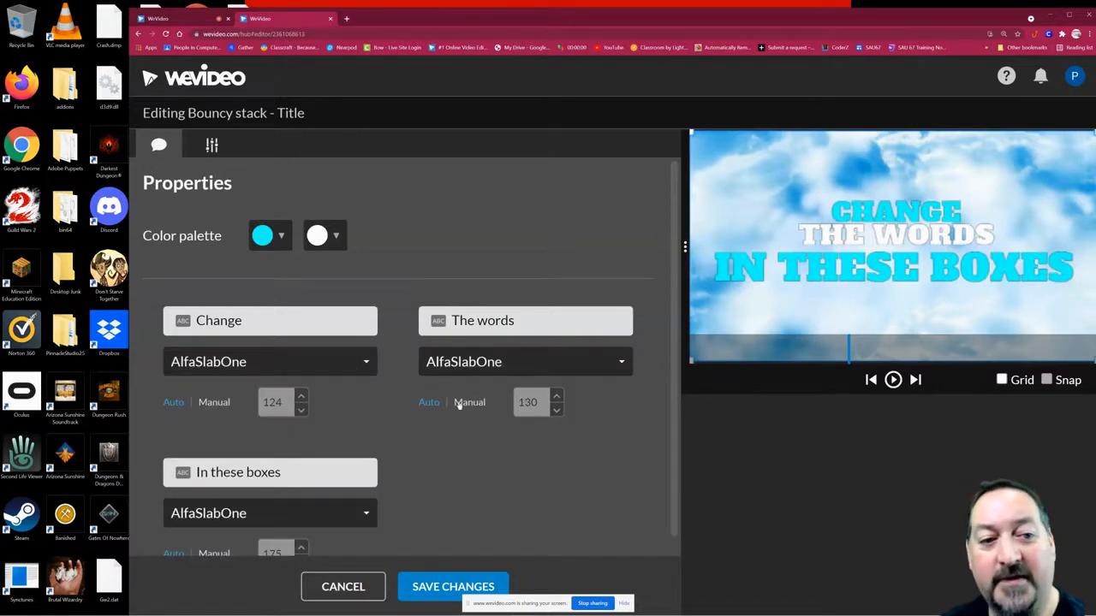
Step: Set the bottom line's size manually down to 162 and save the title changes
{"action": "scroll", "scroll_direction": "down", "scroll_amount": 3}
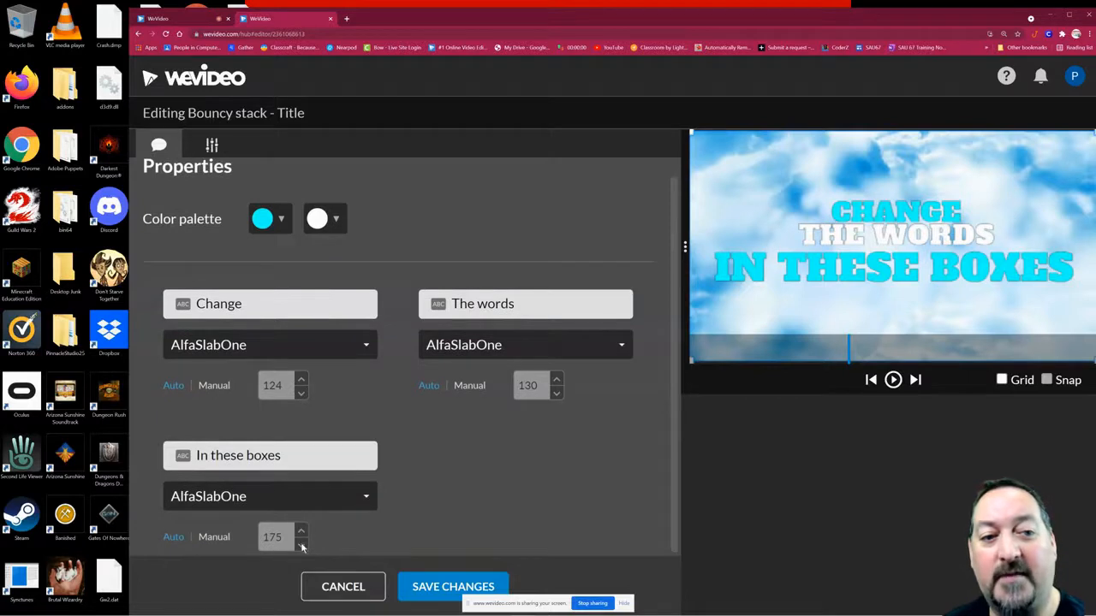
{"action": "left_click", "coordinate": [301, 544]}
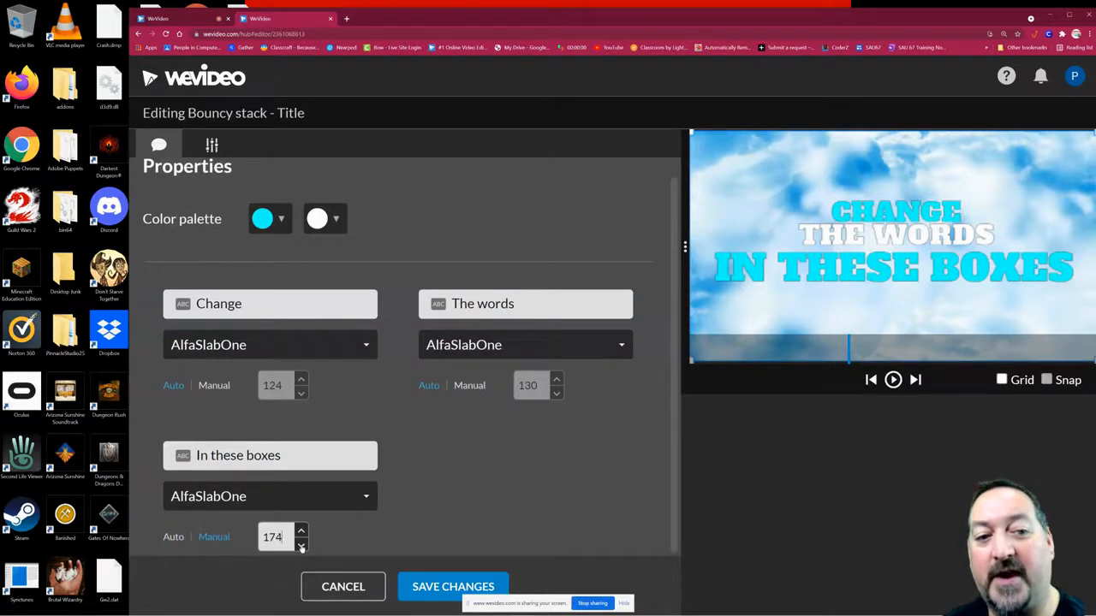
{"action": "left_click", "coordinate": [302, 541]}
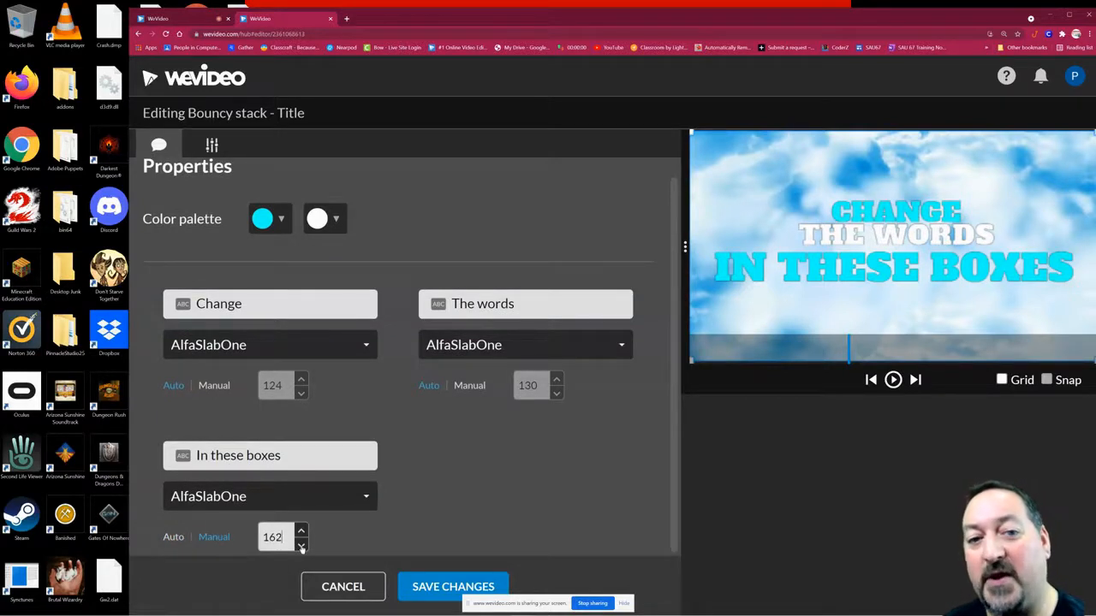
{"action": "left_click", "coordinate": [301, 541]}
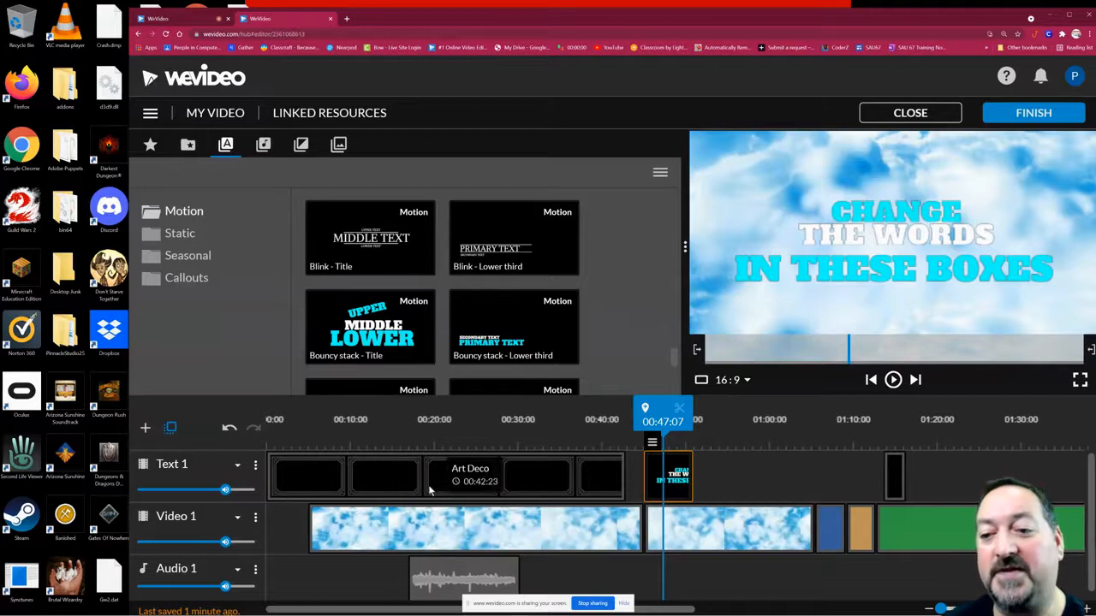
{"action": "mouse_move", "coordinate": [743, 431]}
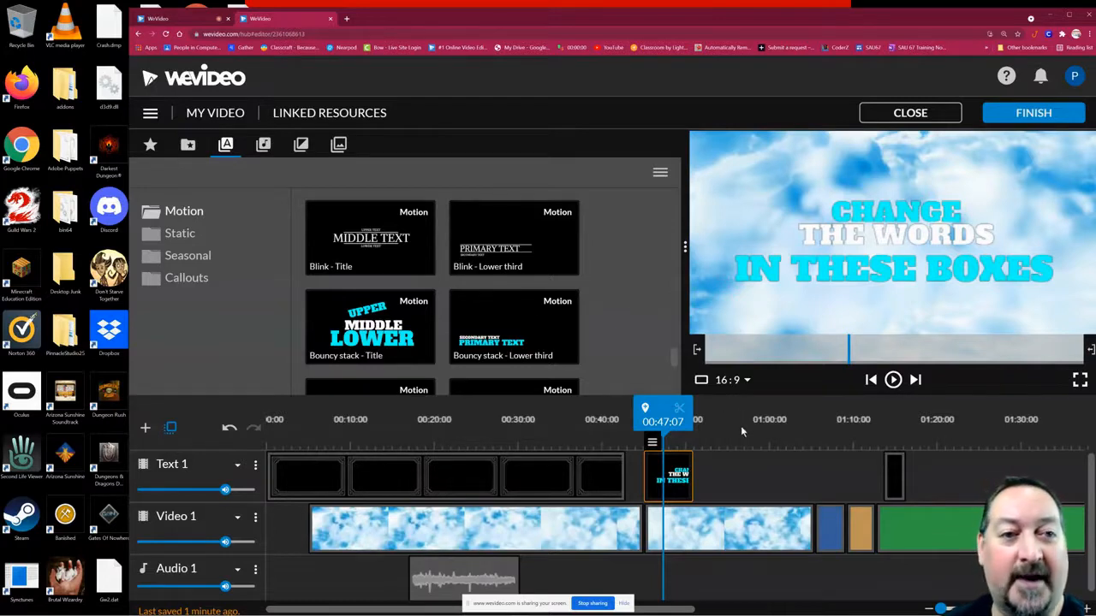
Step: Add a static Basic text title after the Bouncy stack on Text 1 and start editing it
{"action": "left_click", "coordinate": [180, 233]}
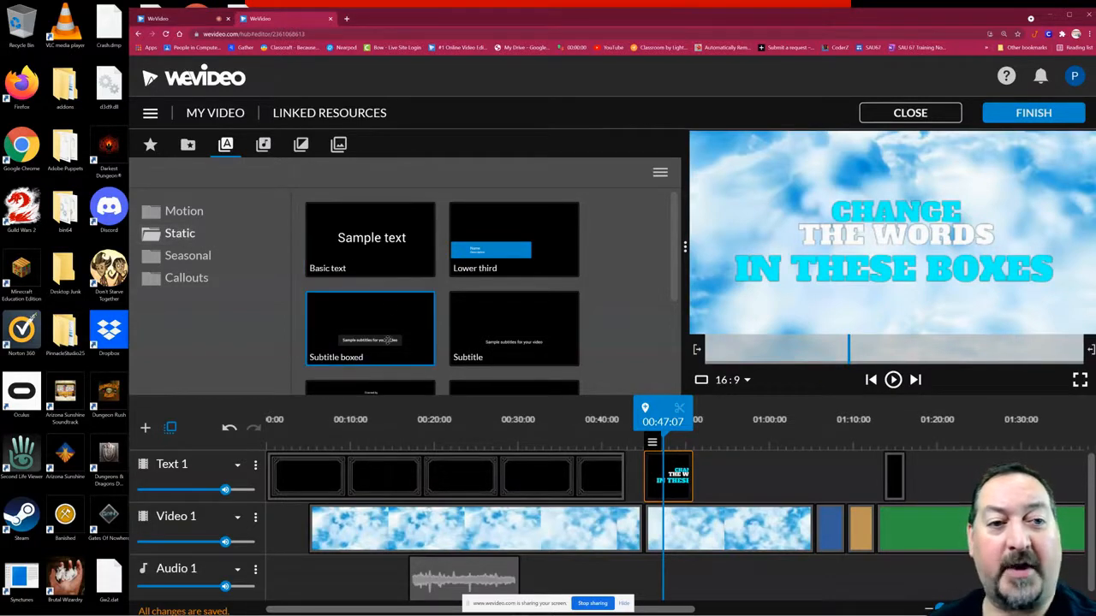
{"action": "left_click", "coordinate": [369, 240]}
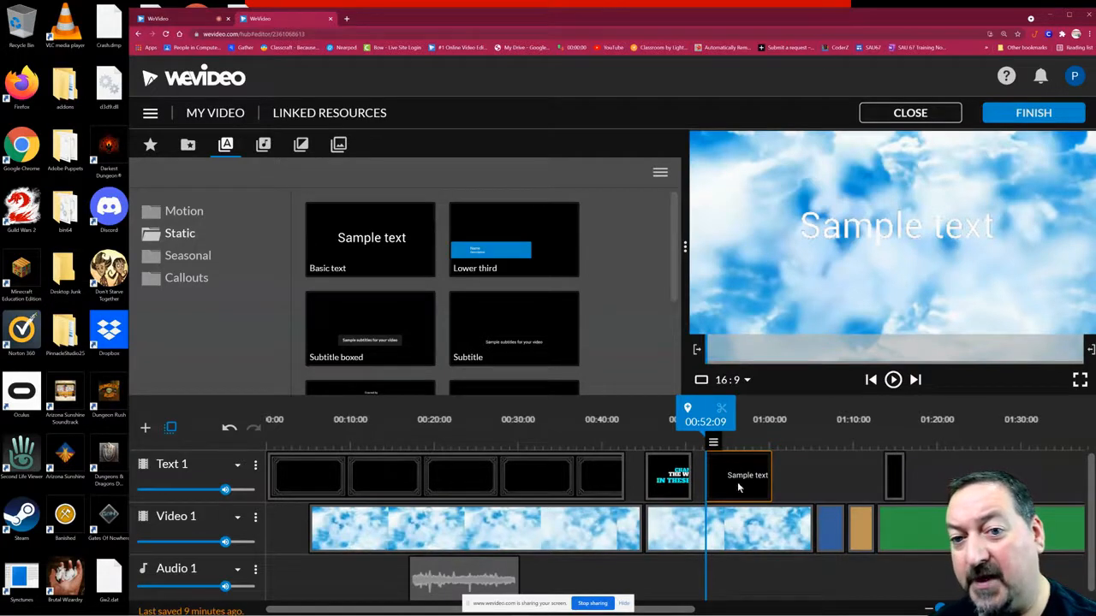
{"action": "double_click", "coordinate": [737, 476]}
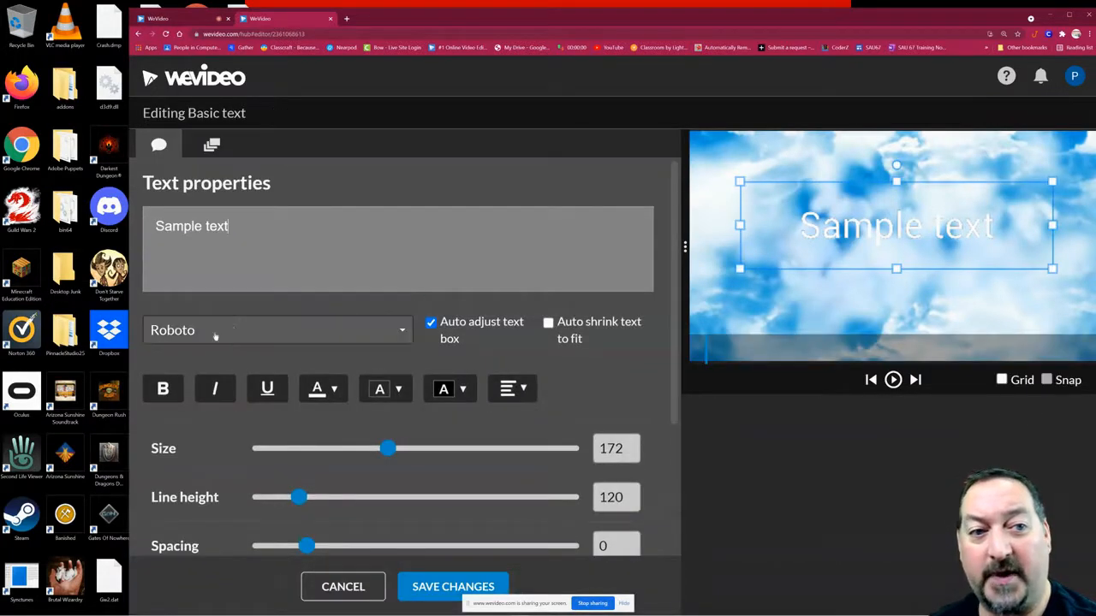
Step: Switch the Sample text to the 2Dumb font and review the text box colour choices
{"action": "left_click", "coordinate": [278, 328]}
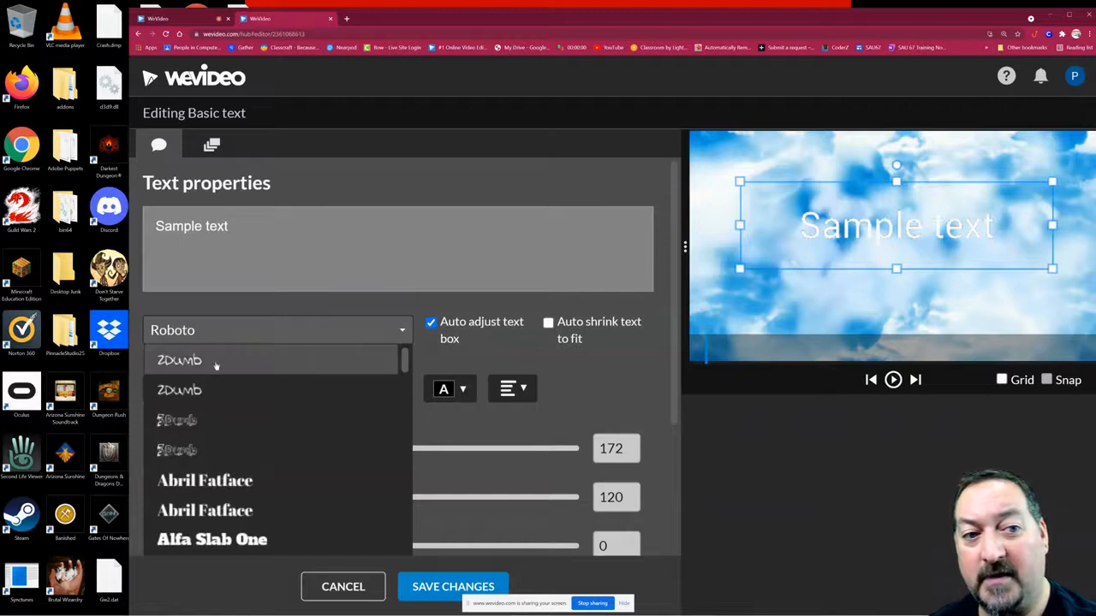
{"action": "left_click", "coordinate": [180, 360]}
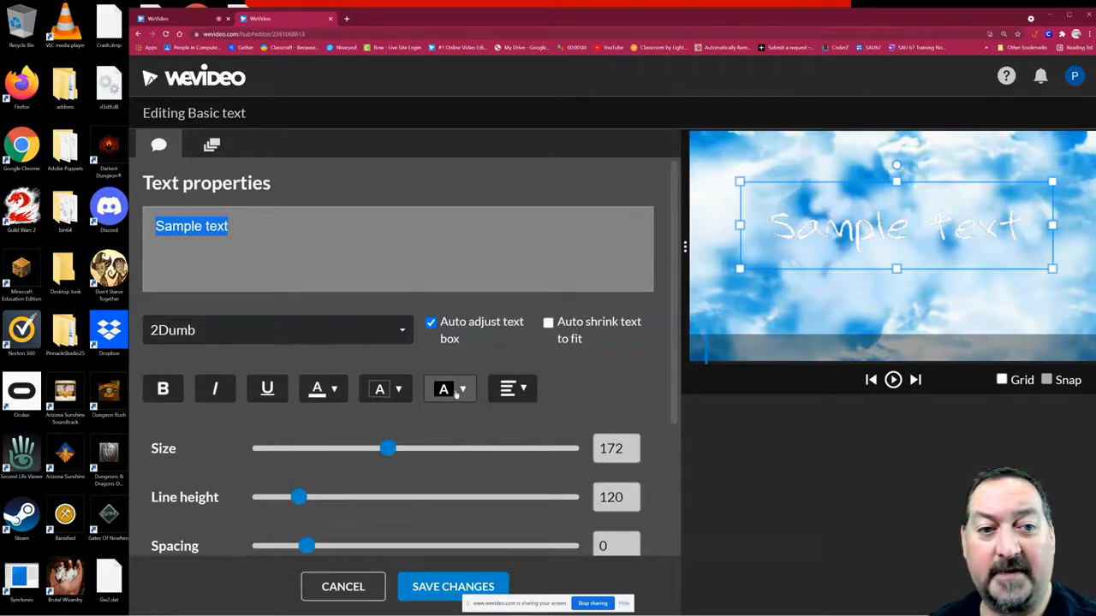
{"action": "left_click", "coordinate": [443, 388]}
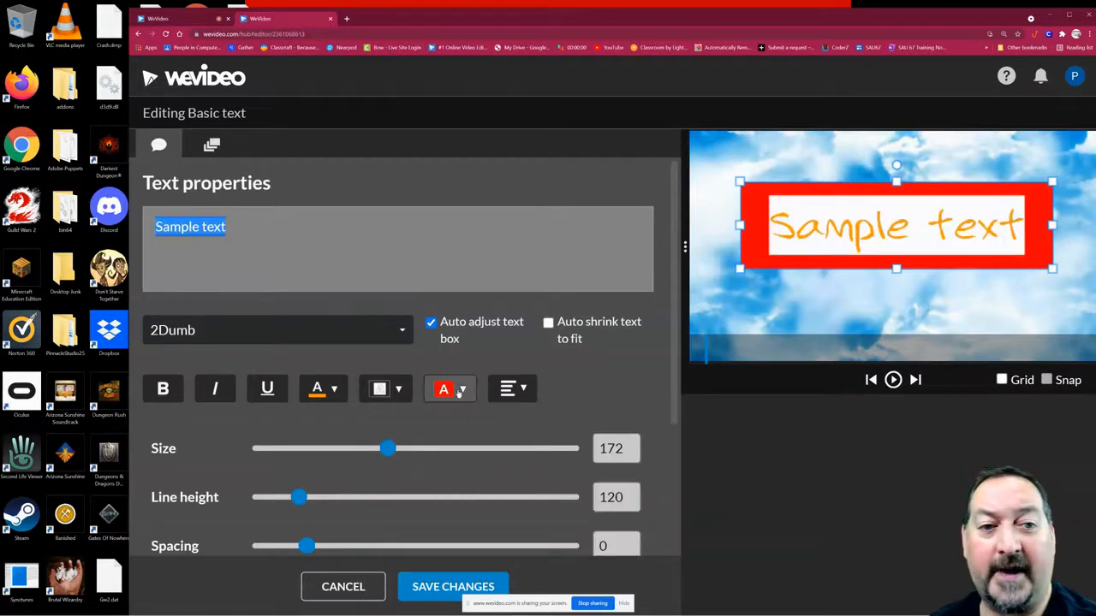
Step: Make the frame around the text black after trying red, and shrink the text slightly
{"action": "left_click", "coordinate": [444, 388]}
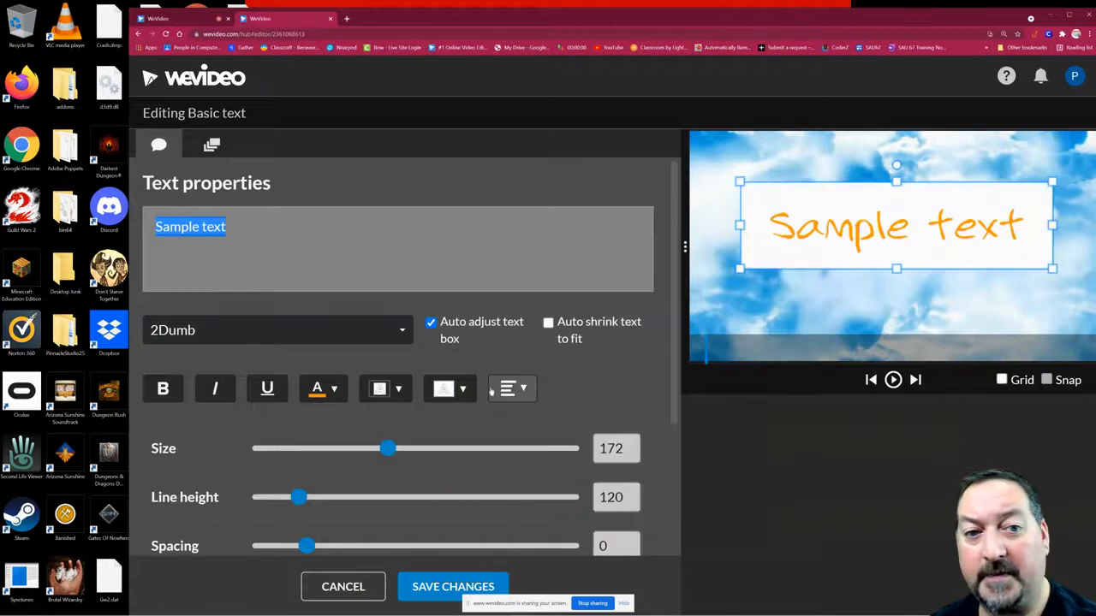
{"action": "left_click", "coordinate": [443, 389]}
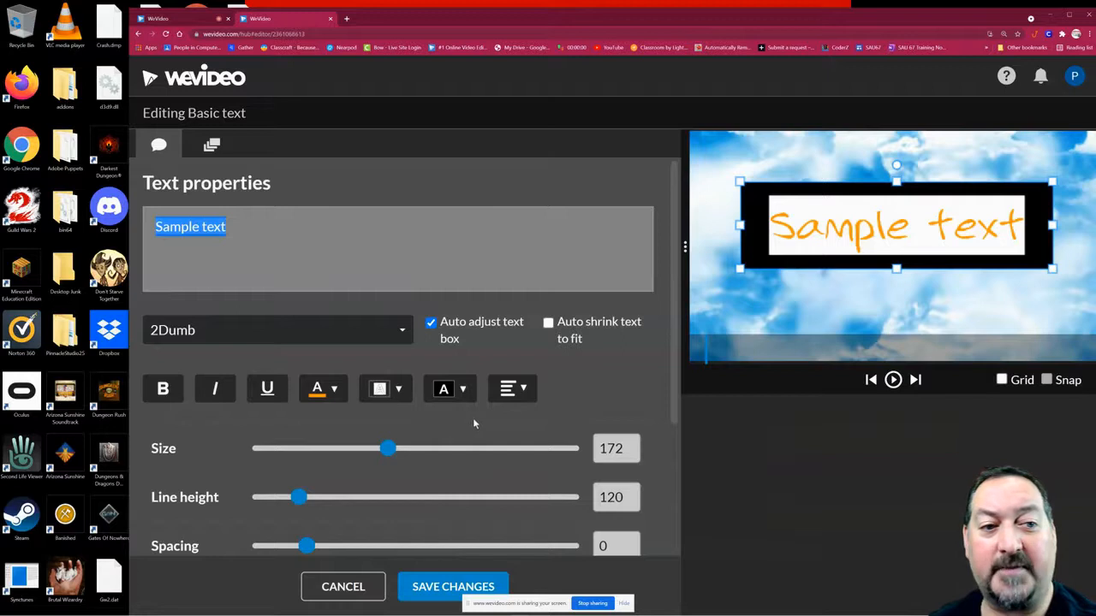
{"action": "left_click_drag", "start_coordinate": [386, 449], "coordinate": [366, 404]}
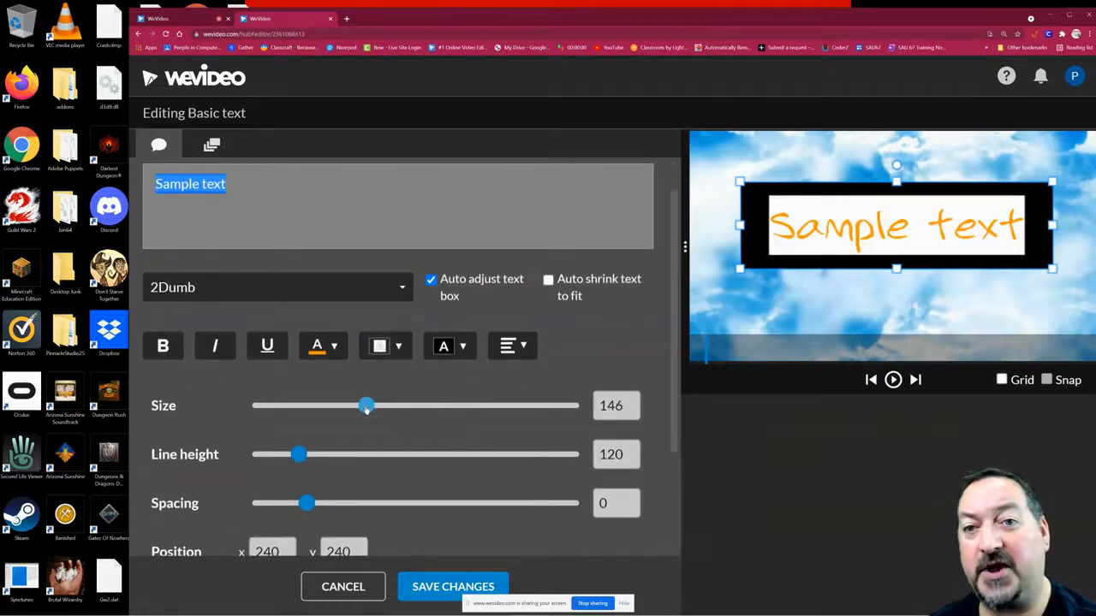
Step: Settle the text size at 178 and move the text box toward the top right
{"action": "left_click_drag", "start_coordinate": [366, 404], "coordinate": [325, 404]}
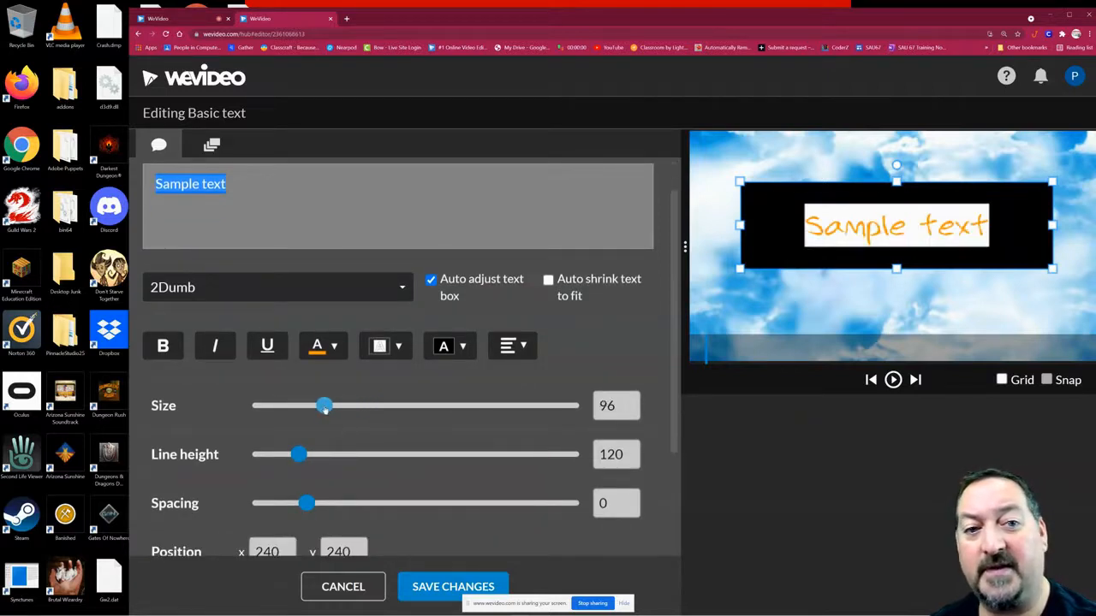
{"action": "left_click_drag", "start_coordinate": [325, 404], "coordinate": [428, 404]}
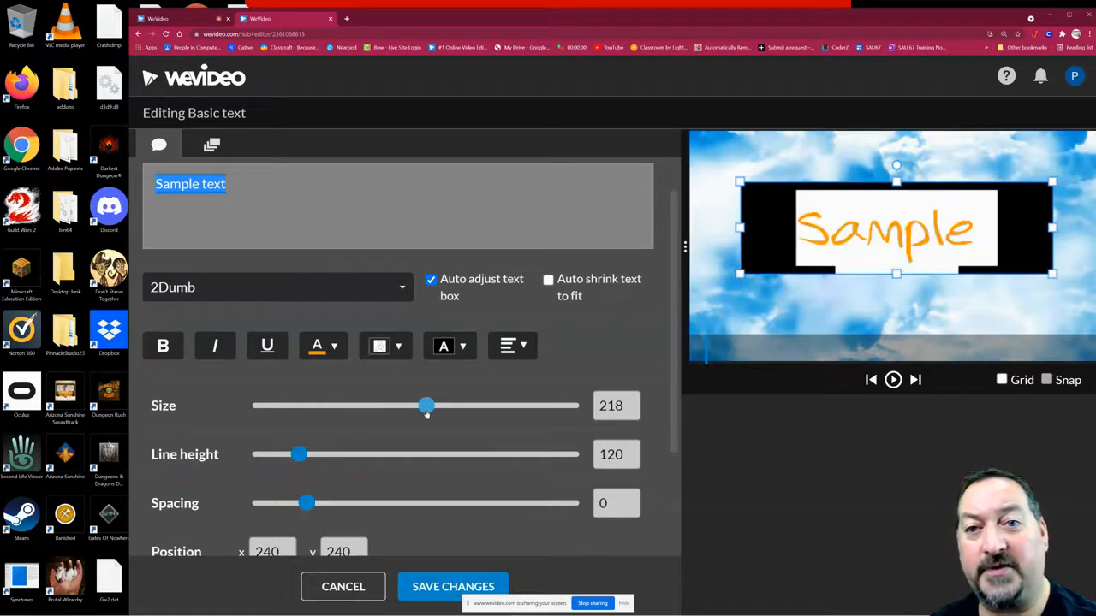
{"action": "left_click_drag", "start_coordinate": [428, 404], "coordinate": [392, 404]}
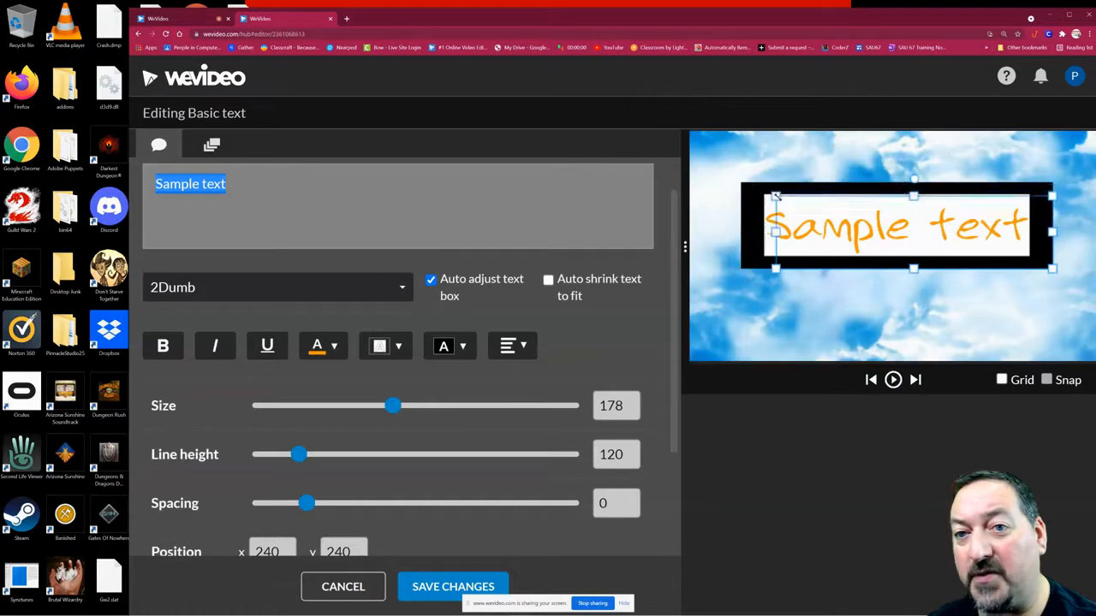
{"action": "left_click_drag", "start_coordinate": [915, 226], "coordinate": [938, 310]}
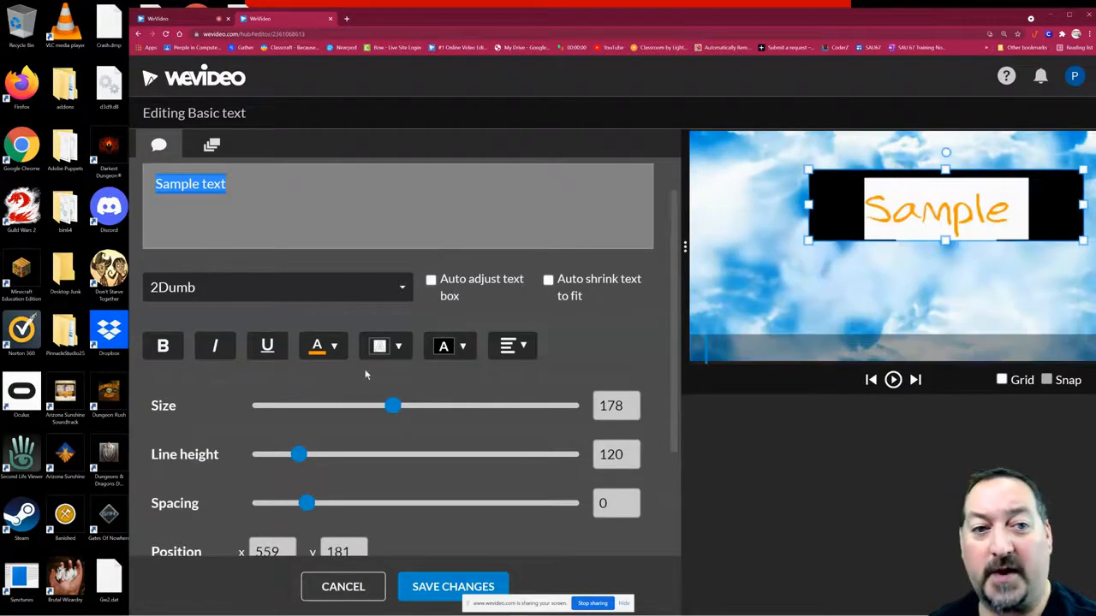
Step: Reduce the size to 140, tilt the box at the top-right corner and save the changes
{"action": "left_click_drag", "start_coordinate": [393, 404], "coordinate": [361, 404]}
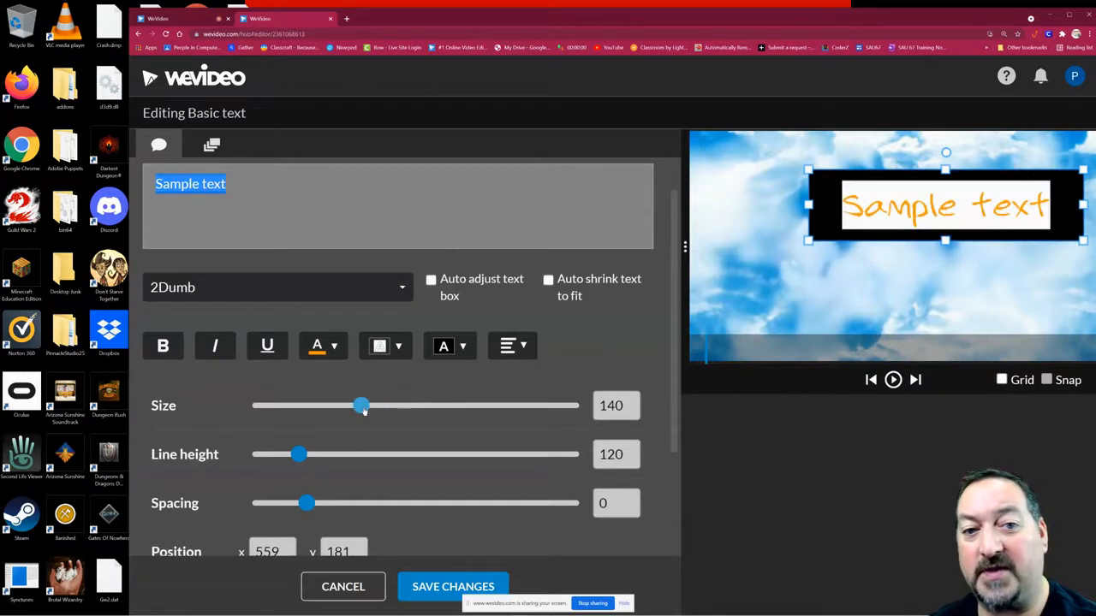
{"action": "left_click_drag", "start_coordinate": [361, 404], "coordinate": [333, 404]}
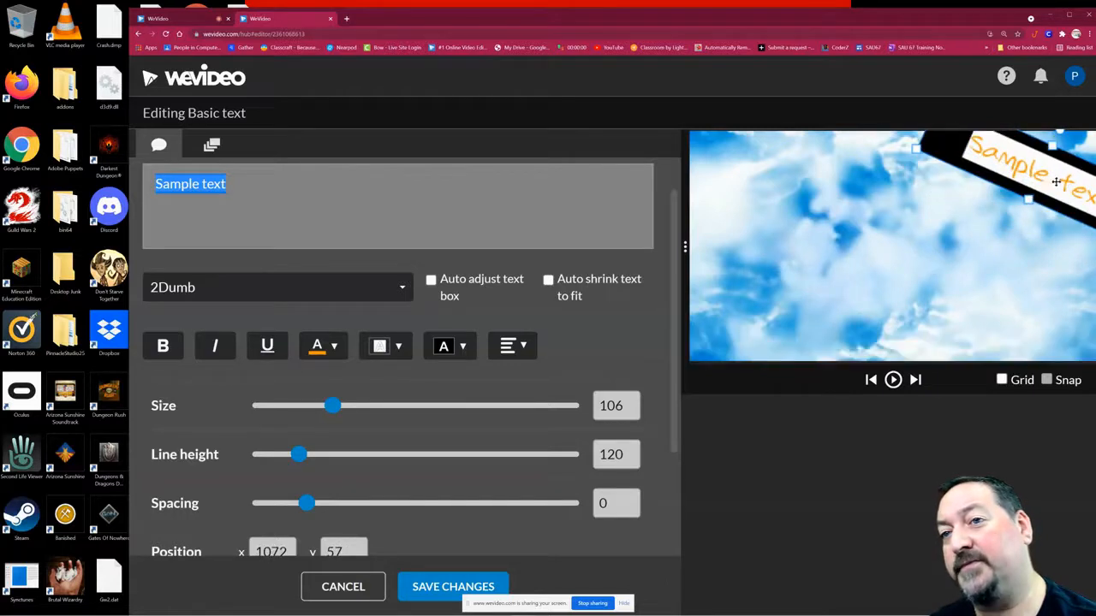
{"action": "left_click_drag", "start_coordinate": [1055, 182], "coordinate": [955, 247]}
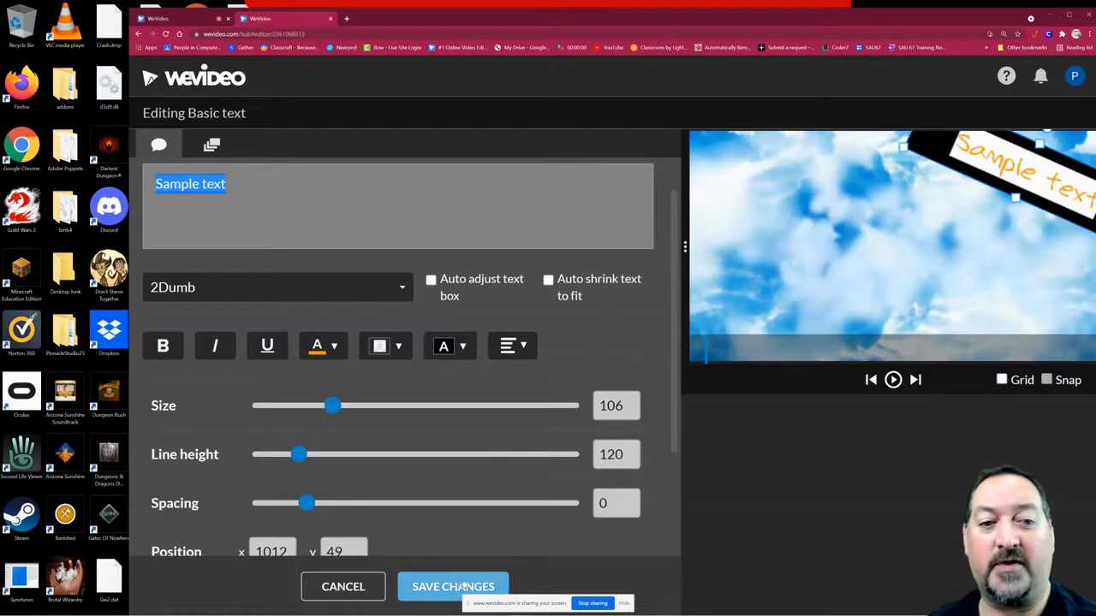
{"action": "left_click", "coordinate": [452, 585]}
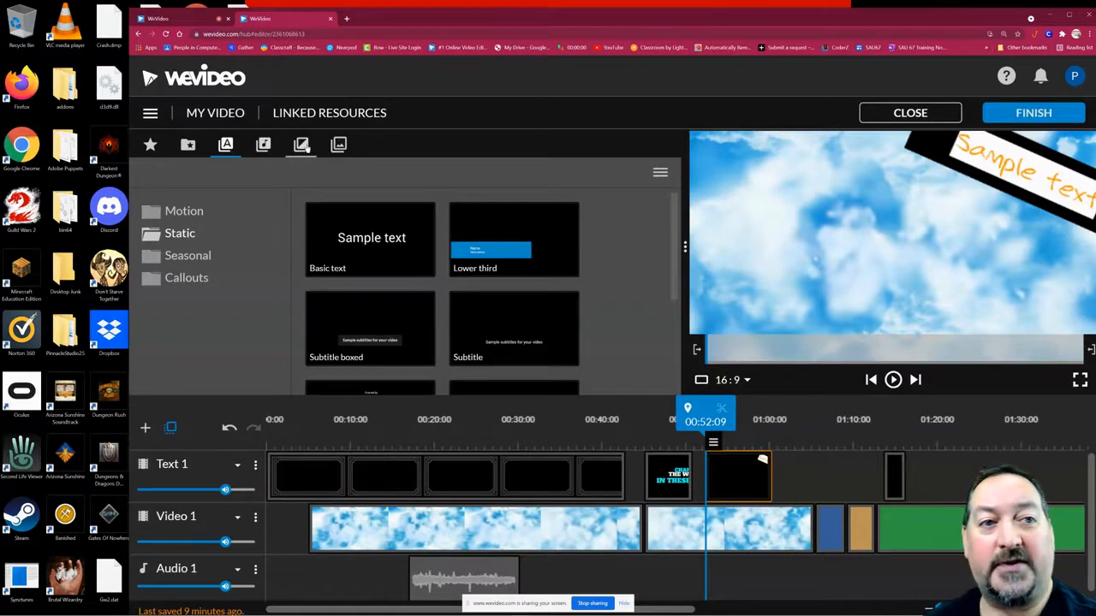
Step: Browse the Standard transitions library and pick Cross dissolve
{"action": "left_click", "coordinate": [301, 144]}
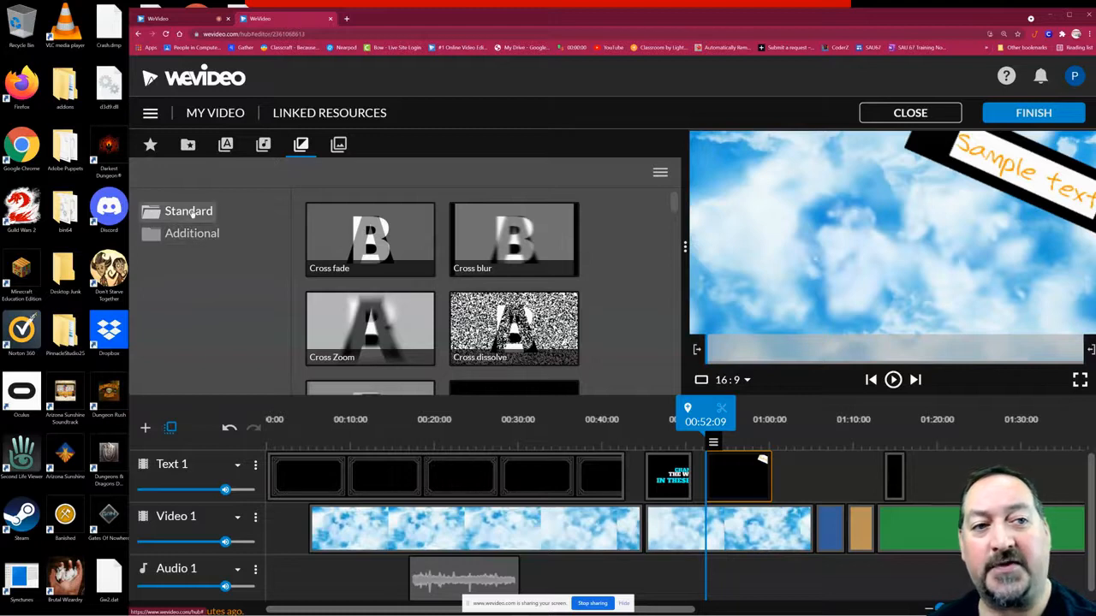
{"action": "scroll", "scroll_direction": "down", "scroll_amount": 3}
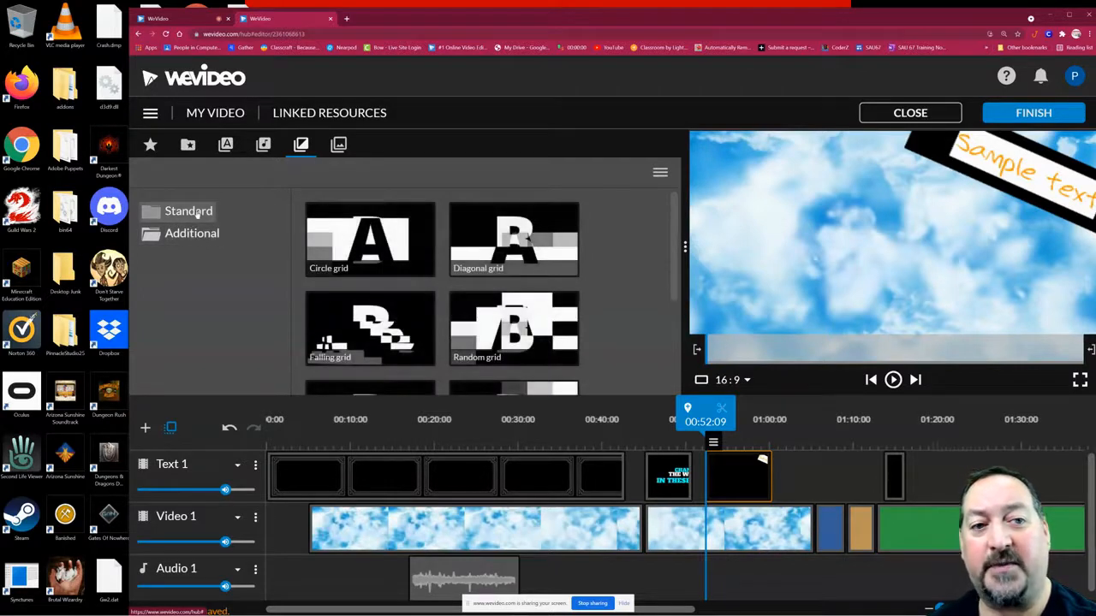
{"action": "scroll", "scroll_direction": "down", "scroll_amount": 3}
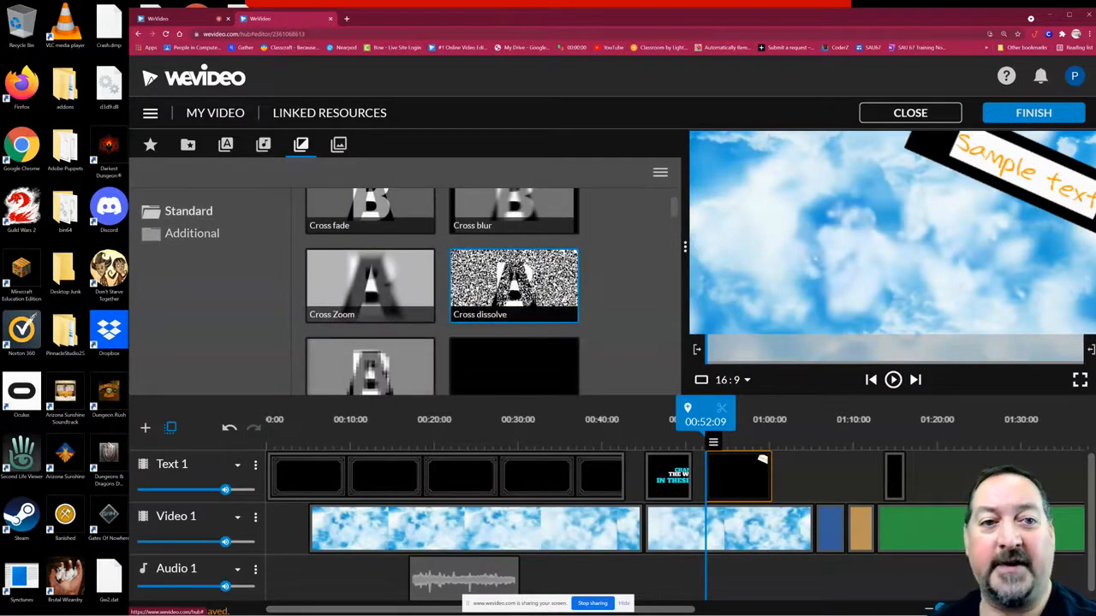
{"action": "left_click", "coordinate": [892, 380]}
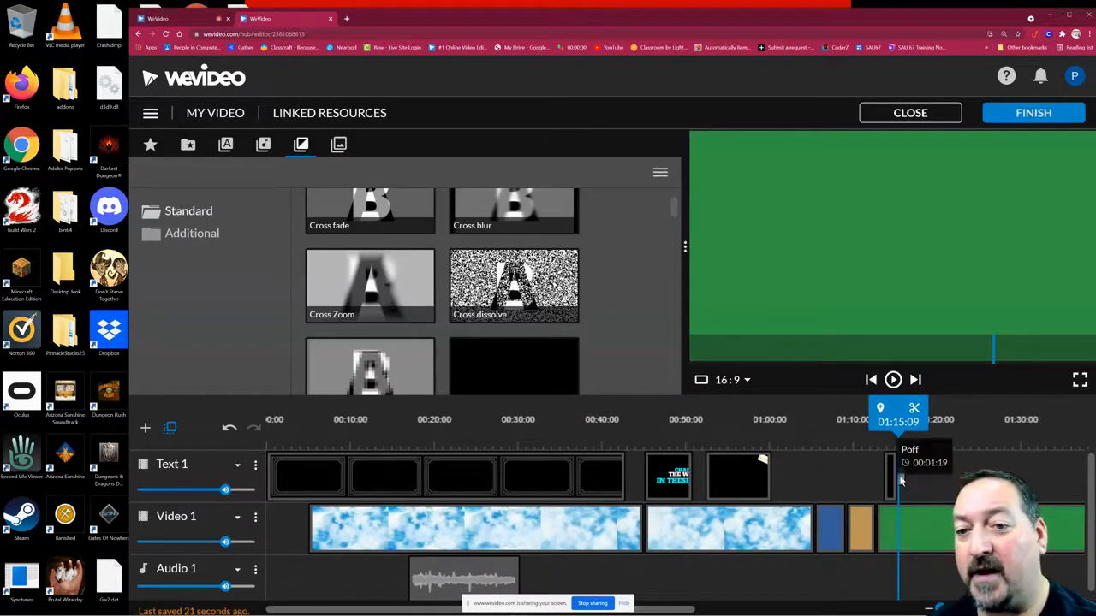
Step: Set the text clip's cross dissolve duration to 3 seconds and preview it
{"action": "left_click", "coordinate": [897, 476]}
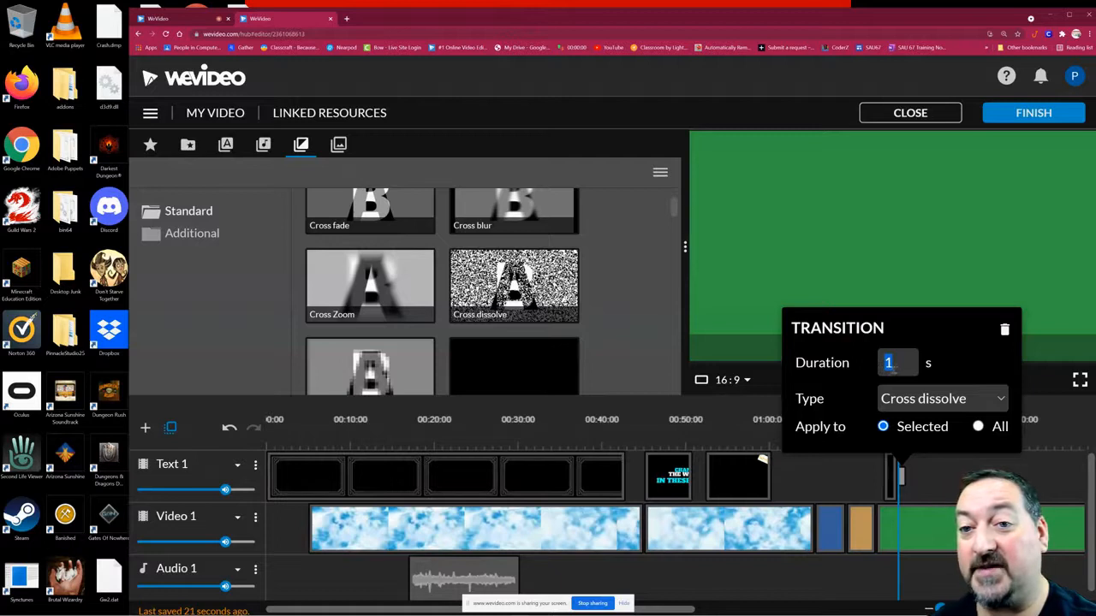
{"action": "type", "text": "3"}
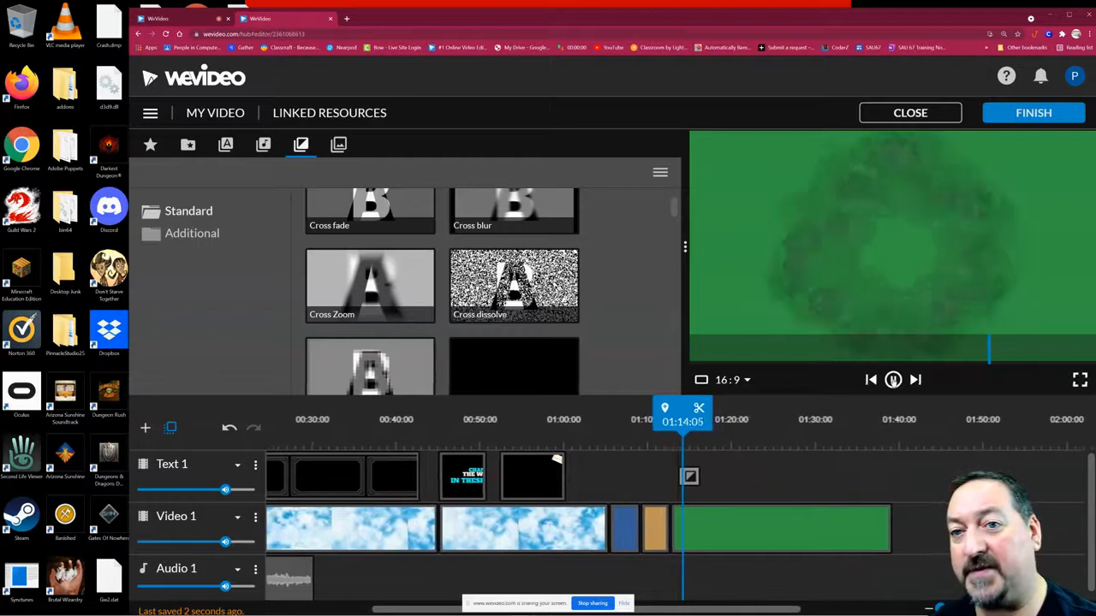
{"action": "left_click", "coordinate": [892, 380]}
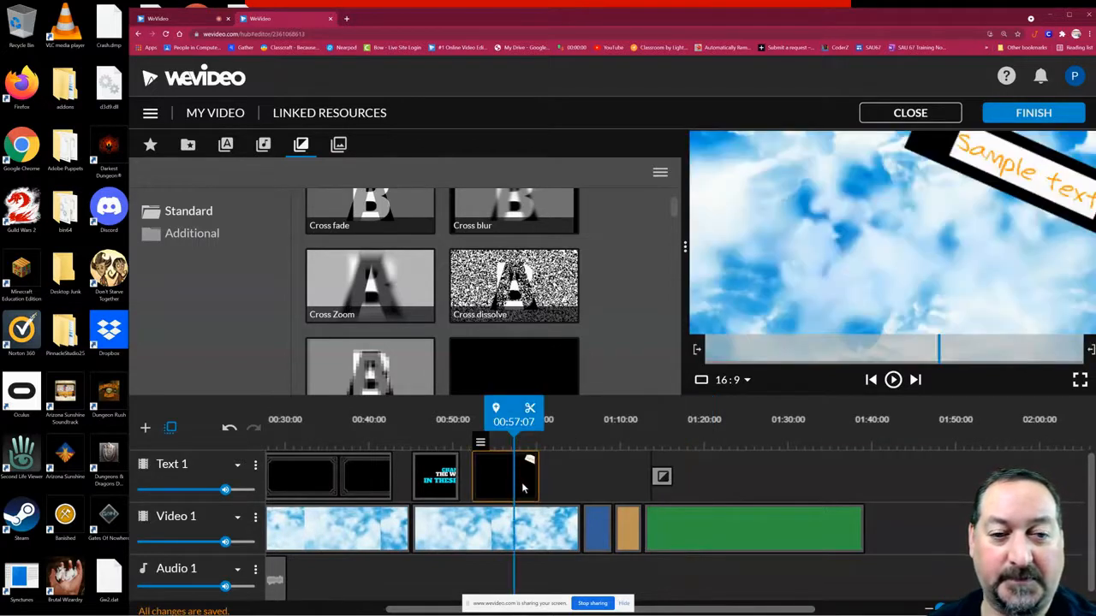
Step: Add a transition to the end of the text clip near 0:57 and preview it
{"action": "left_click", "coordinate": [513, 284]}
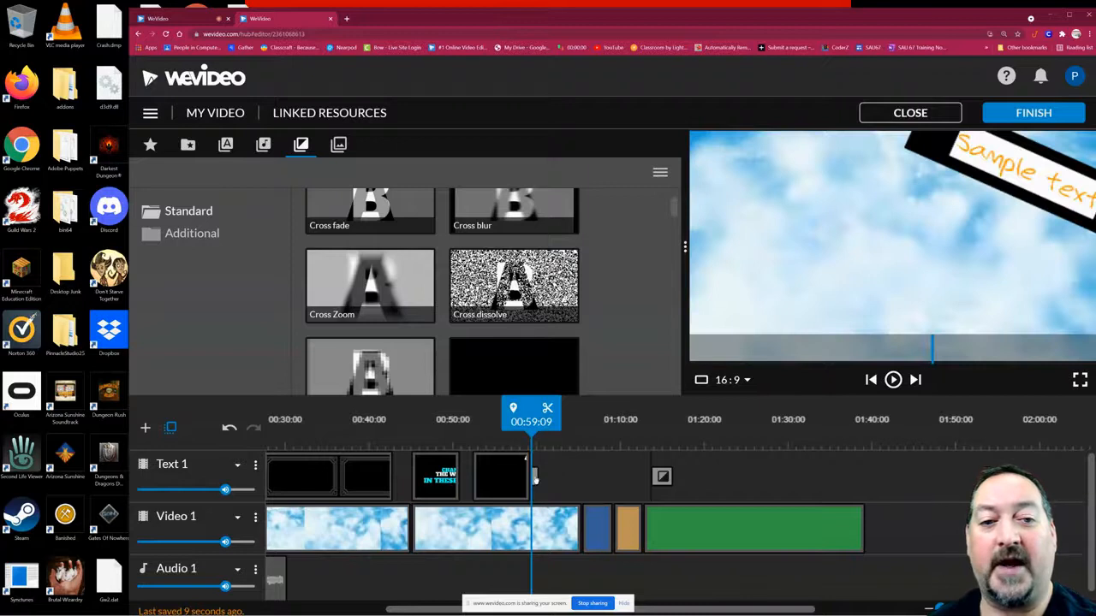
{"action": "left_click", "coordinate": [530, 476]}
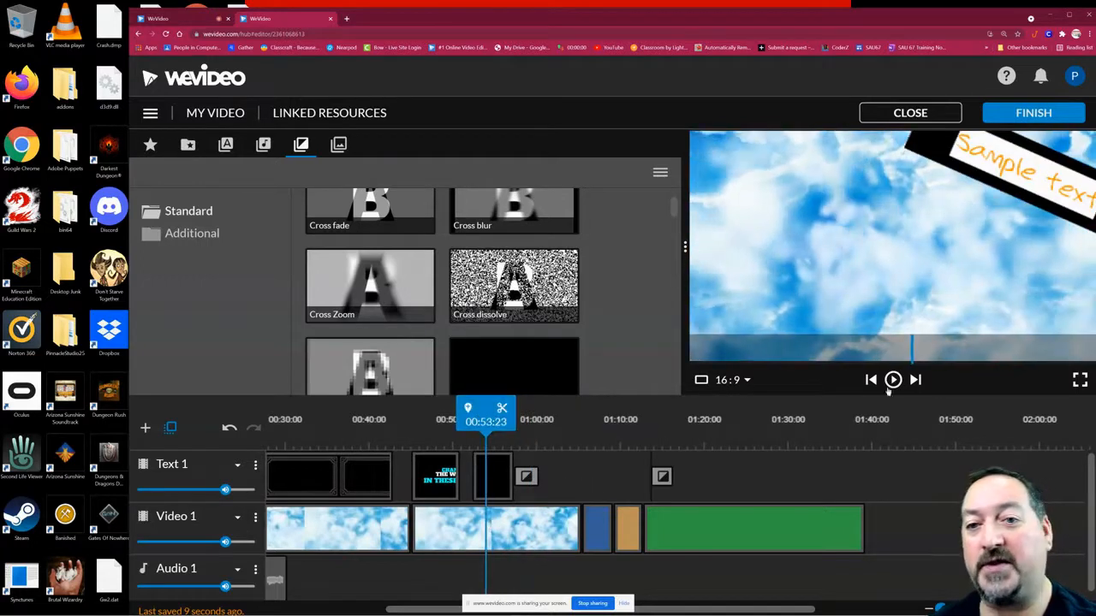
{"action": "left_click", "coordinate": [893, 380]}
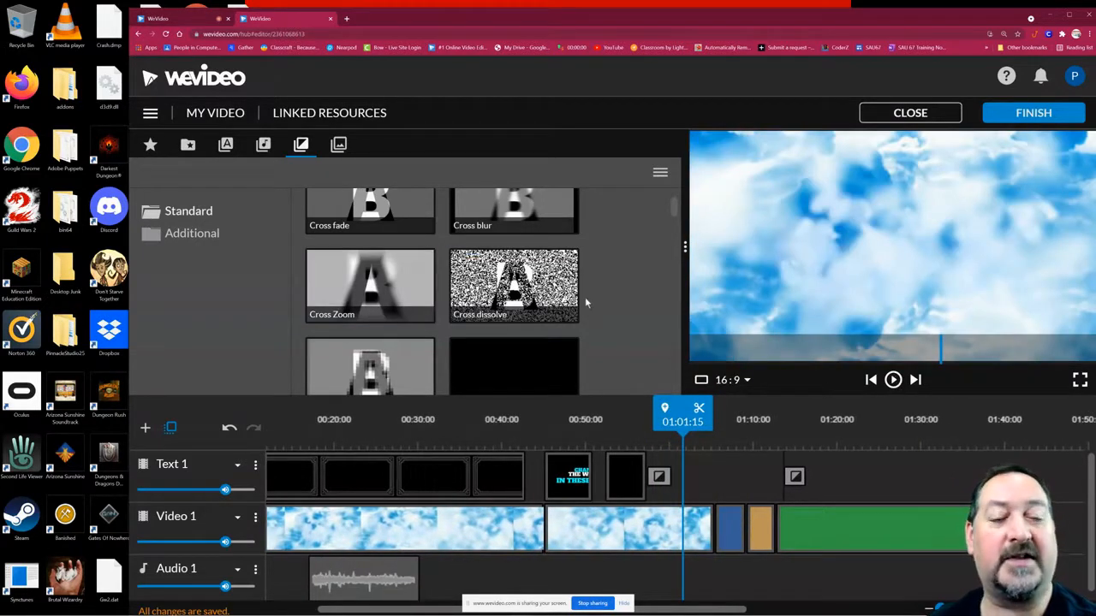
{"action": "left_click", "coordinate": [513, 284]}
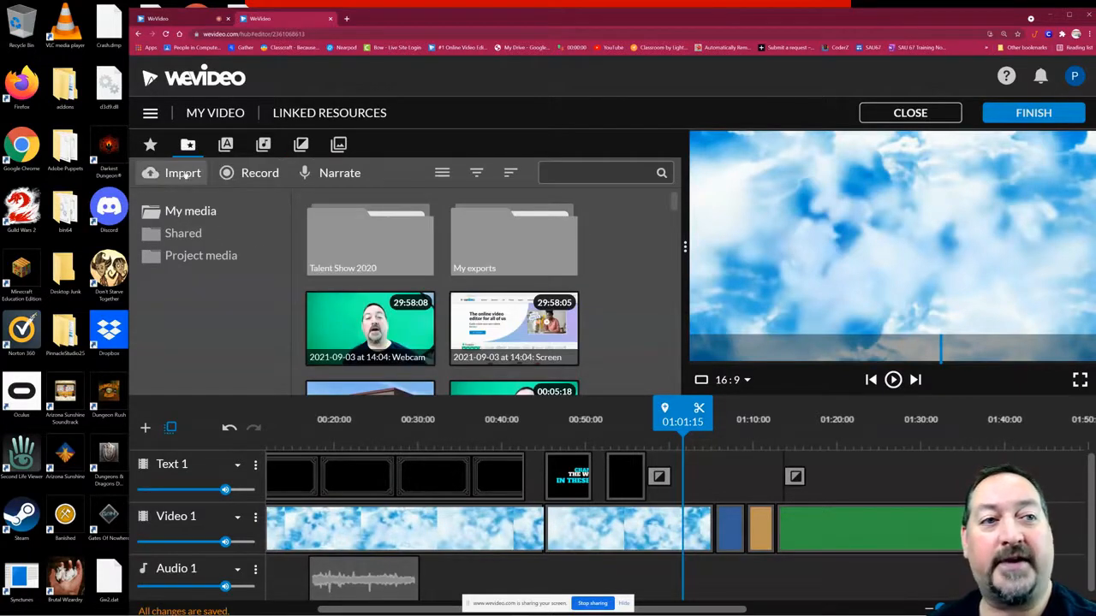
Step: Import the Catherine de Médicis portrait and place it on Text 1 near 1:01
{"action": "left_click", "coordinate": [181, 171]}
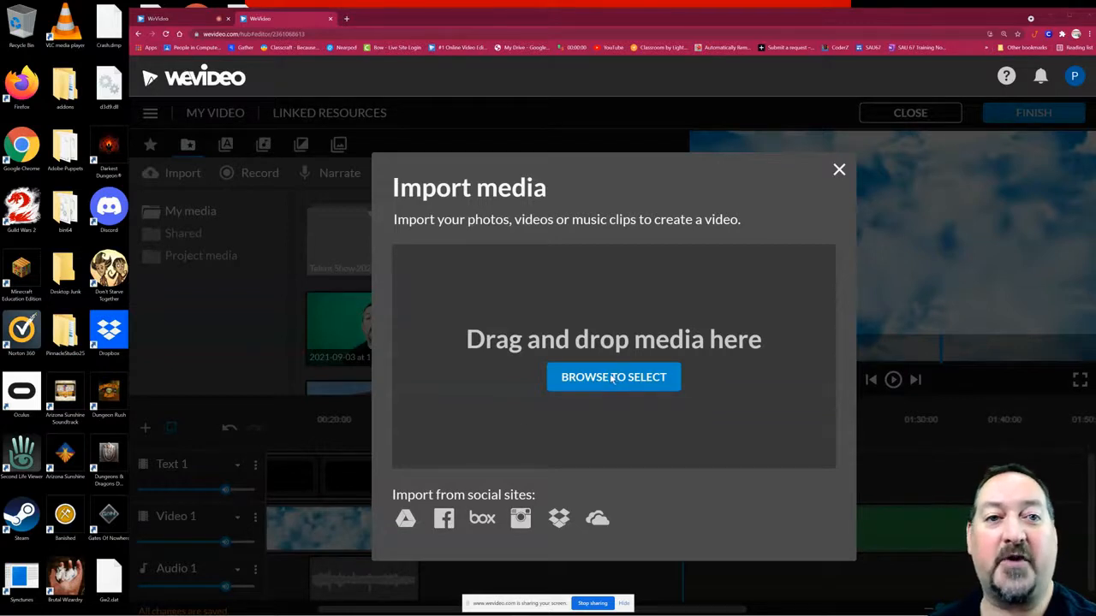
{"action": "left_click", "coordinate": [612, 376]}
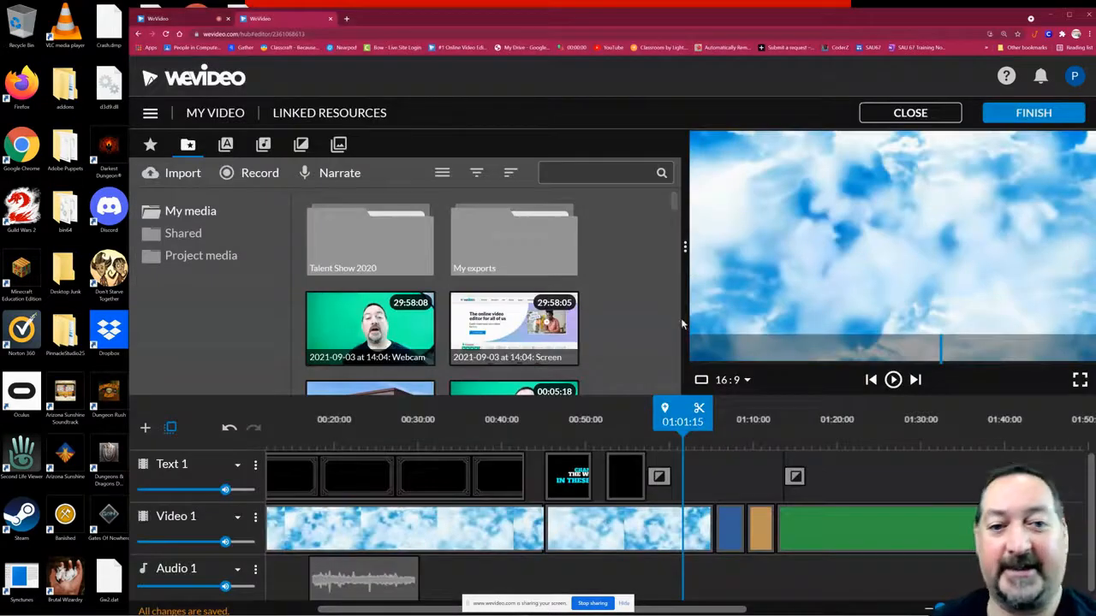
{"action": "scroll", "scroll_direction": "down", "scroll_amount": 3}
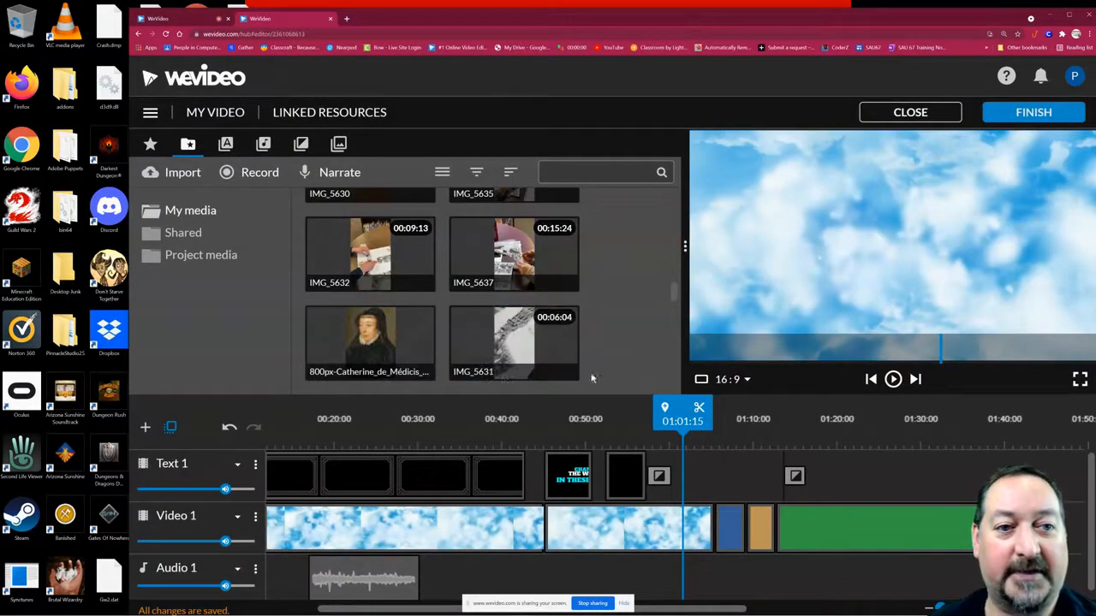
{"action": "left_click", "coordinate": [370, 342]}
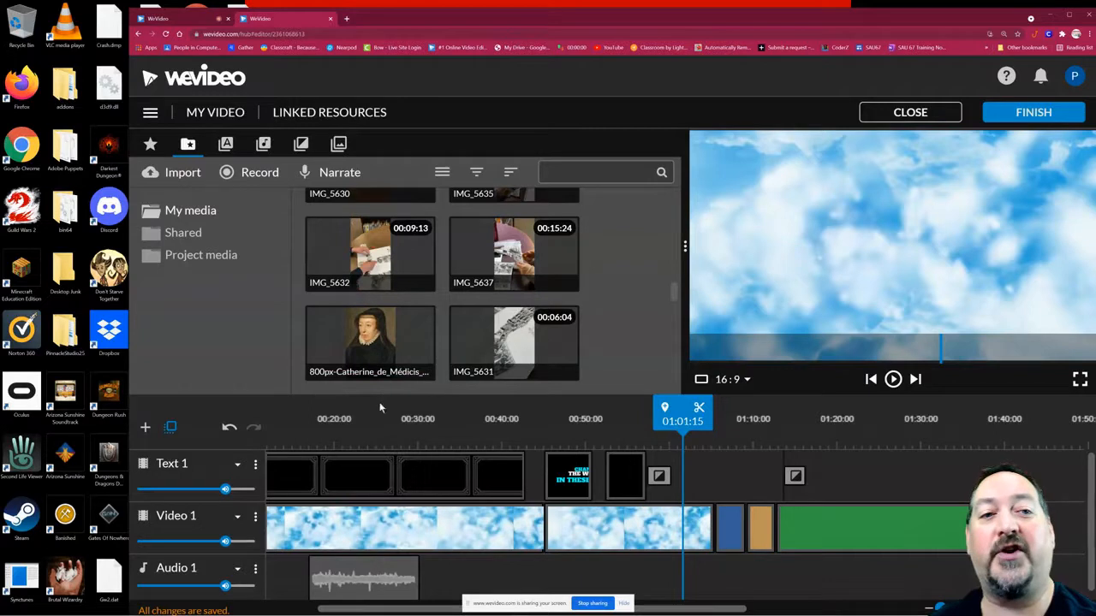
{"action": "left_click", "coordinate": [716, 476]}
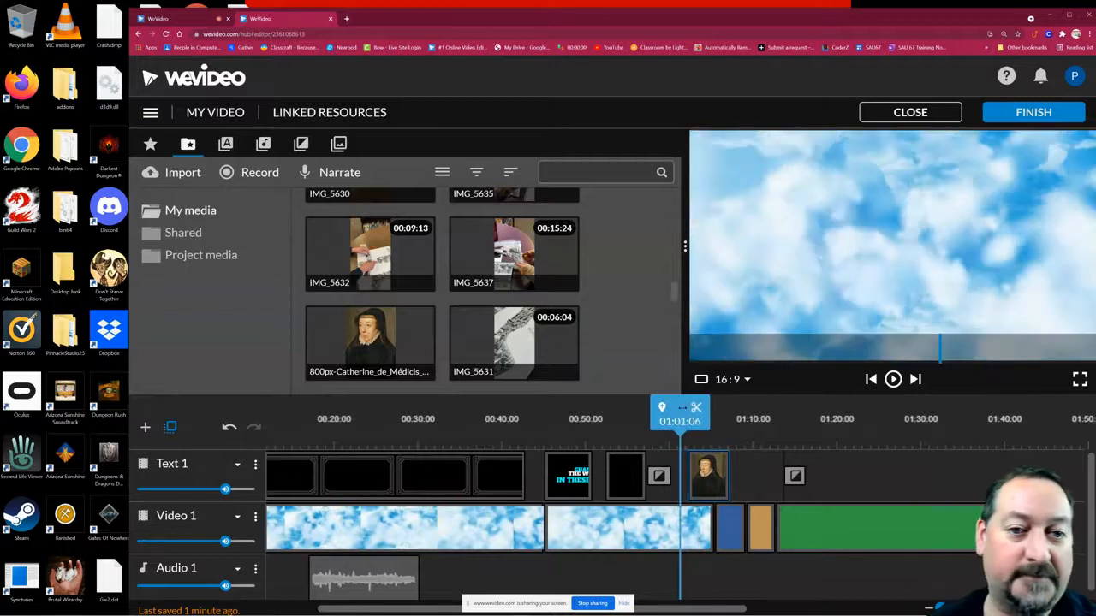
Step: Preview the portrait over the clouds and start adding a new track
{"action": "left_click", "coordinate": [894, 380]}
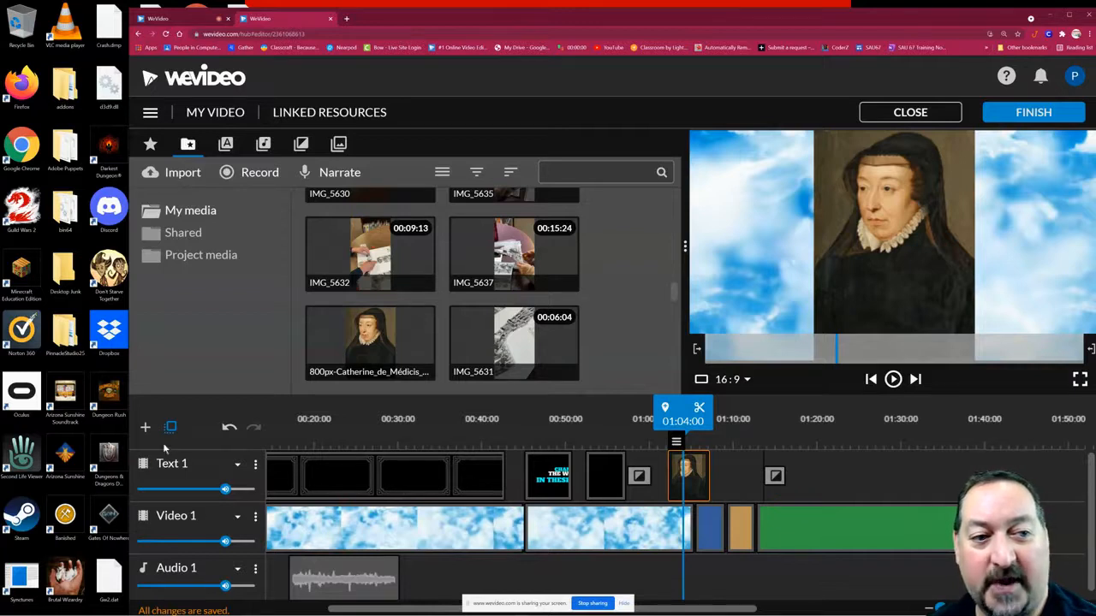
{"action": "left_click", "coordinate": [144, 428]}
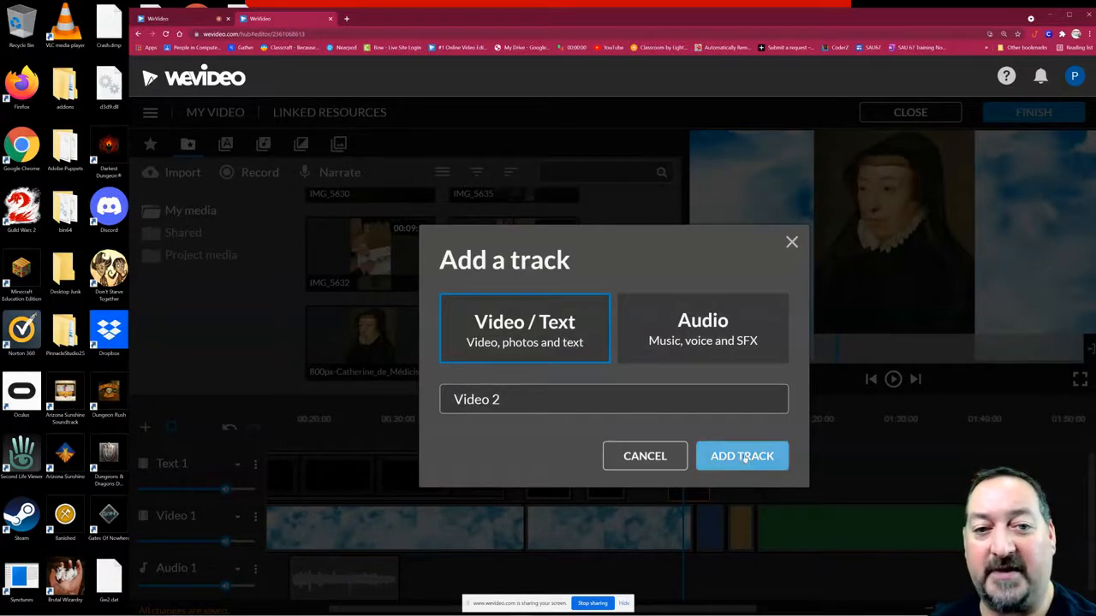
Step: Confirm the Video 2 track and move the portrait earlier to about 0:54
{"action": "left_click", "coordinate": [741, 455]}
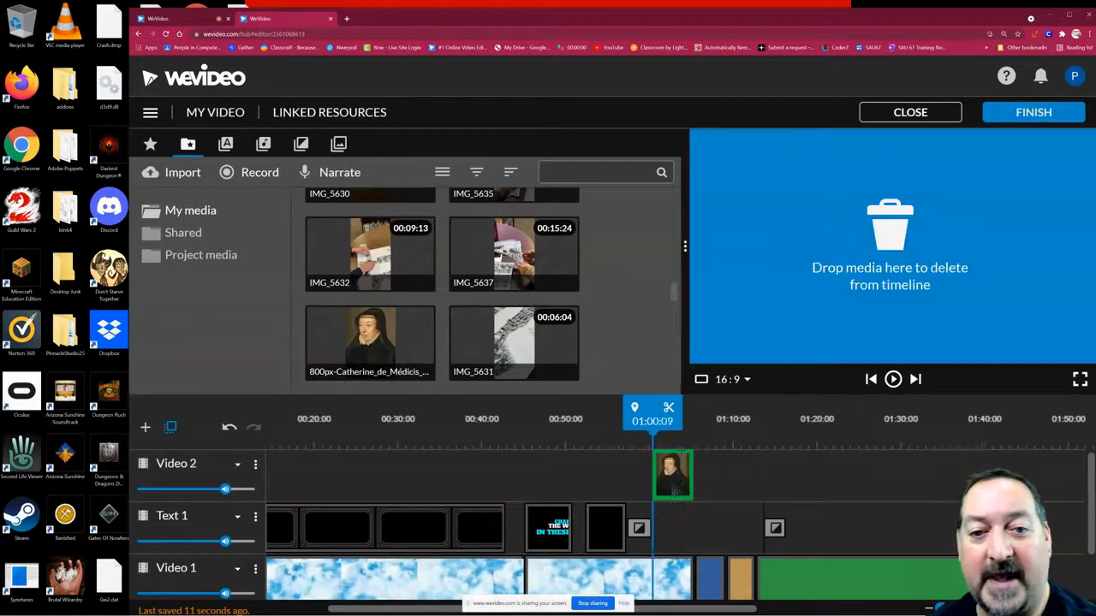
{"action": "left_click_drag", "start_coordinate": [671, 472], "coordinate": [616, 473]}
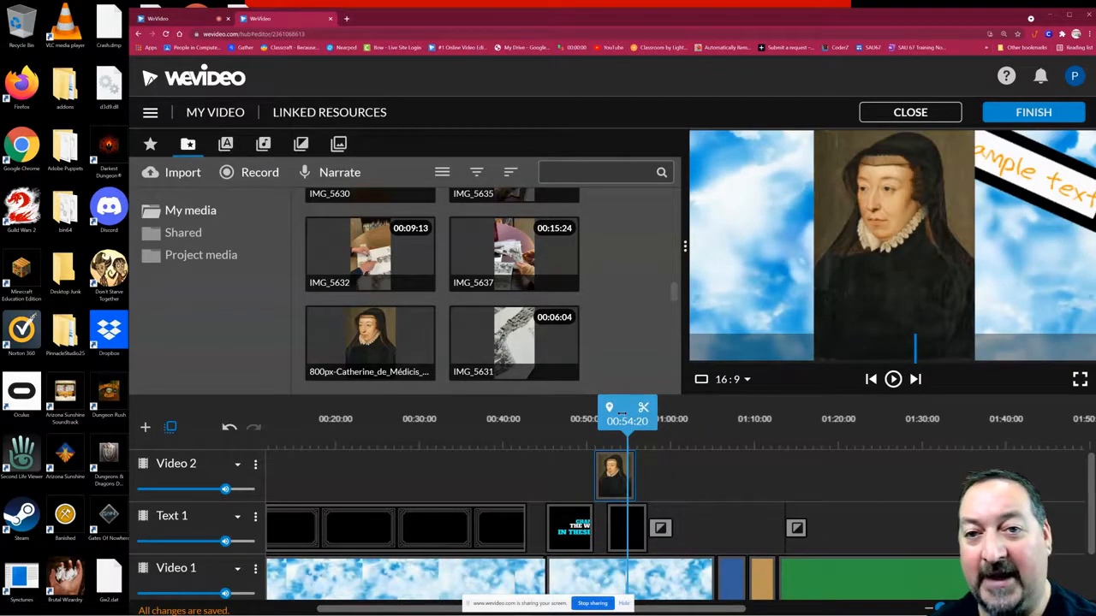
Step: Switch to the My Video 18 project with the portrait beside the Bouncy title
{"action": "left_click", "coordinate": [651, 527]}
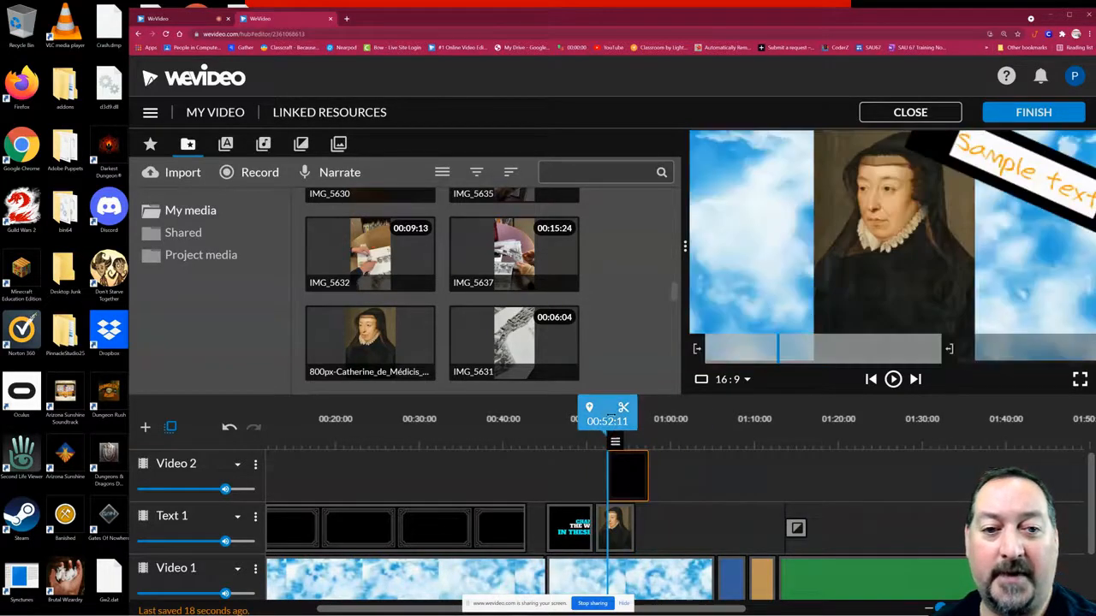
{"action": "left_click", "coordinate": [893, 378]}
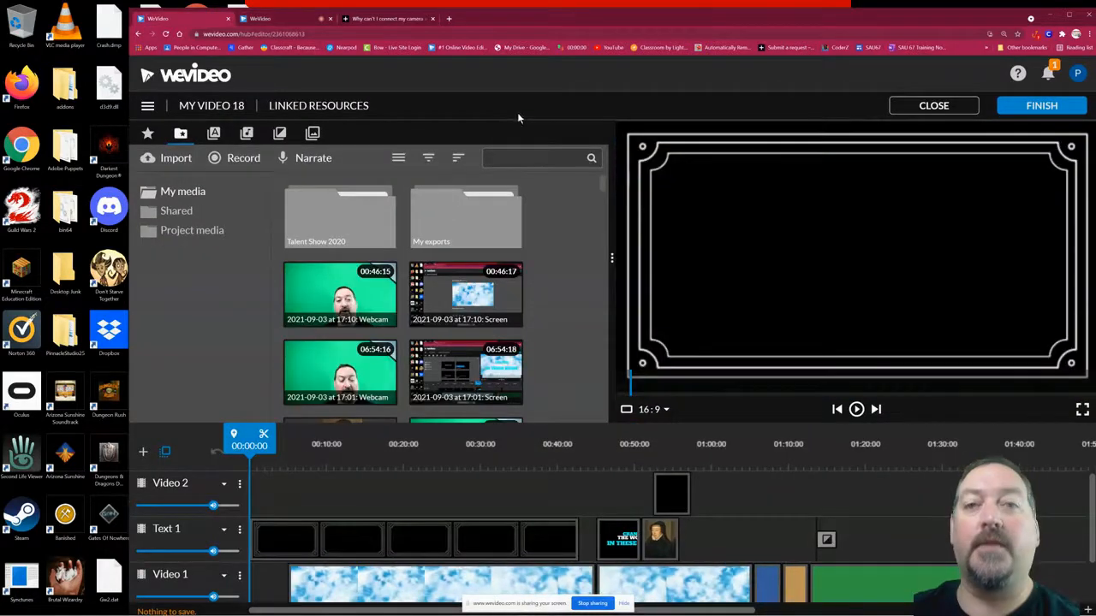
{"action": "mouse_move", "coordinate": [548, 181]}
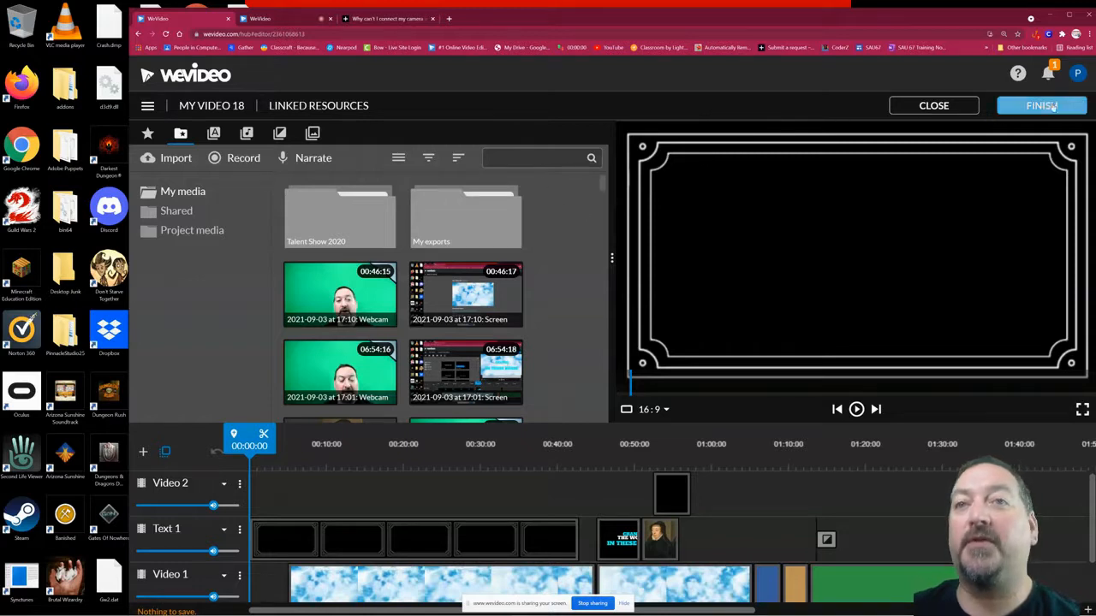
Step: Finish editing My Video 18 and choose HD 1280x720 video export
{"action": "left_click", "coordinate": [1040, 106]}
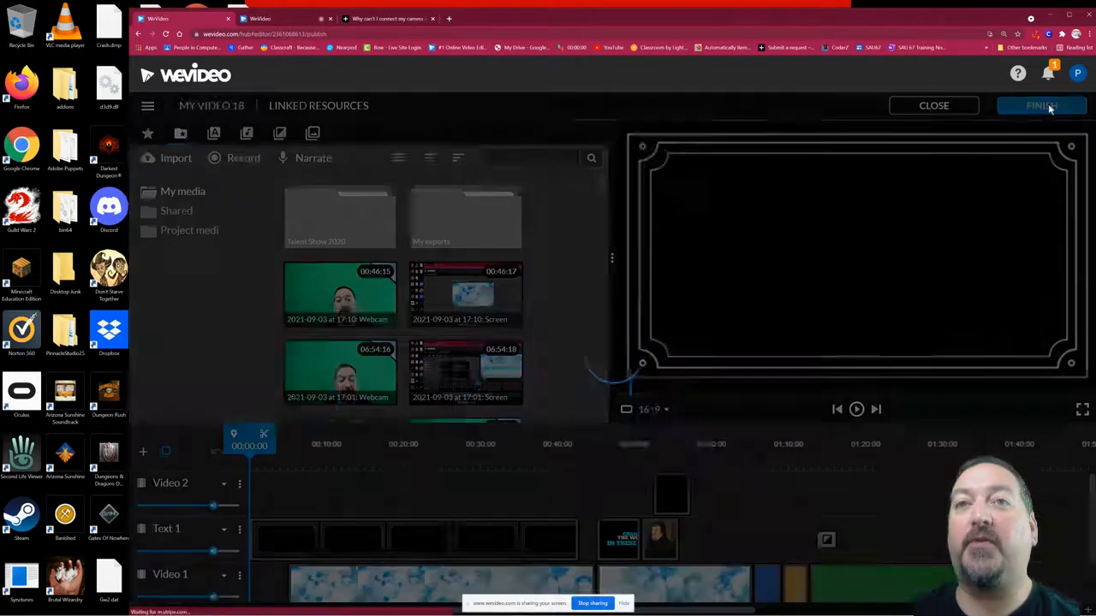
{"action": "left_click", "coordinate": [1041, 106]}
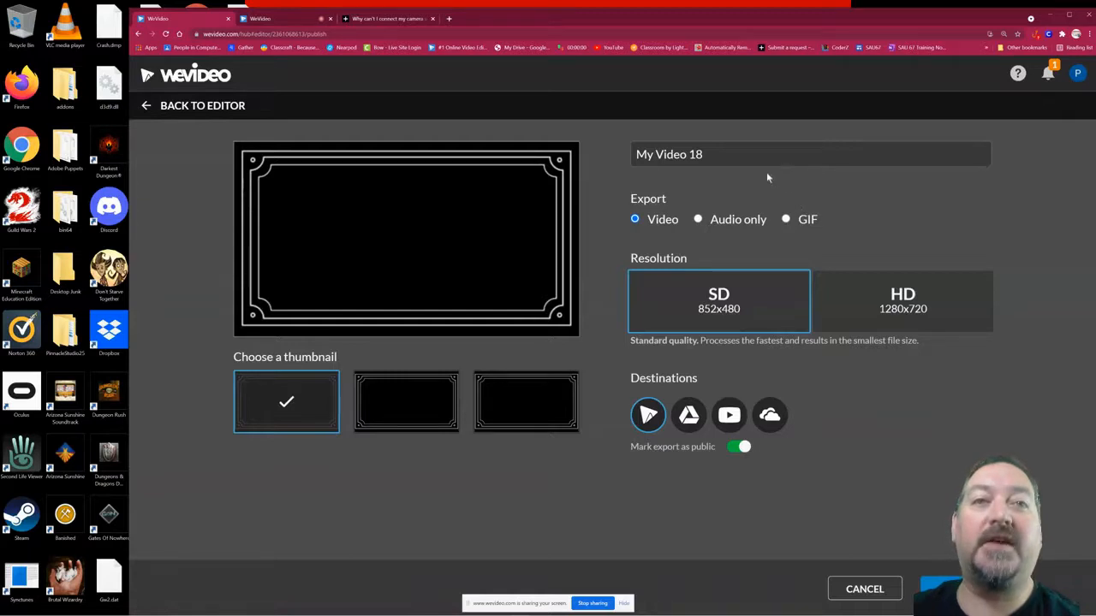
{"action": "triple_click", "coordinate": [668, 154]}
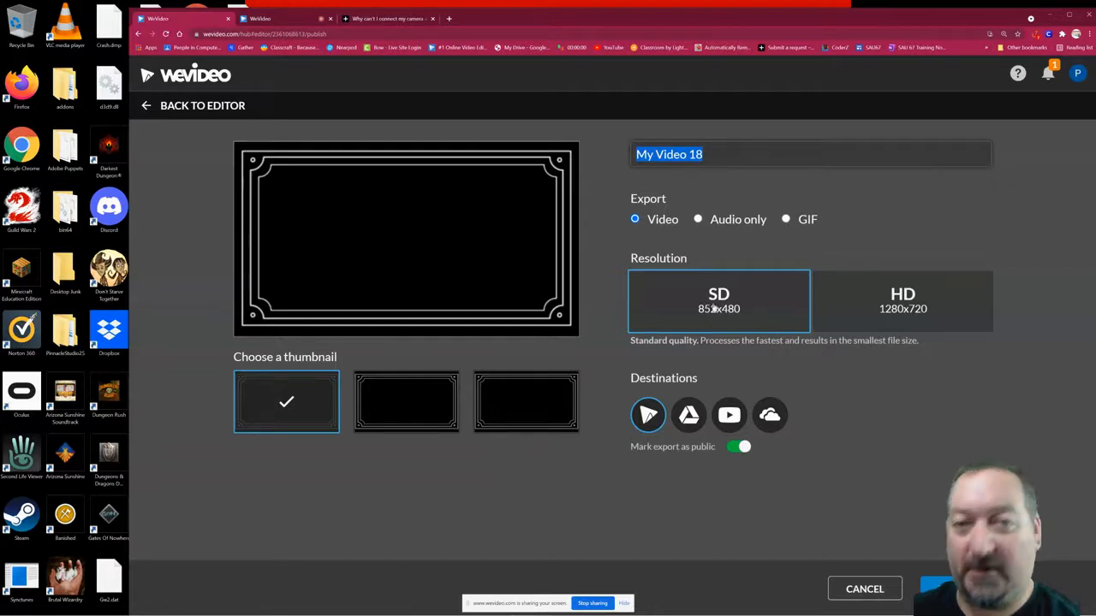
{"action": "left_click", "coordinate": [902, 301]}
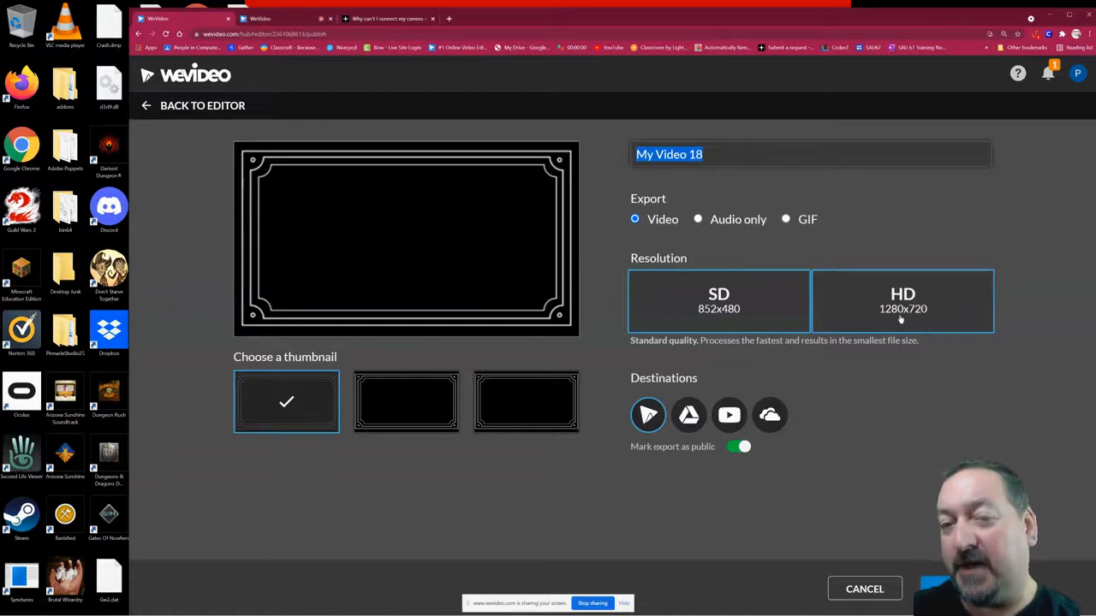
{"action": "left_click", "coordinate": [902, 301]}
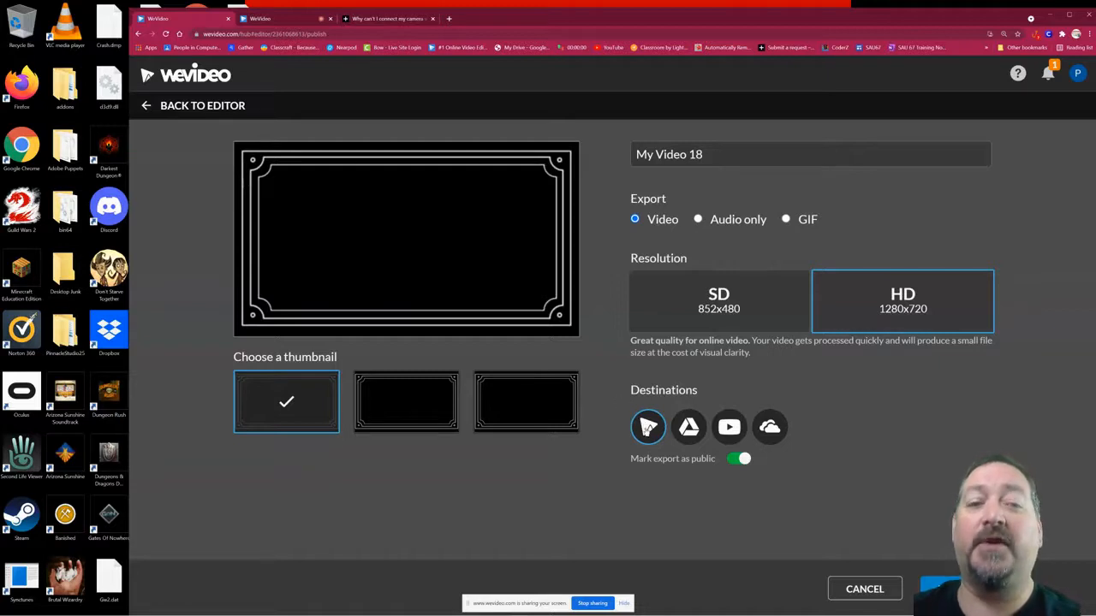
{"action": "mouse_move", "coordinate": [647, 428]}
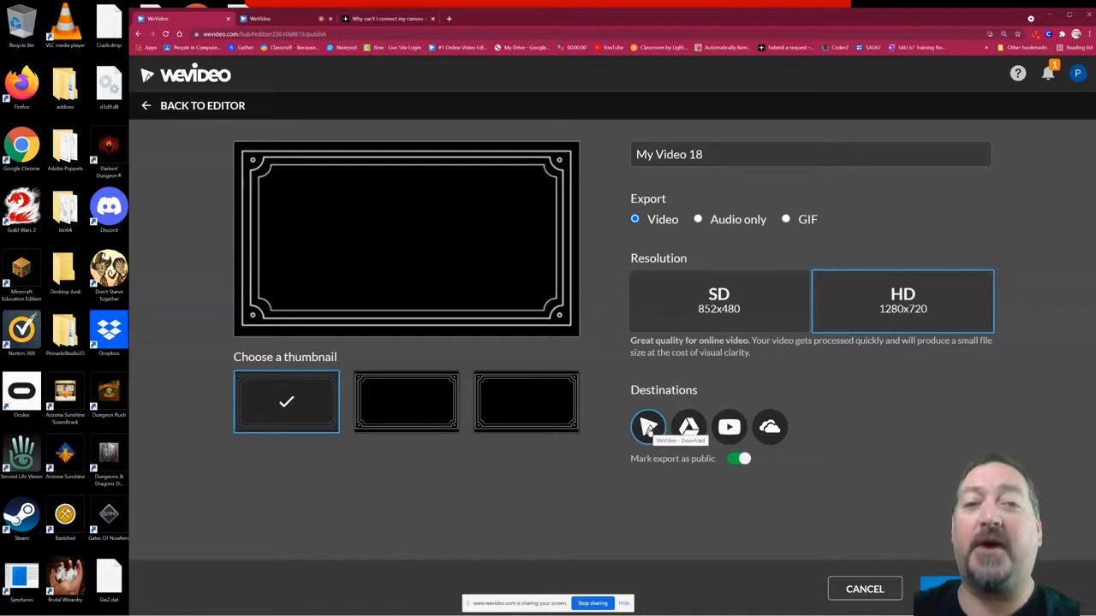
{"action": "mouse_move", "coordinate": [688, 428]}
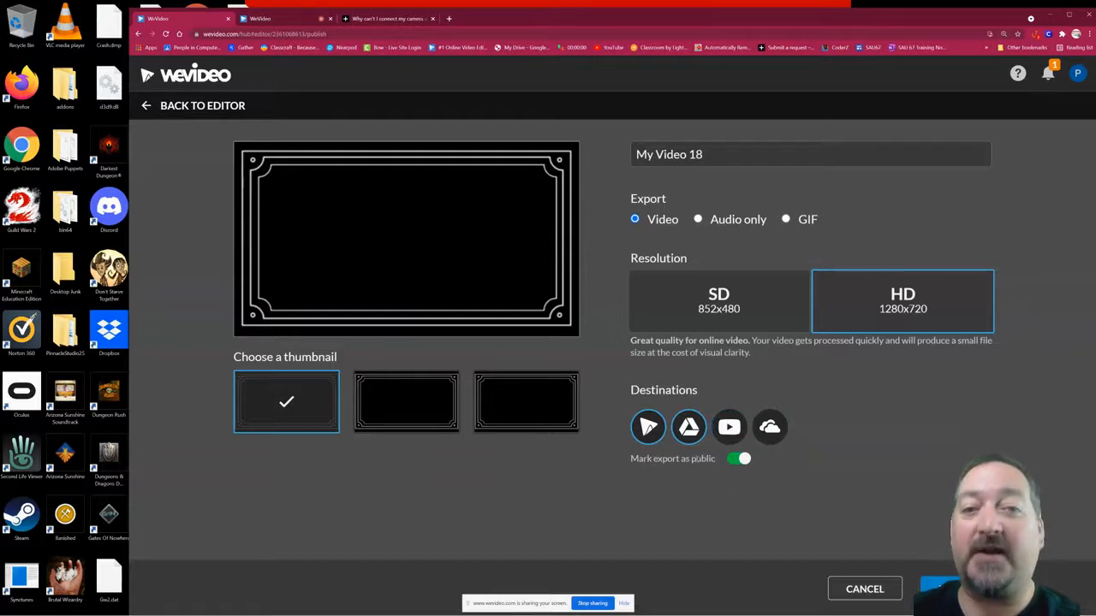
Step: Keep the export marked public, pick a thumbnail and queue My Video 18 for export
{"action": "left_click", "coordinate": [738, 458]}
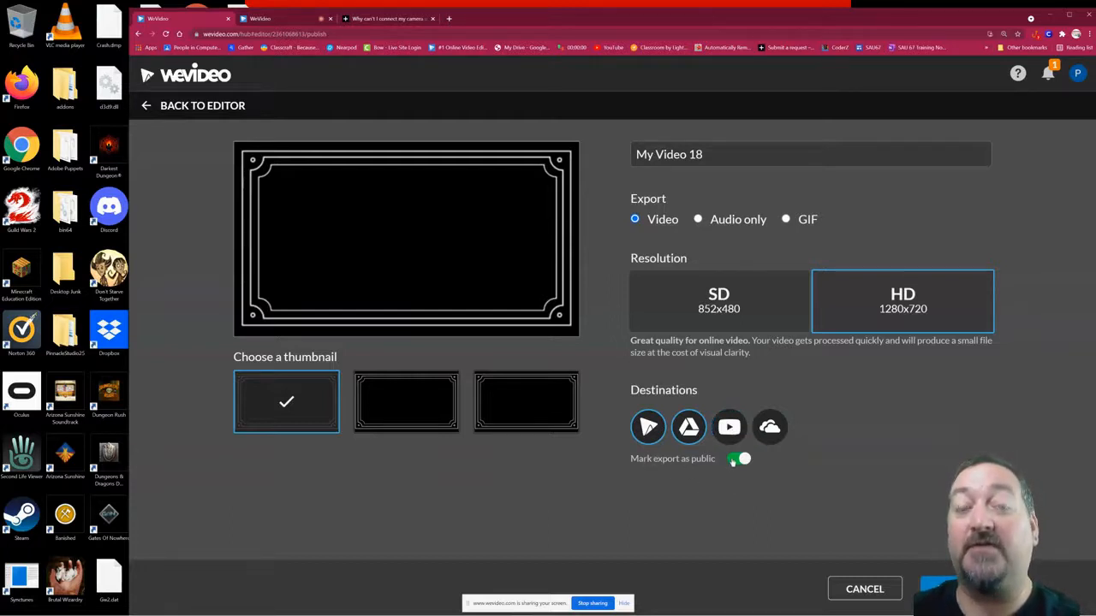
{"action": "left_click", "coordinate": [738, 458]}
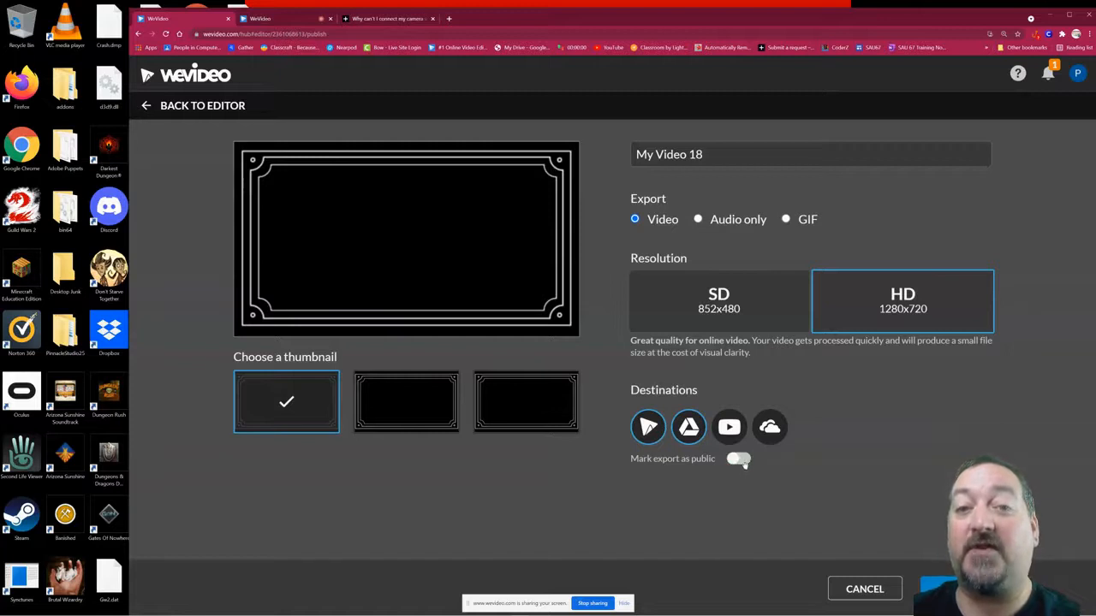
{"action": "left_click", "coordinate": [738, 459]}
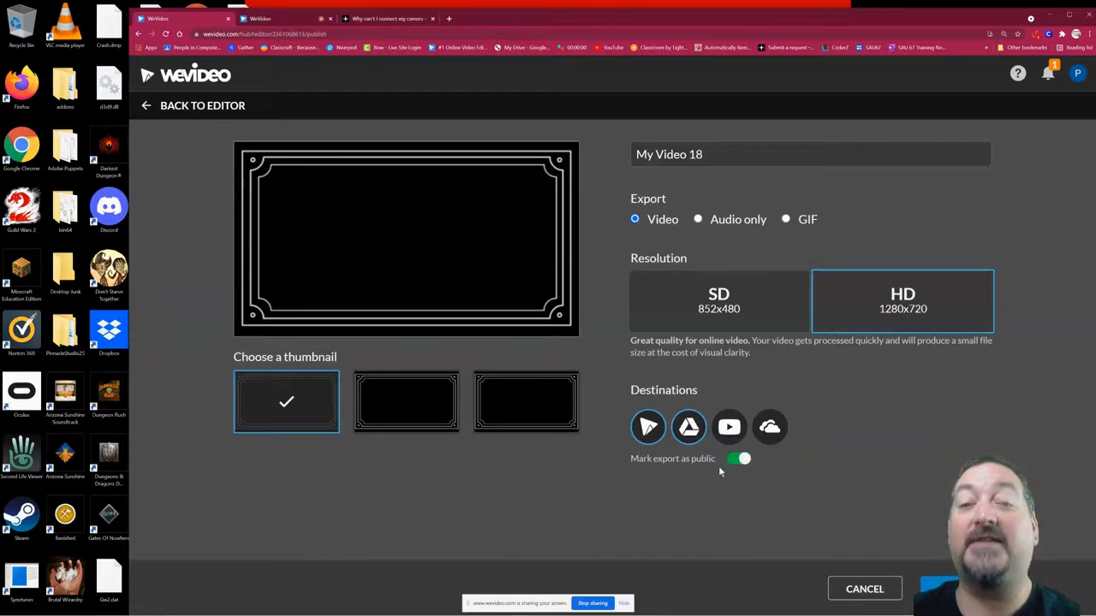
{"action": "mouse_move", "coordinate": [731, 503]}
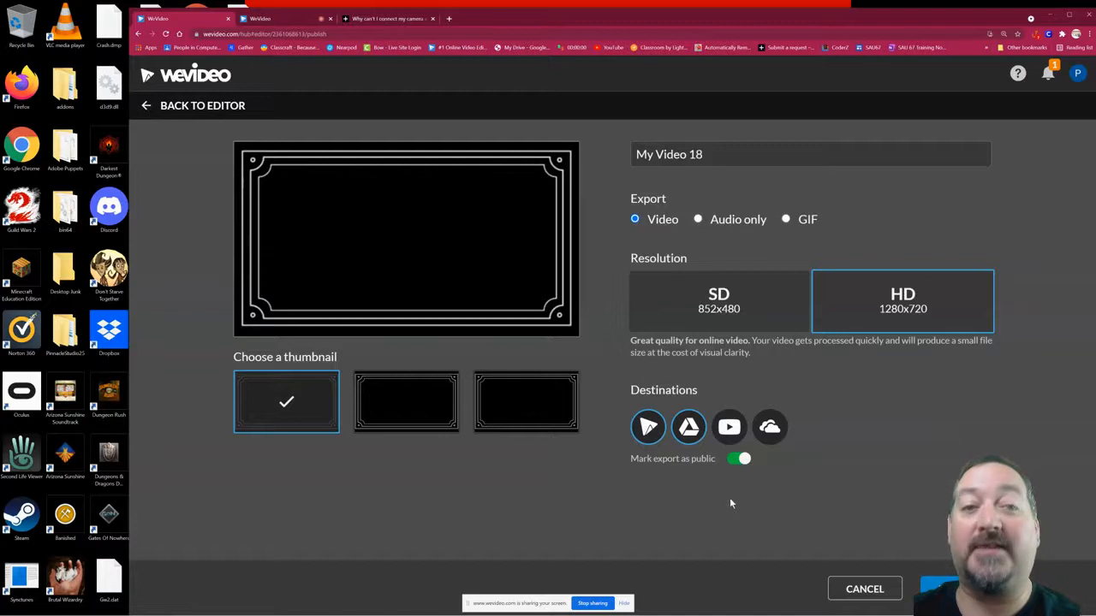
{"action": "mouse_move", "coordinate": [914, 500]}
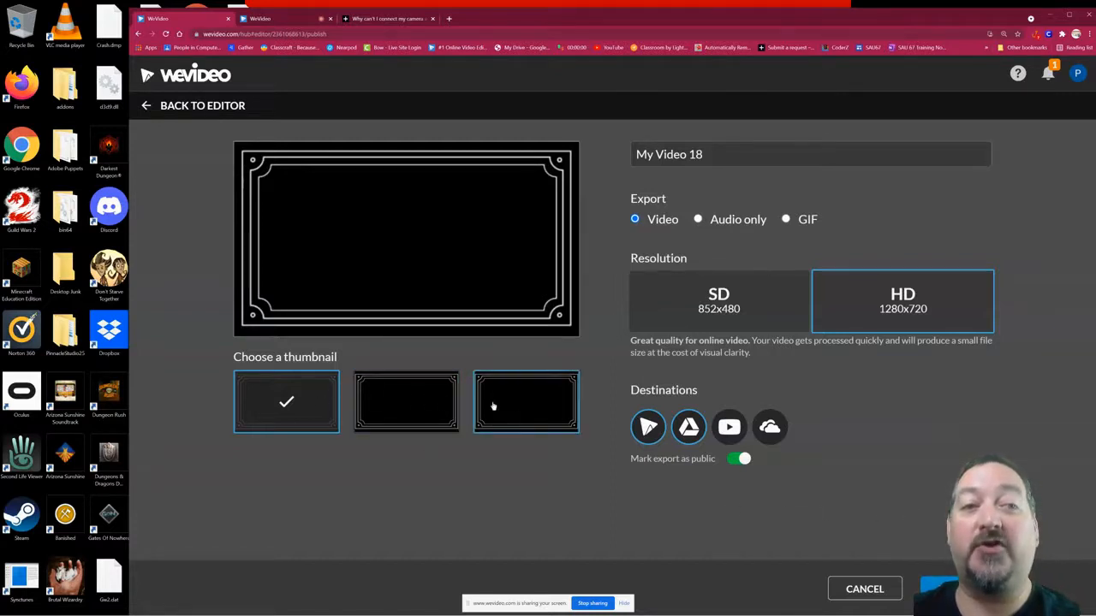
{"action": "left_click", "coordinate": [405, 400]}
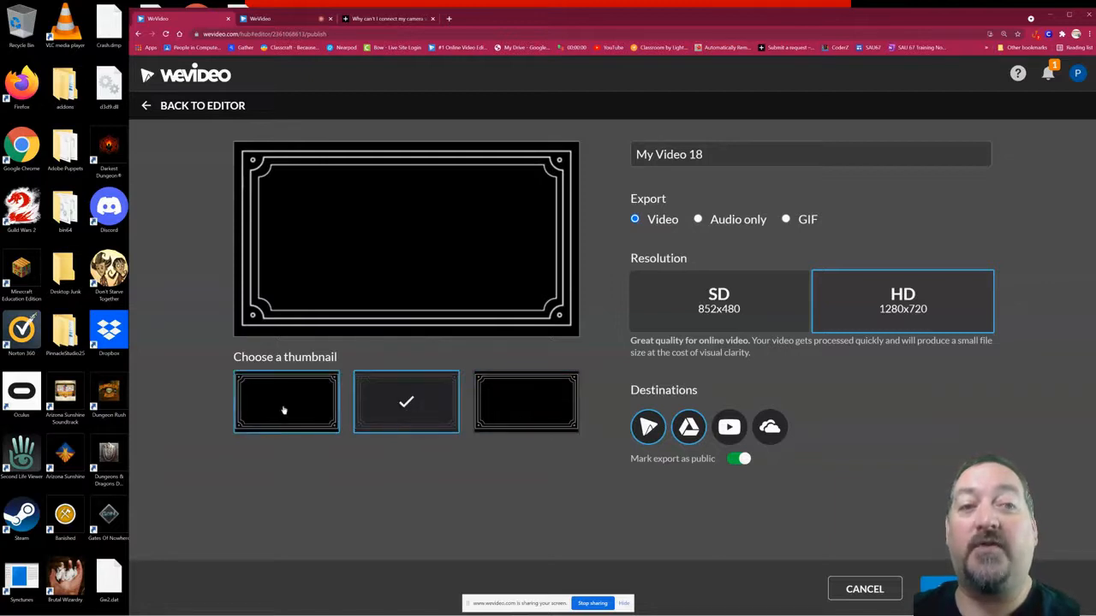
{"action": "left_click", "coordinate": [285, 401]}
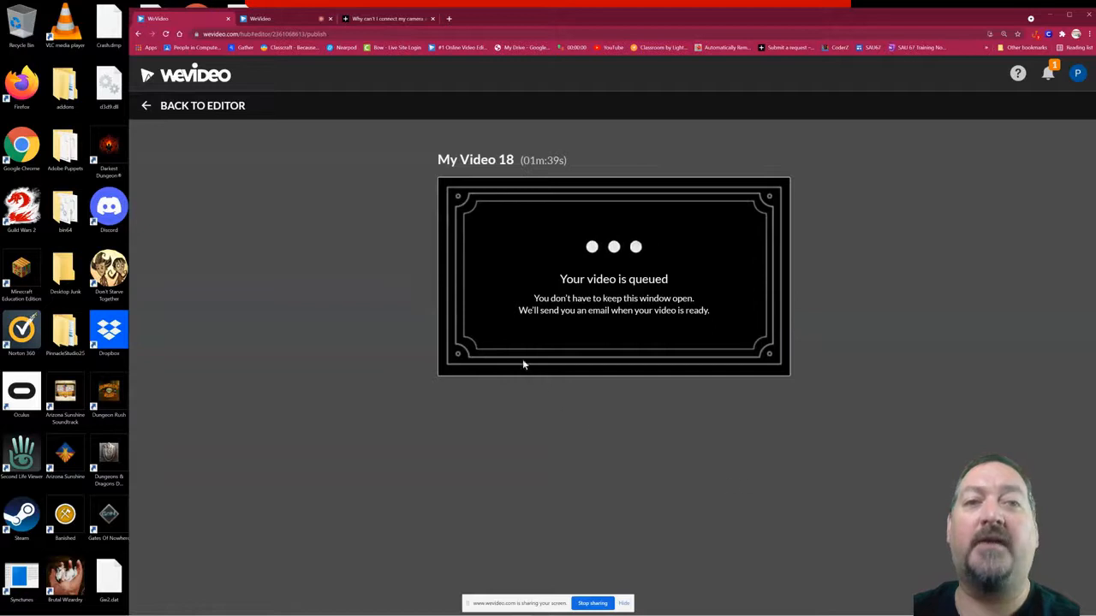
{"action": "mouse_move", "coordinate": [743, 295]}
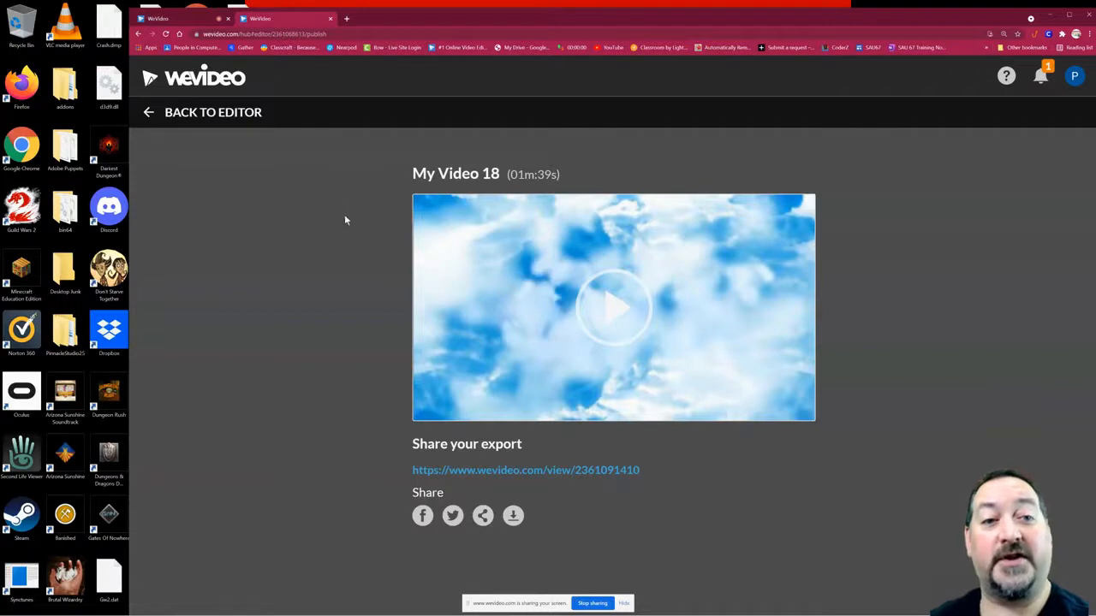
{"action": "mouse_move", "coordinate": [351, 250]}
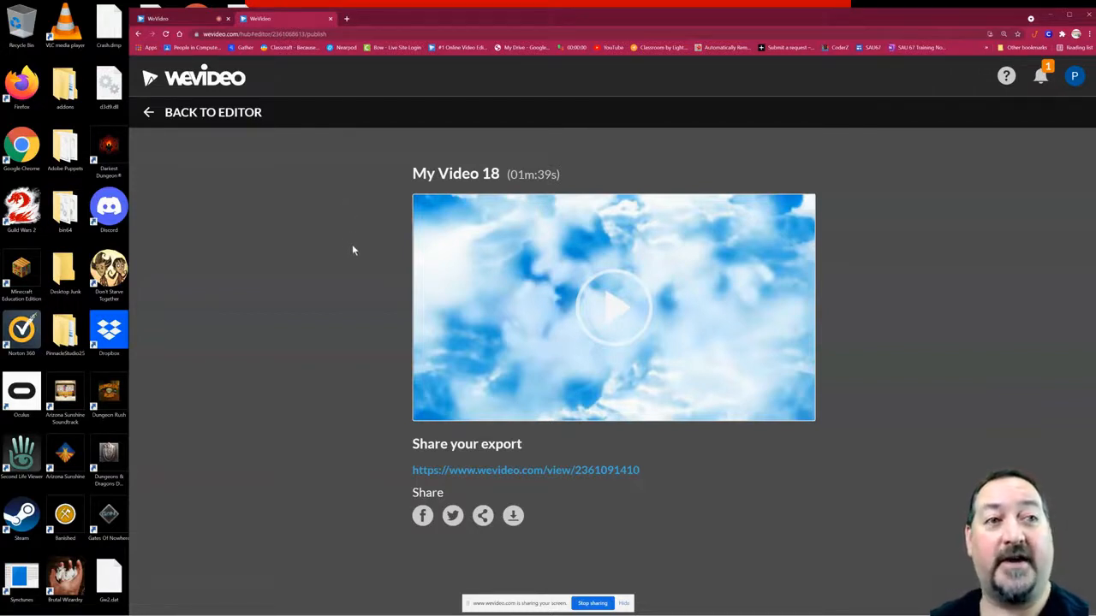
{"action": "mouse_move", "coordinate": [493, 346]}
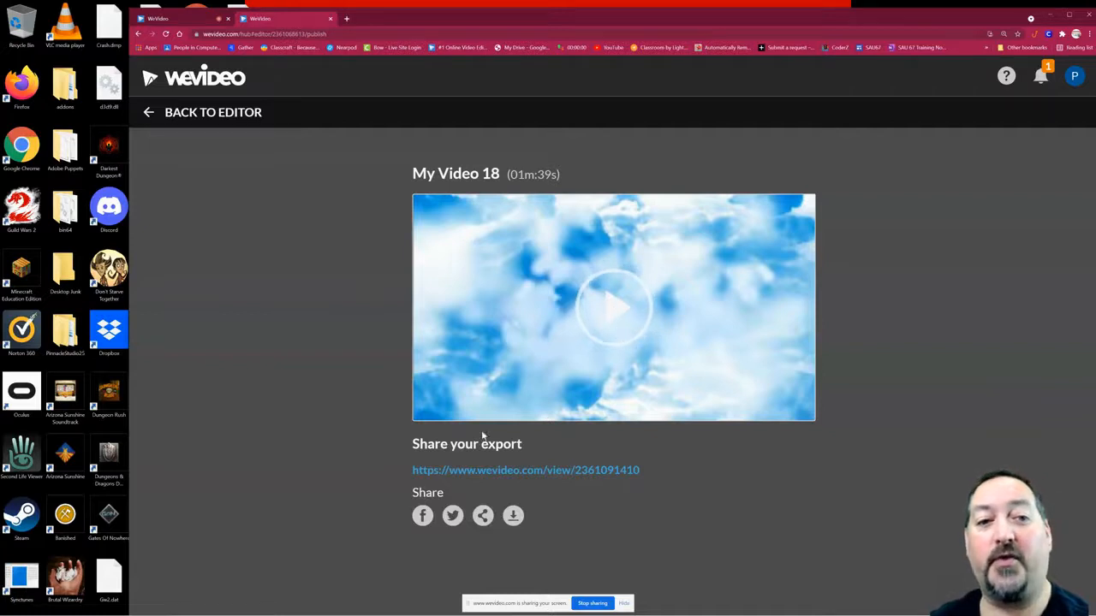
Step: Download My Video 18.mp4 and show the Share video link and embed code
{"action": "right_click", "coordinate": [524, 469]}
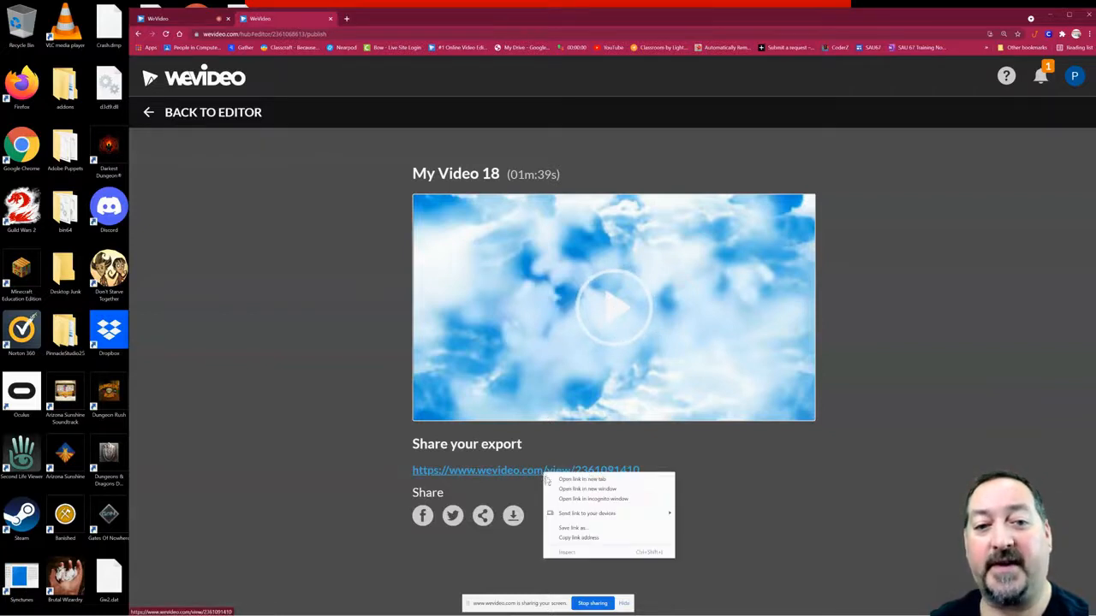
{"action": "left_click", "coordinate": [445, 531]}
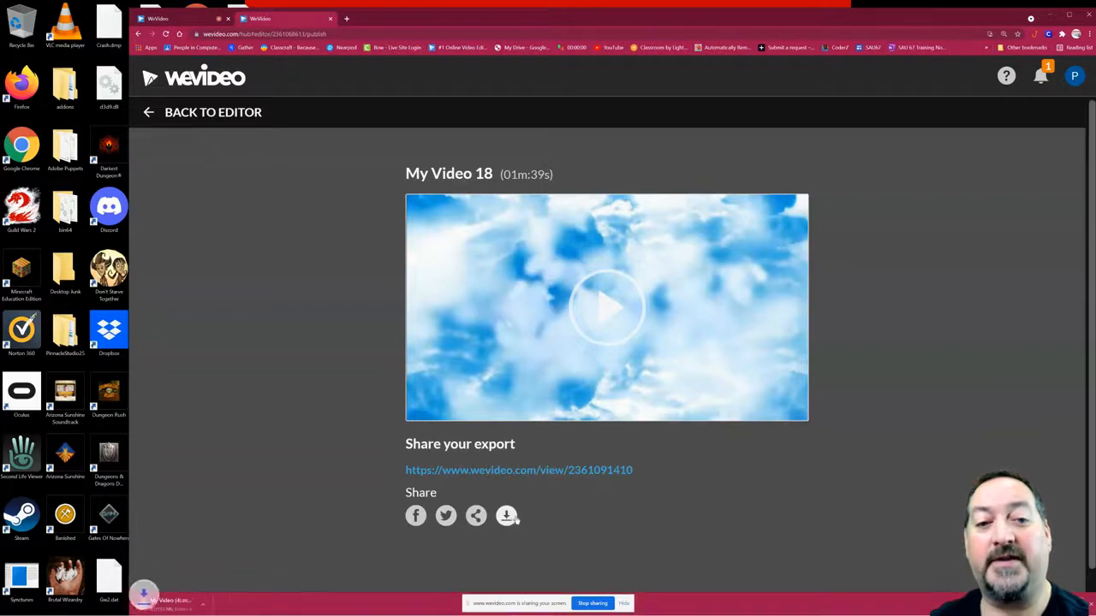
{"action": "left_click", "coordinate": [476, 515]}
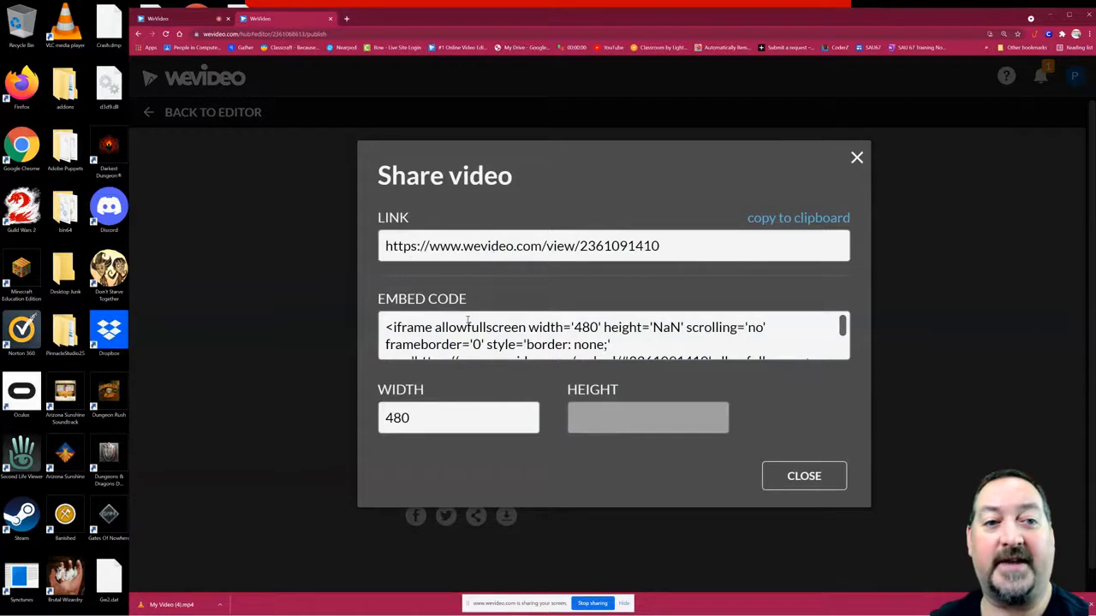
Step: Close the Share video dialog to return to My Video 18's export page
{"action": "scroll", "scroll_direction": "down", "scroll_amount": 3}
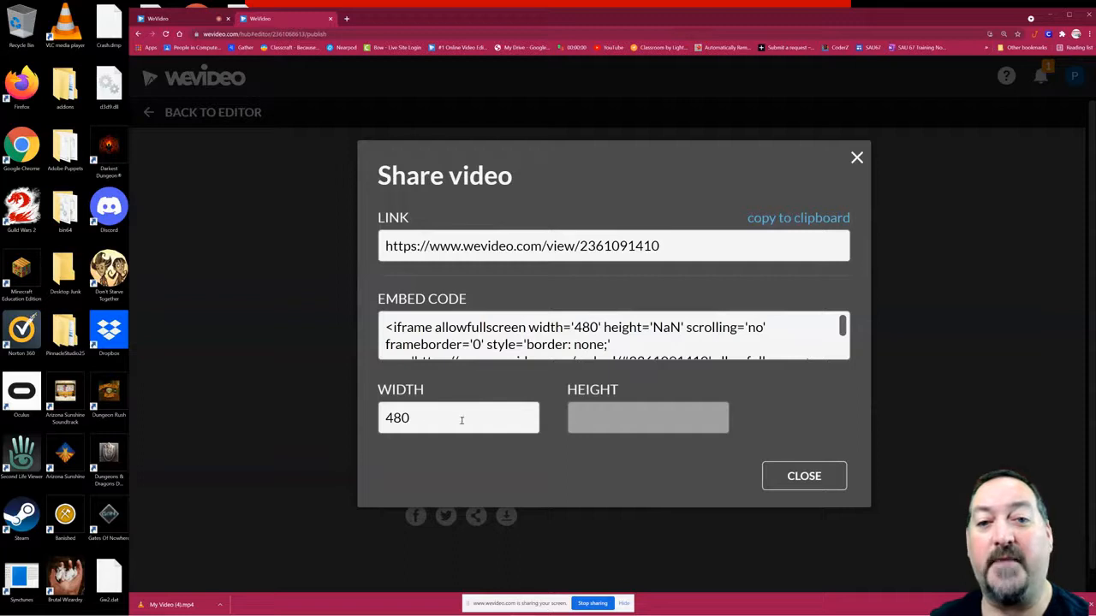
{"action": "left_click", "coordinate": [802, 476]}
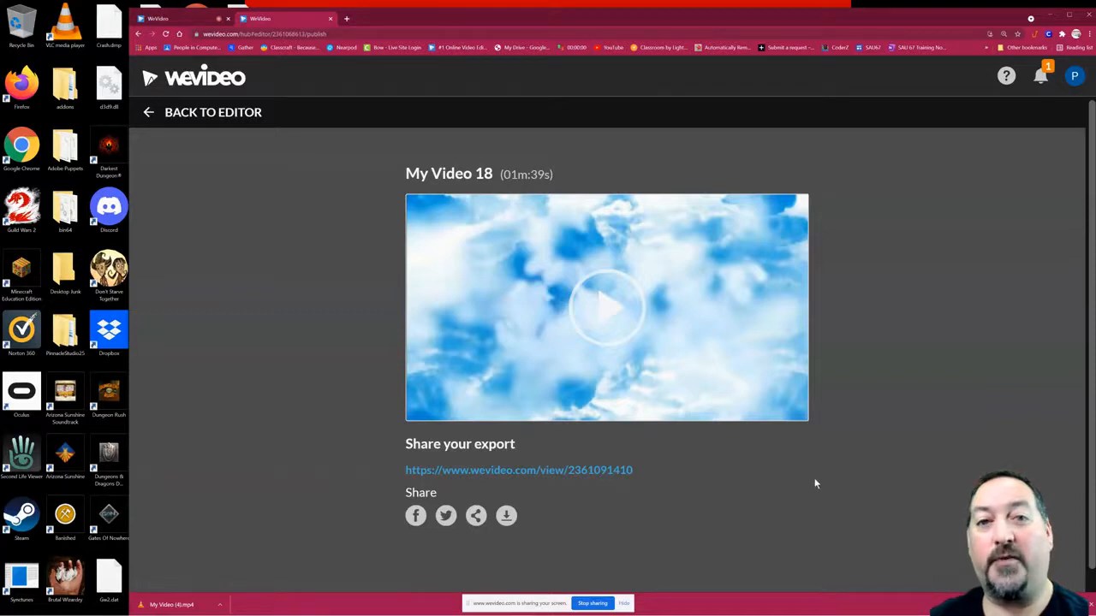
{"action": "mouse_move", "coordinate": [827, 483]}
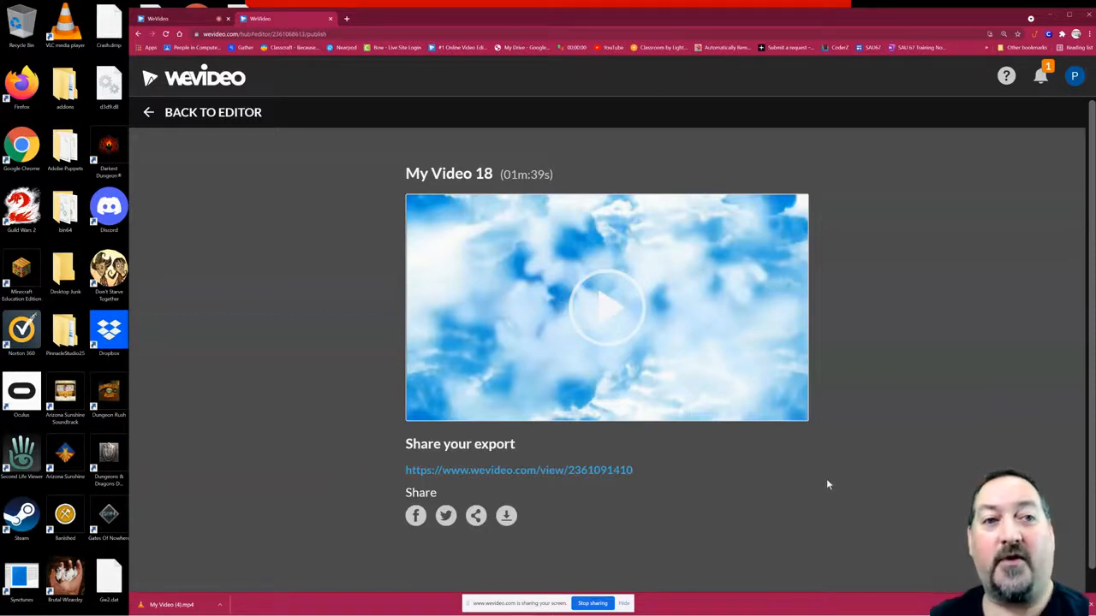
{"action": "mouse_move", "coordinate": [804, 452]}
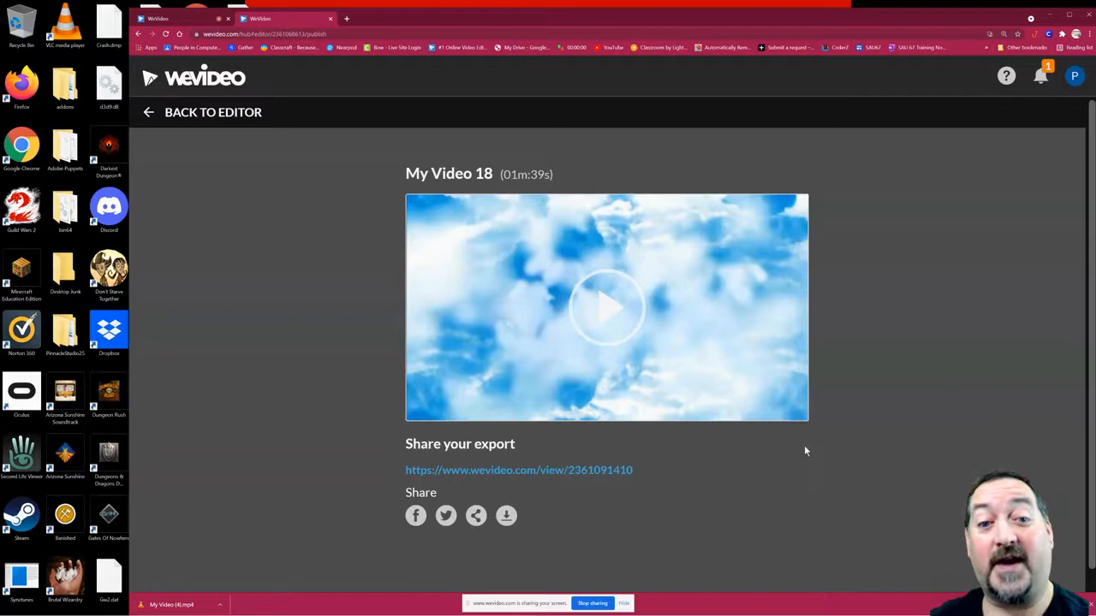
{"action": "mouse_move", "coordinate": [746, 473]}
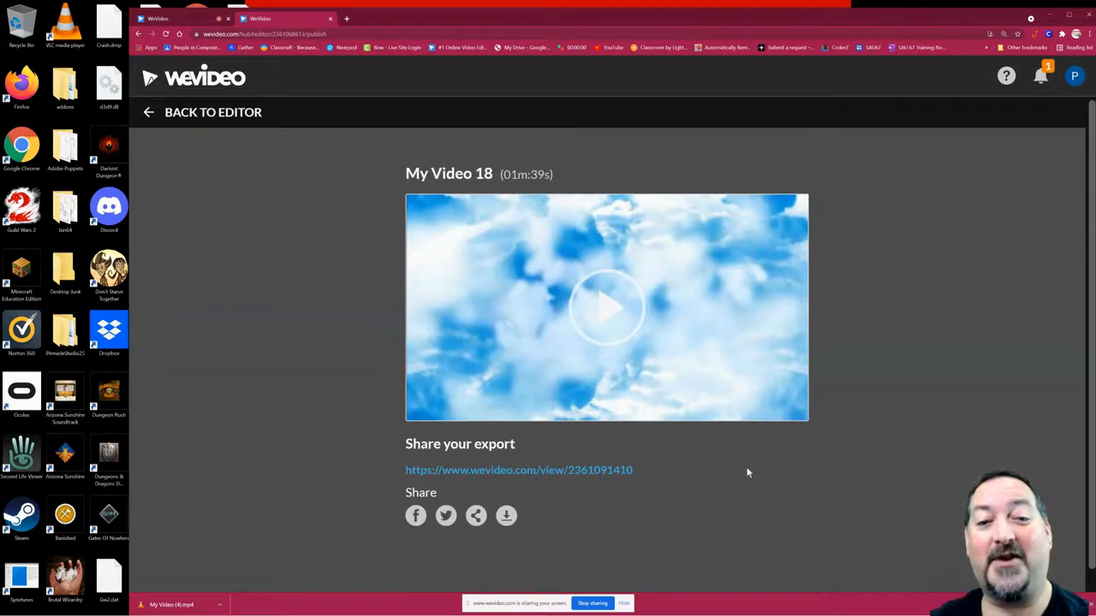